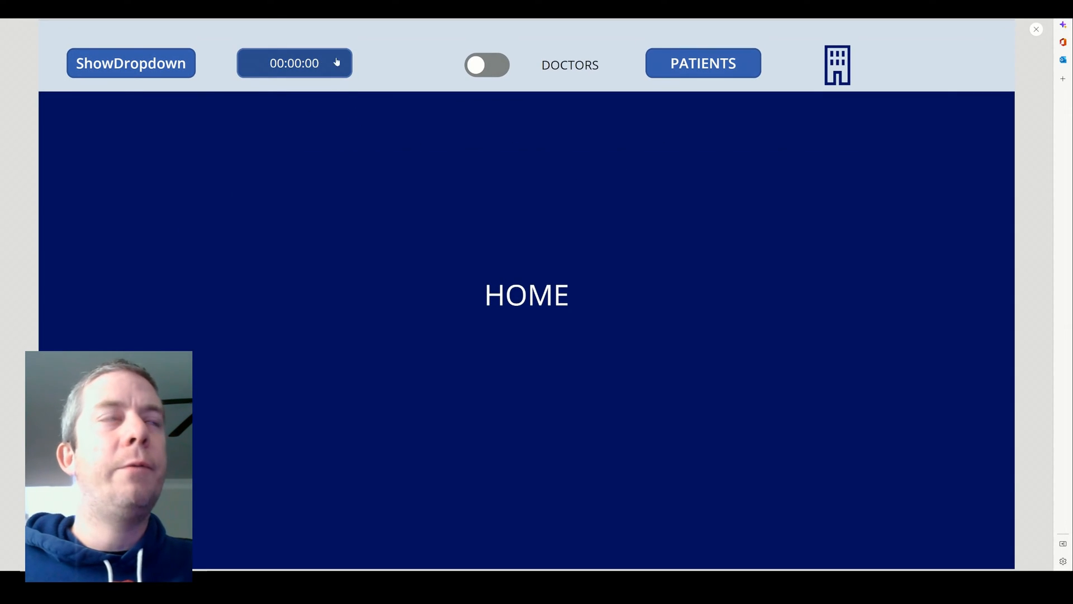
- Preview-navigate PATIENTS, DOCTORS, OFFICES and HOME, then show the empty Components list
{"action": "left_click", "coordinate": [702, 64]}
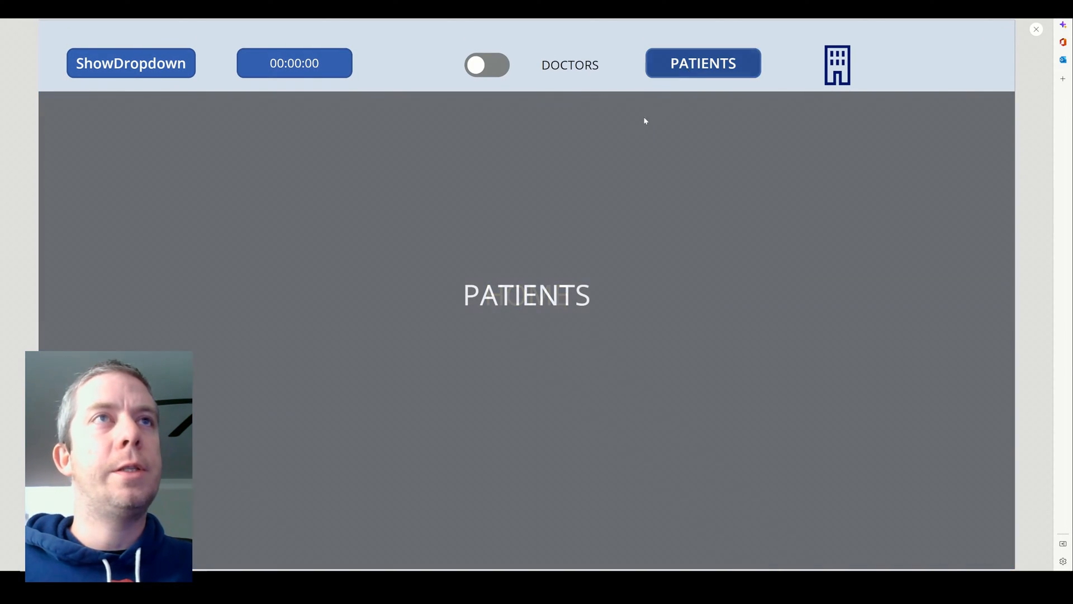
{"action": "left_click", "coordinate": [487, 64]}
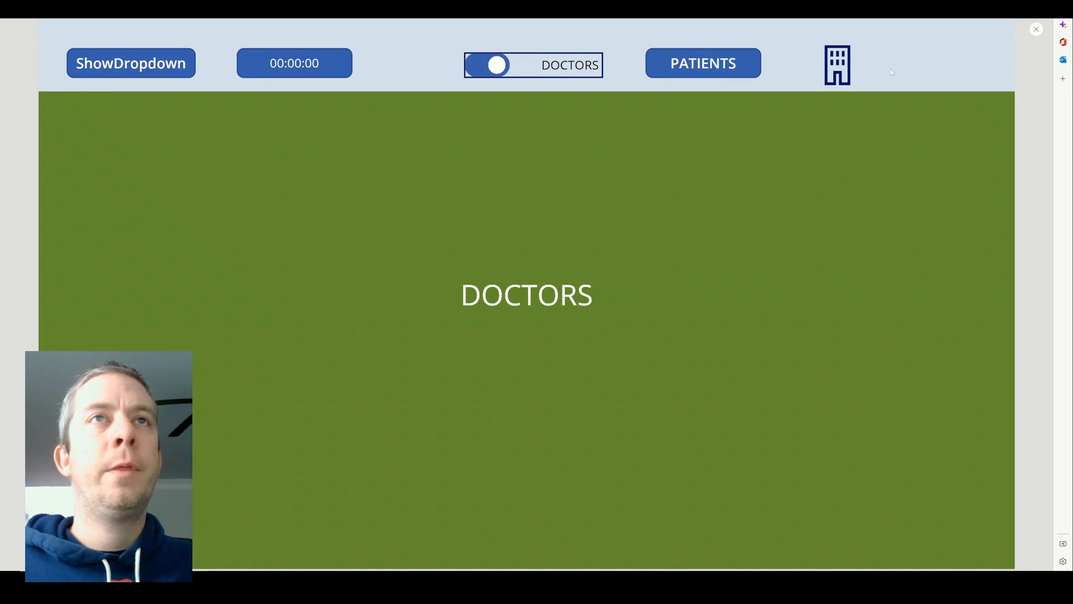
{"action": "left_click", "coordinate": [130, 64]}
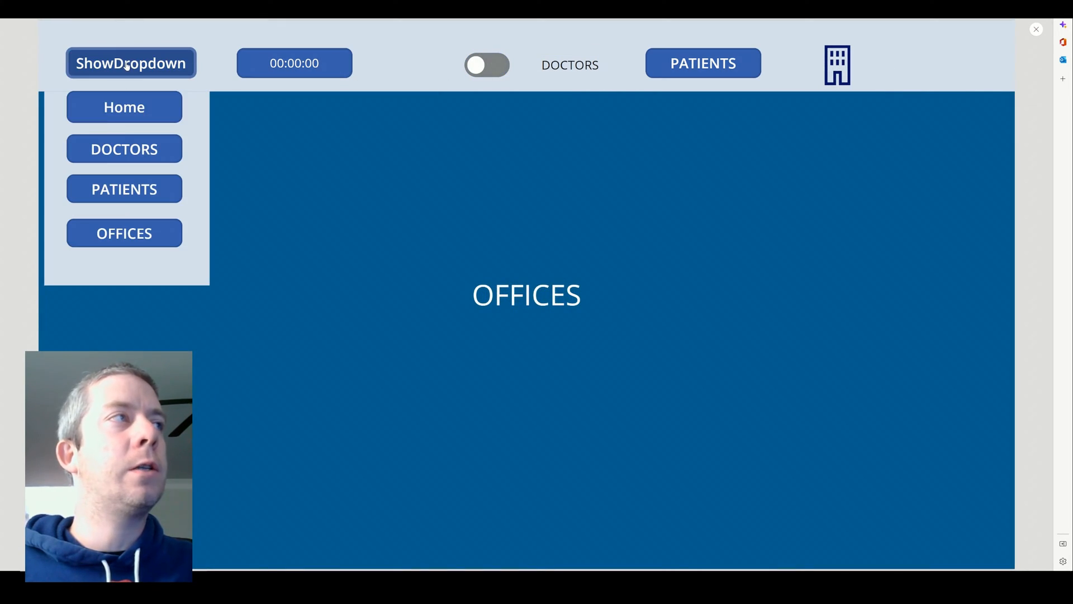
{"action": "left_click", "coordinate": [124, 107]}
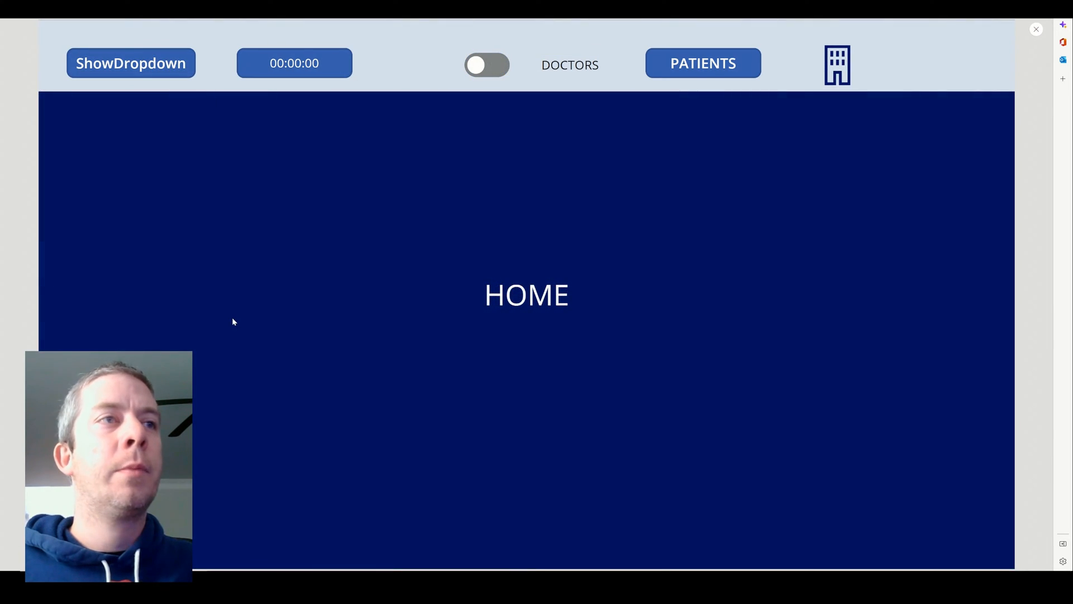
{"action": "left_click", "coordinate": [487, 64]}
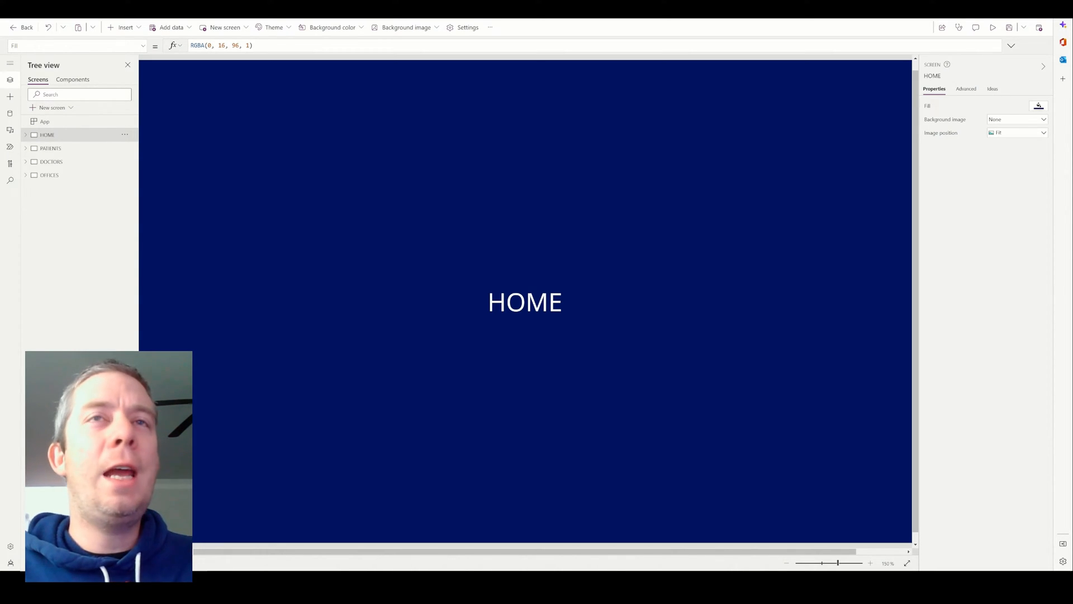
{"action": "mouse_move", "coordinate": [696, 312]}
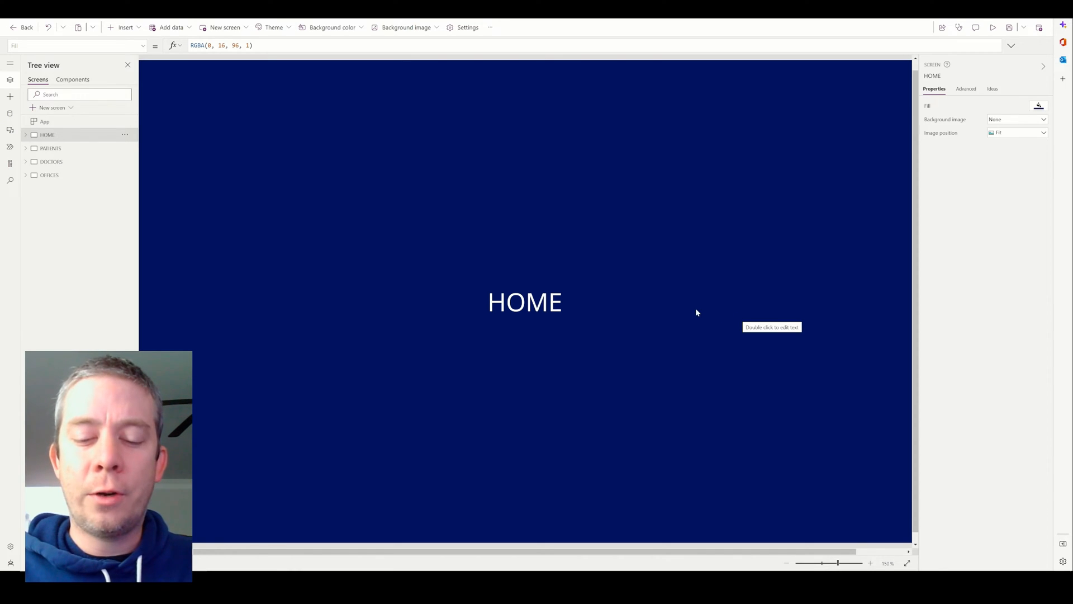
{"action": "mouse_move", "coordinate": [698, 305]}
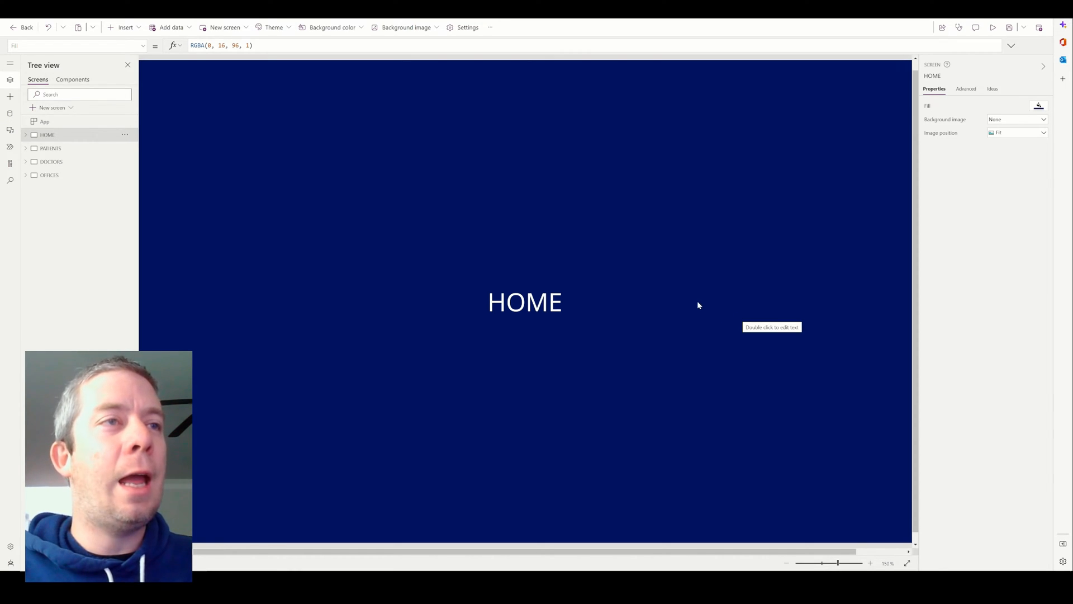
{"action": "mouse_move", "coordinate": [546, 282]}
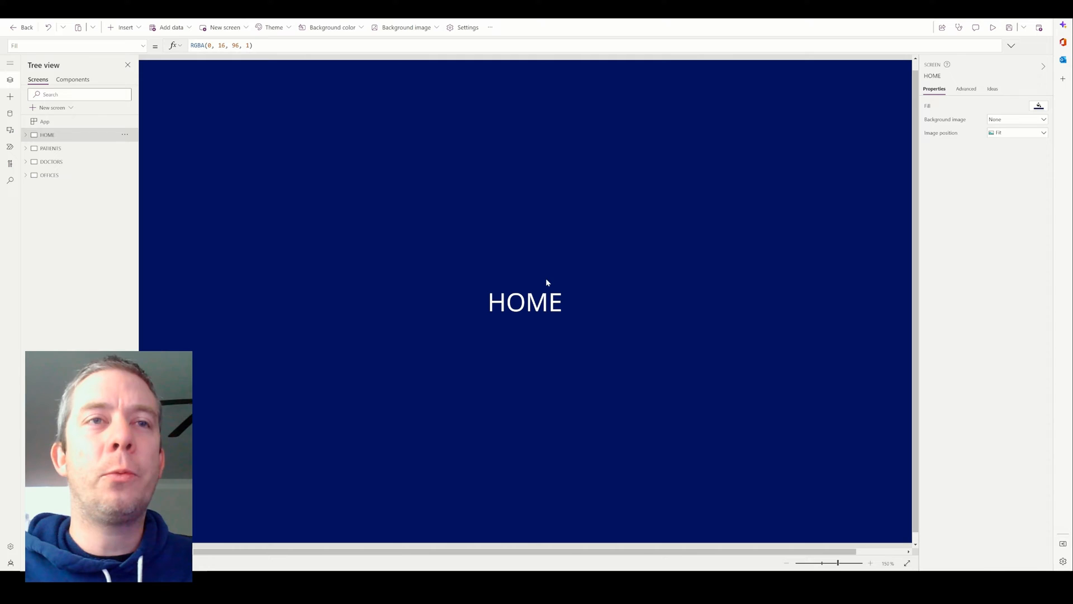
{"action": "mouse_move", "coordinate": [546, 272]}
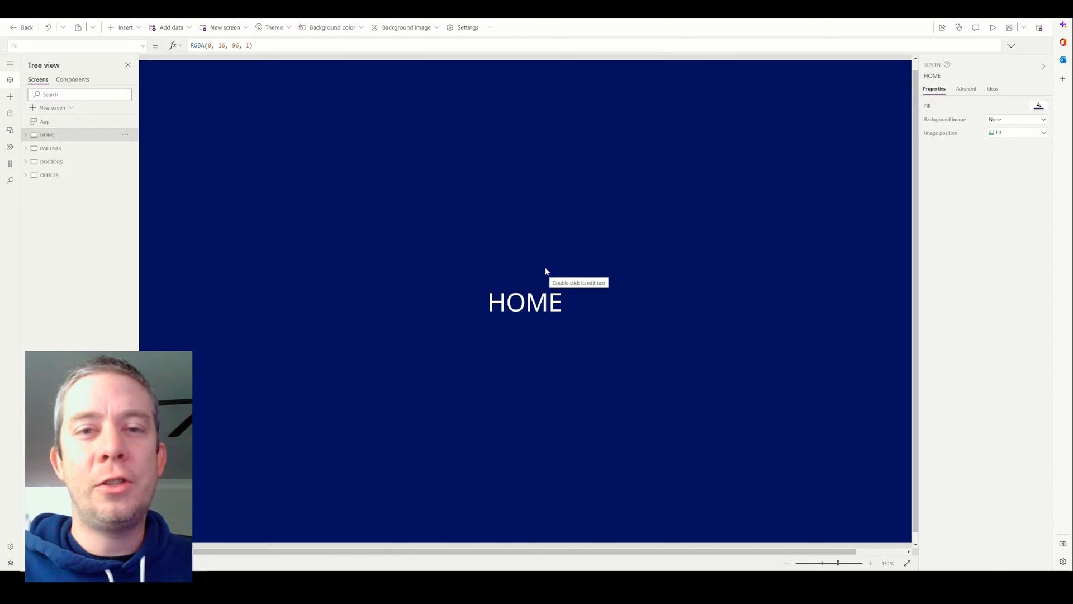
{"action": "mouse_move", "coordinate": [527, 251]}
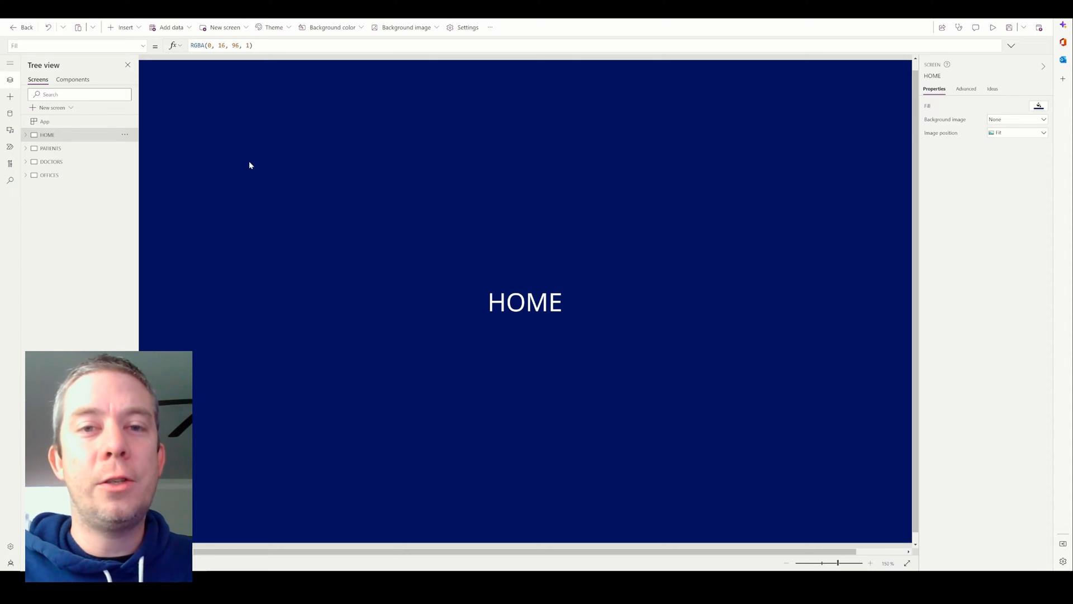
{"action": "left_click", "coordinate": [73, 80]}
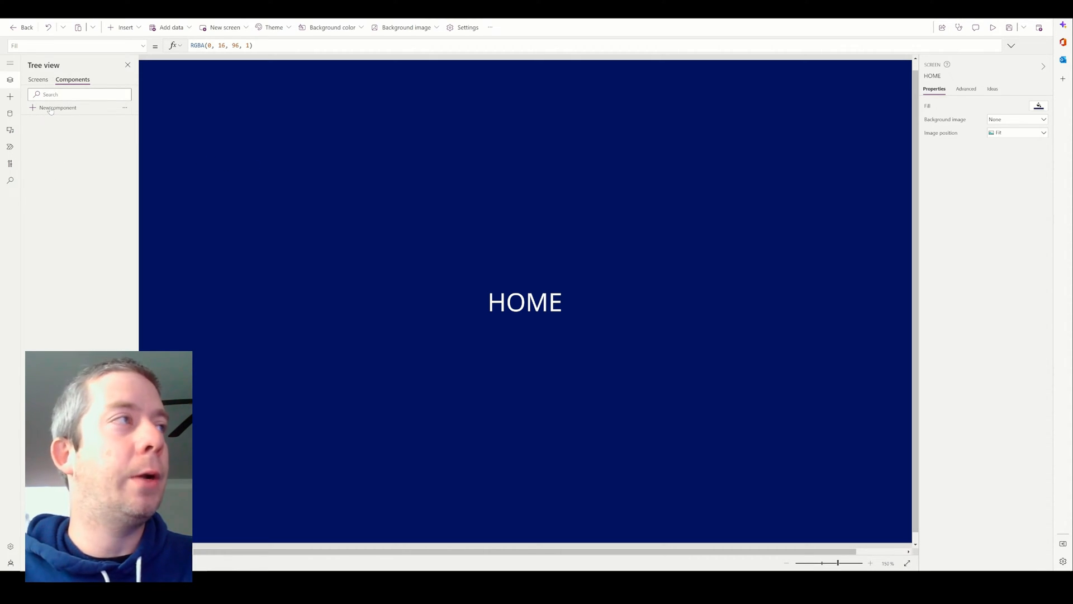
- Add Component1 and resize it to width 1200 and height 120
{"action": "left_click", "coordinate": [58, 108]}
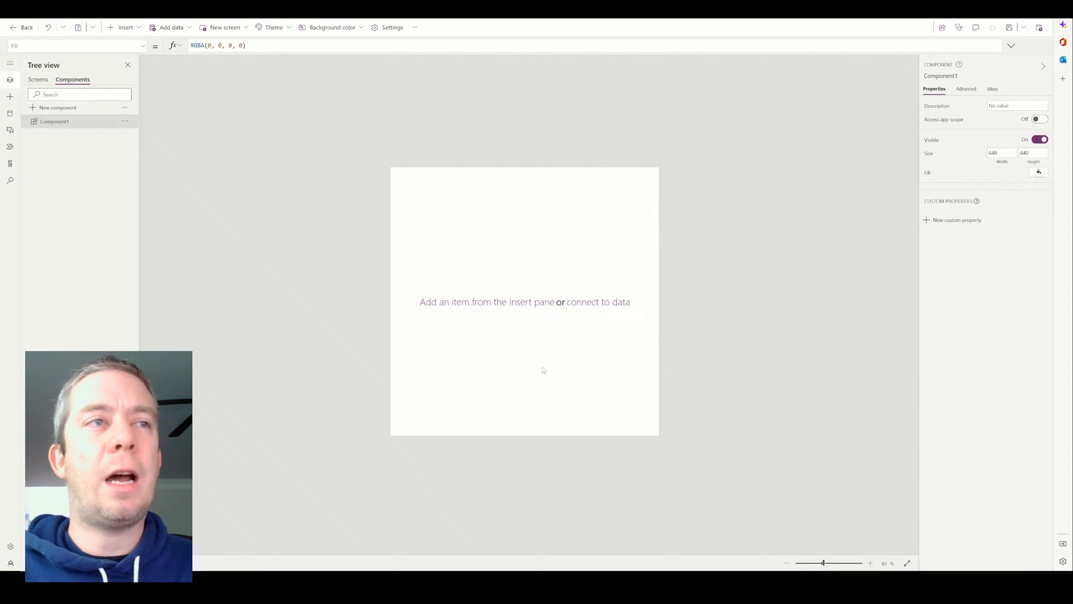
{"action": "left_click", "coordinate": [1032, 152]}
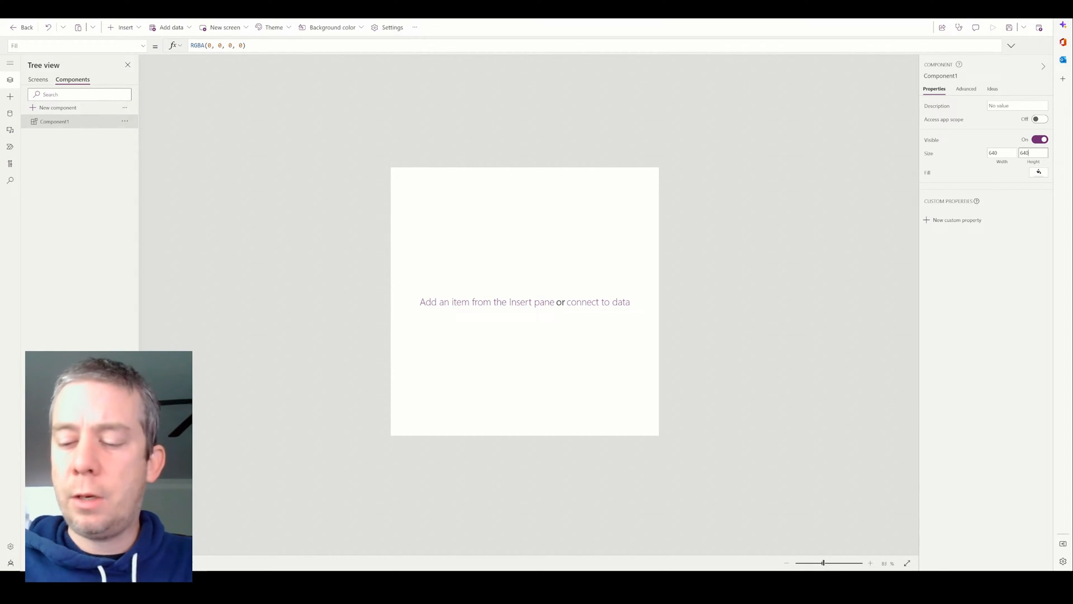
{"action": "type", "text": "120"}
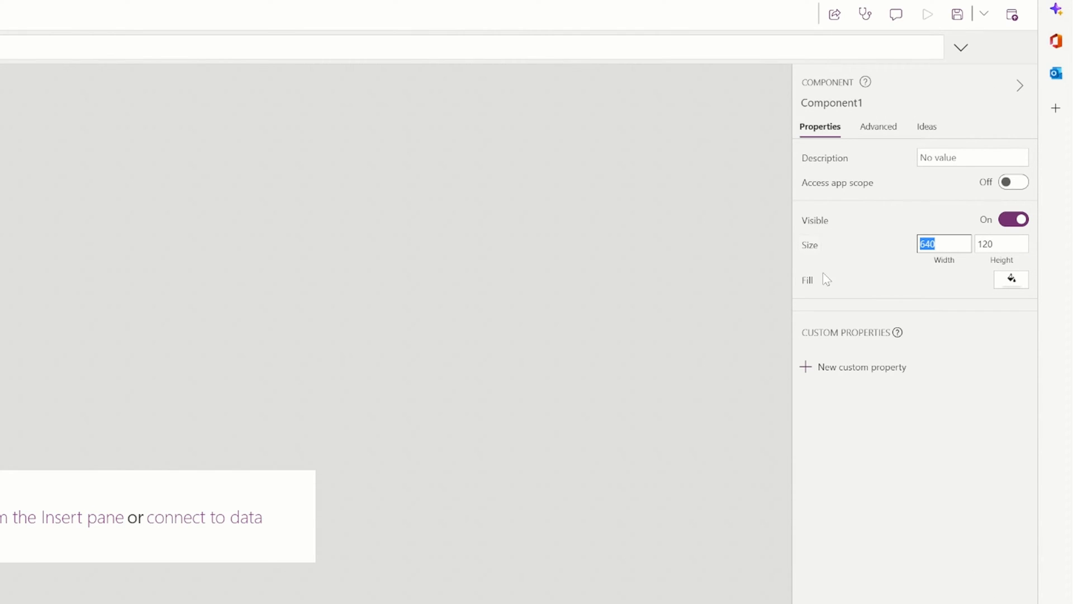
{"action": "type", "text": "1200"}
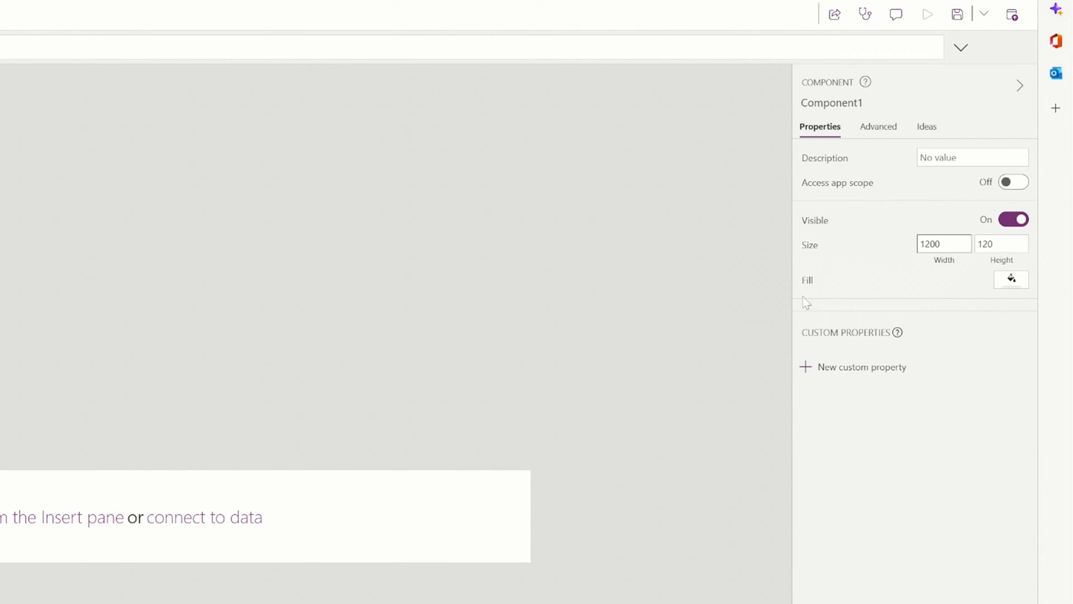
{"action": "left_click", "coordinate": [943, 244]}
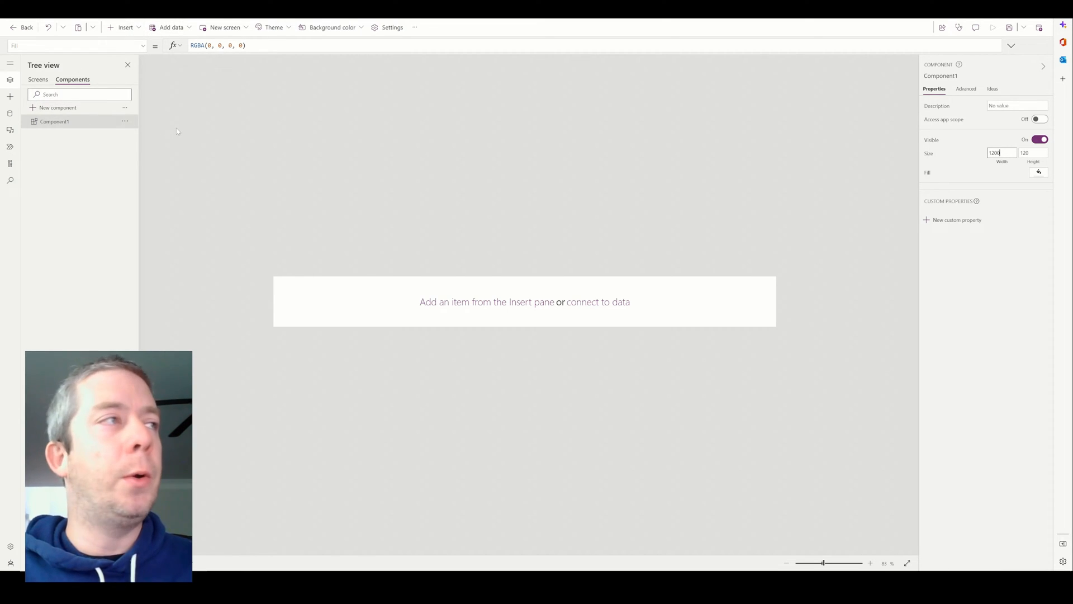
- Rename Component1 to compNav and set its Fill to light blue
{"action": "double_click", "coordinate": [55, 121]}
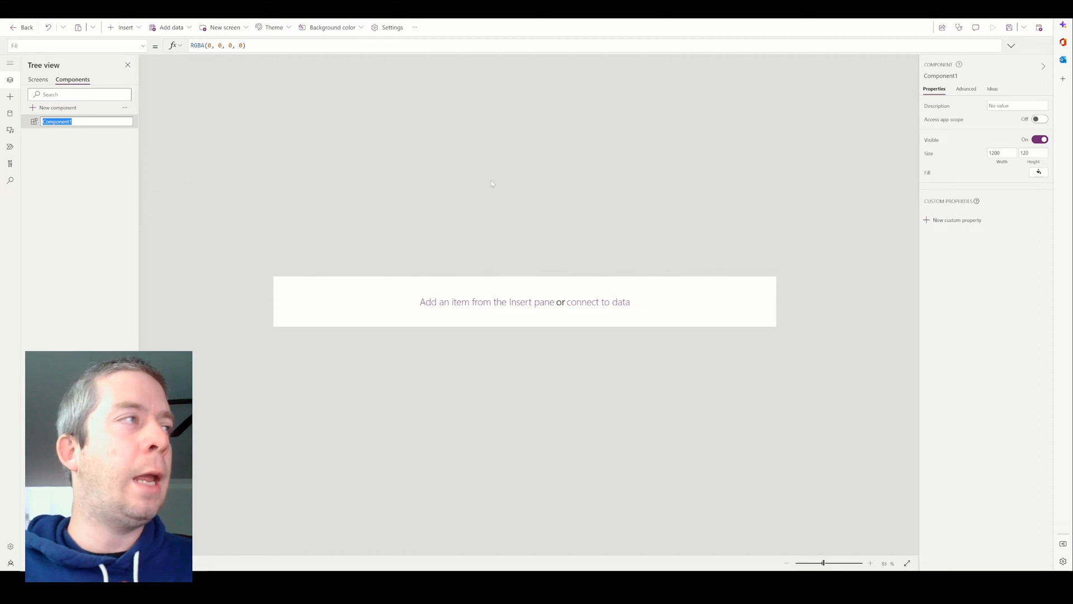
{"action": "type", "text": "compNav"}
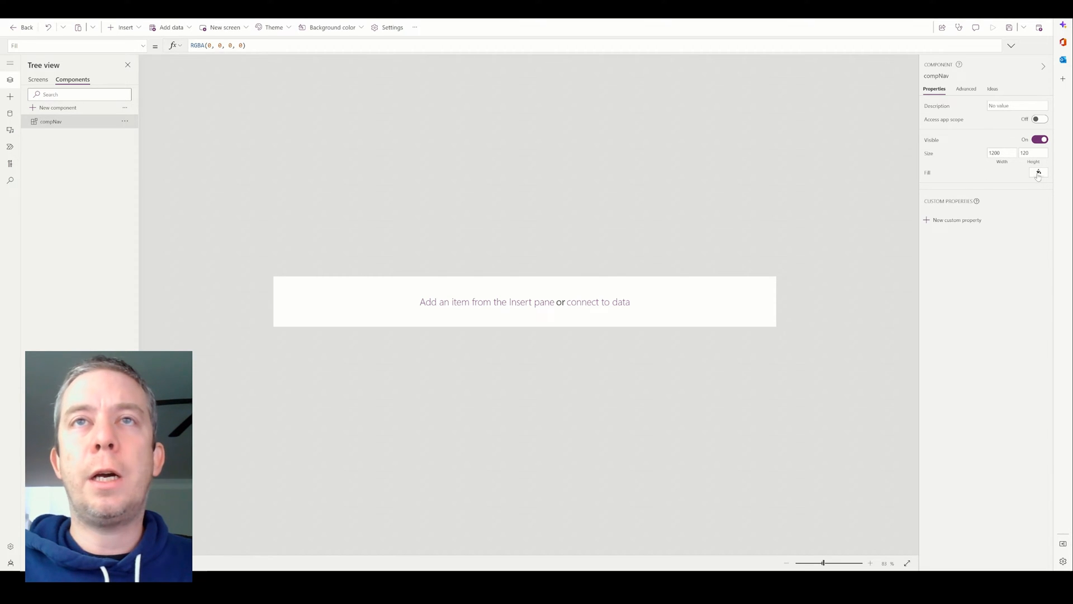
{"action": "left_click", "coordinate": [1038, 173]}
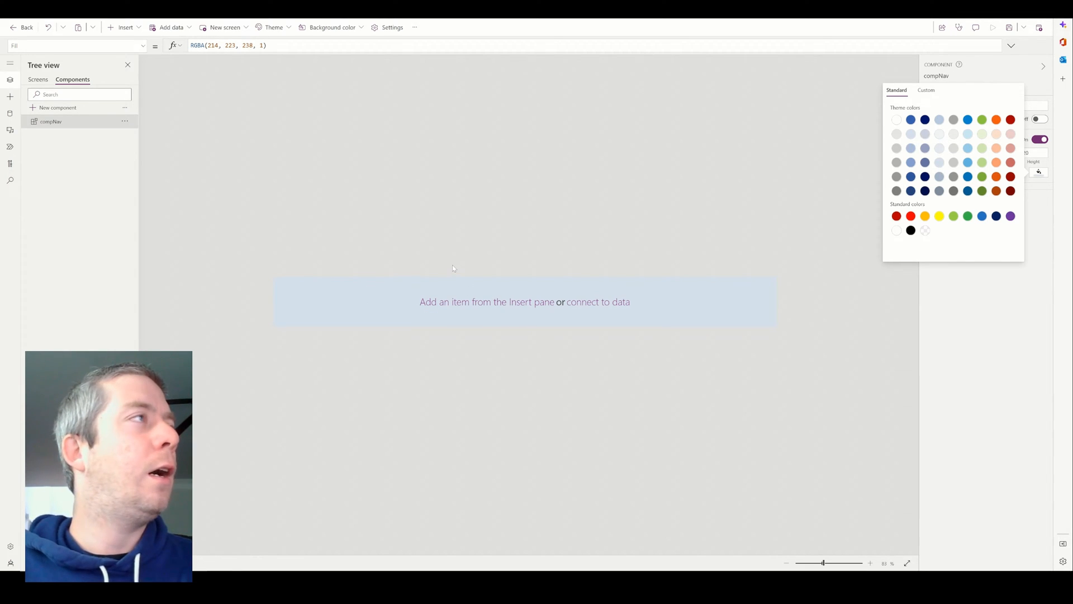
{"action": "left_click", "coordinate": [125, 27]}
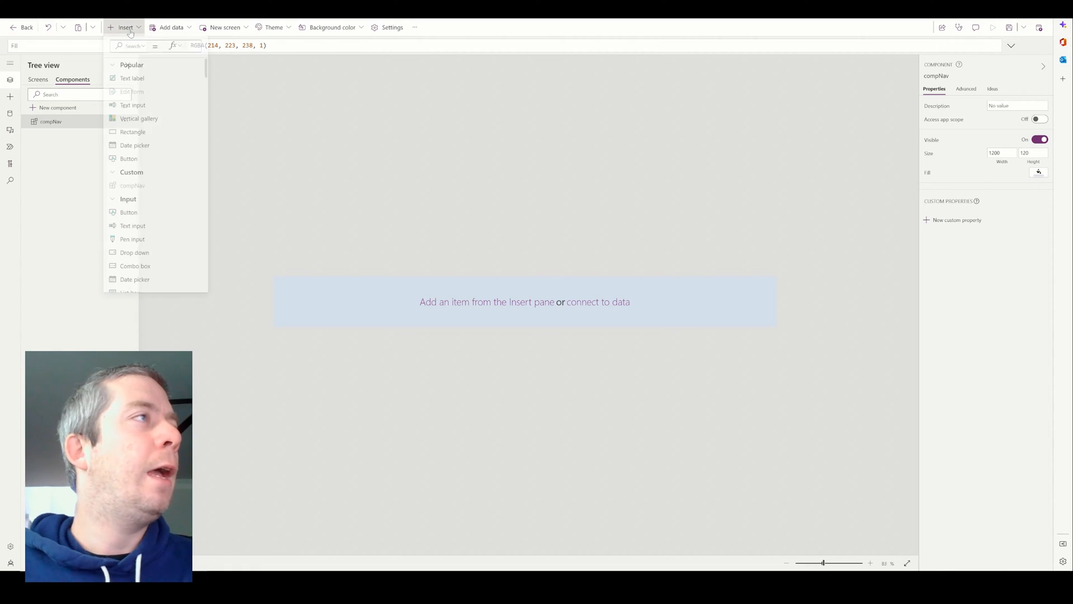
- Insert a button into compNav and return to the Screens list
{"action": "left_click", "coordinate": [128, 158]}
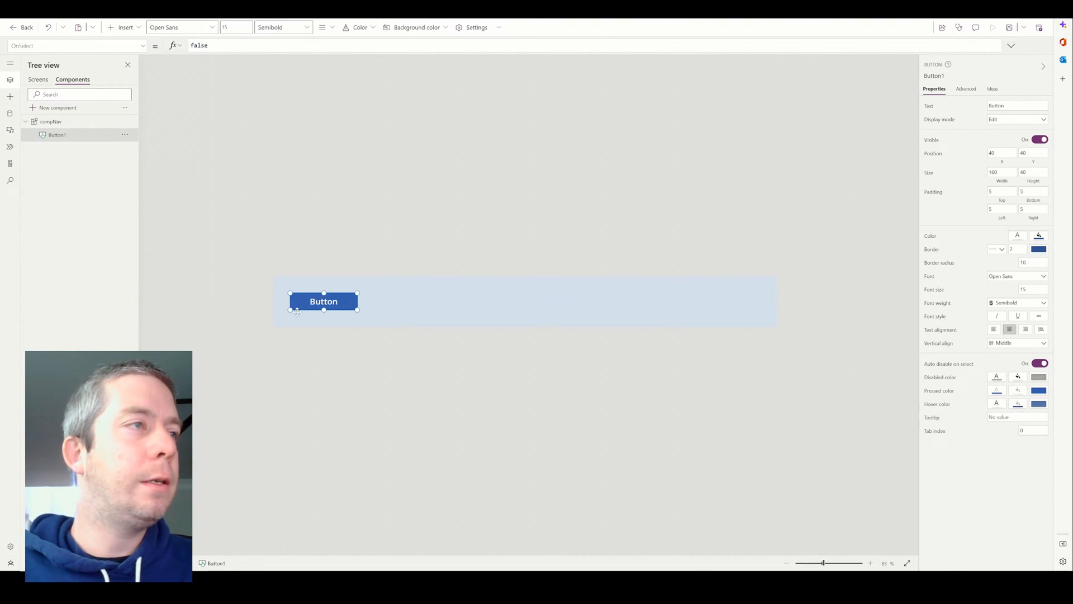
{"action": "left_click", "coordinate": [1017, 106]}
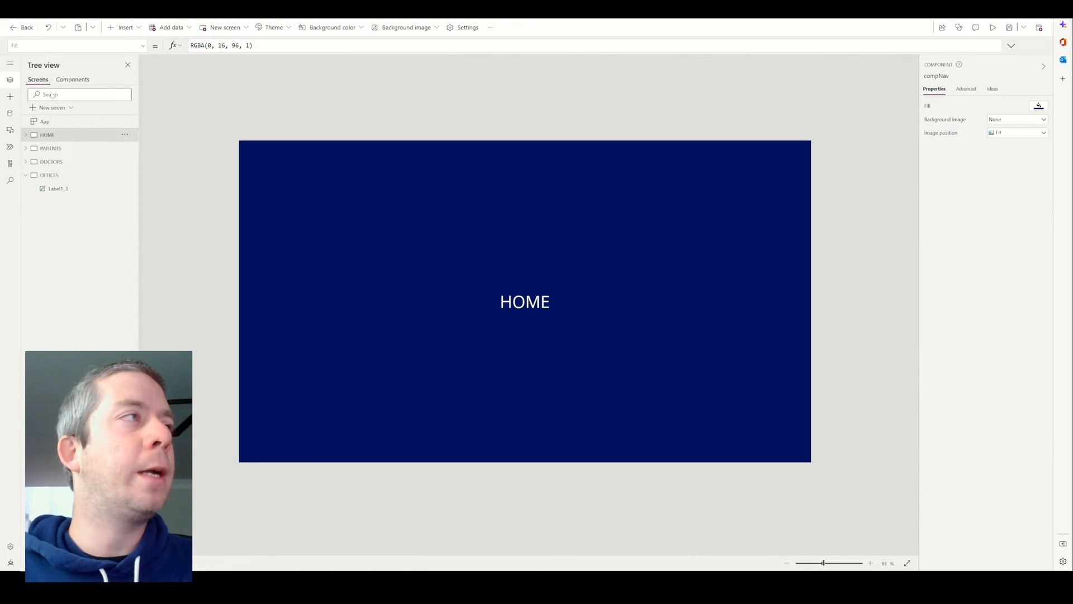
- View the HOME, PATIENTS, DOCTORS and OFFICES screens, then reselect compNav
{"action": "left_click", "coordinate": [47, 134]}
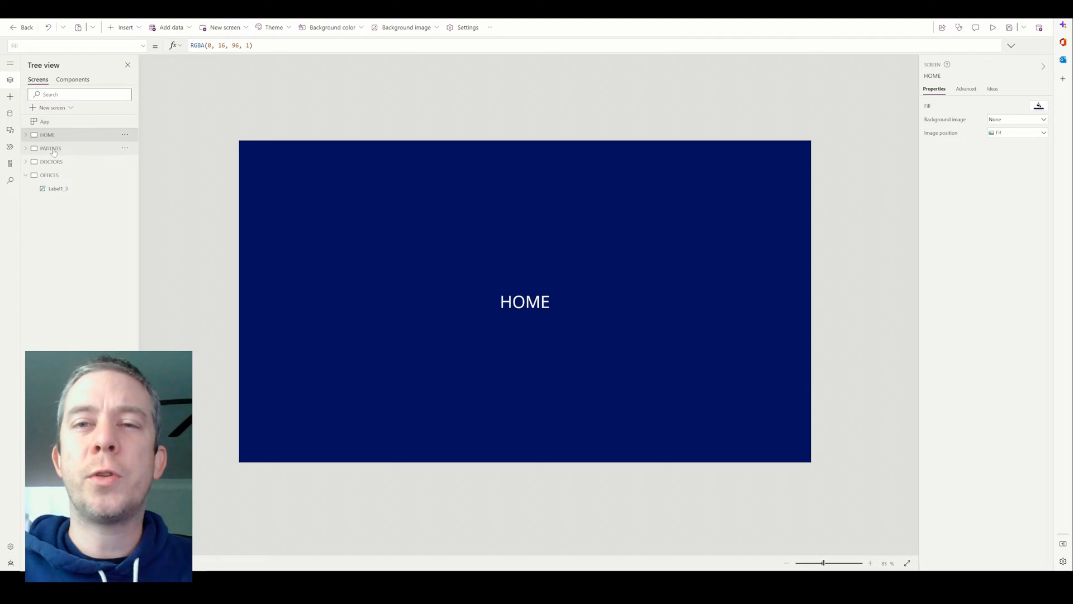
{"action": "left_click", "coordinate": [50, 148]}
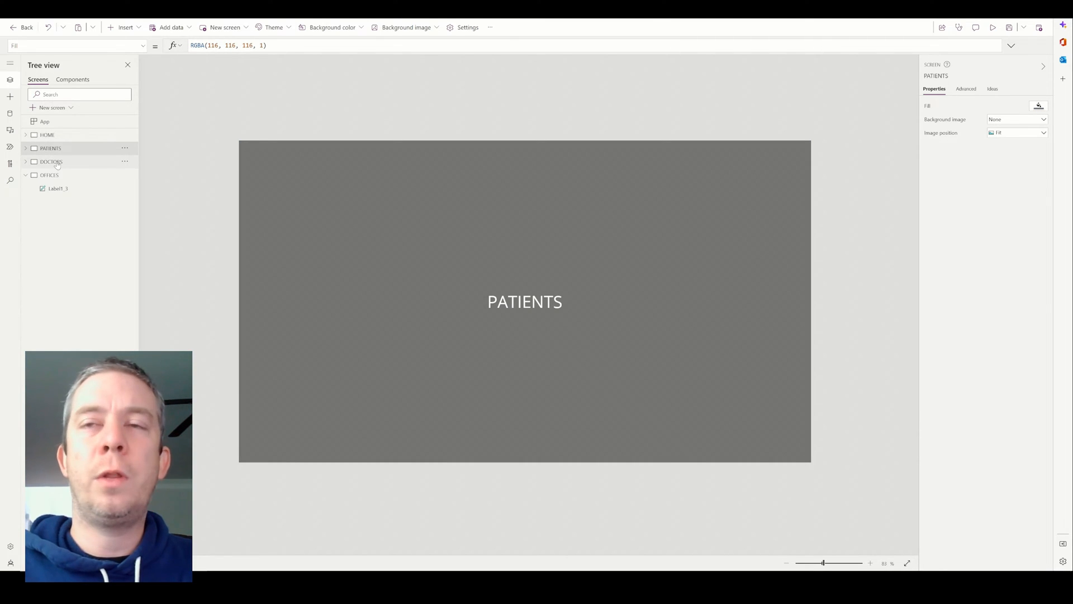
{"action": "left_click", "coordinate": [51, 161]}
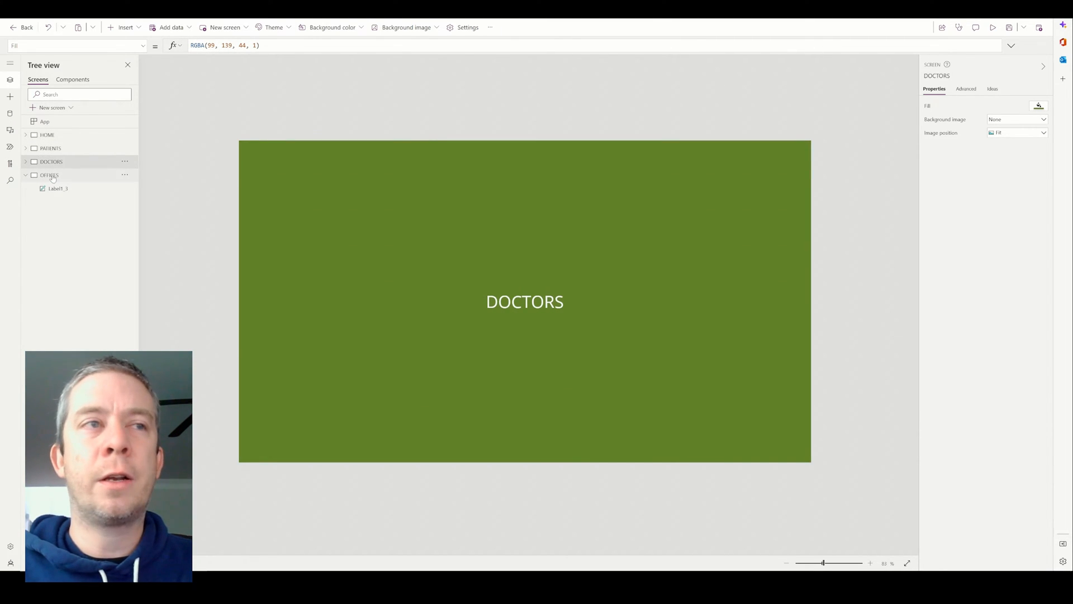
{"action": "left_click", "coordinate": [49, 174]}
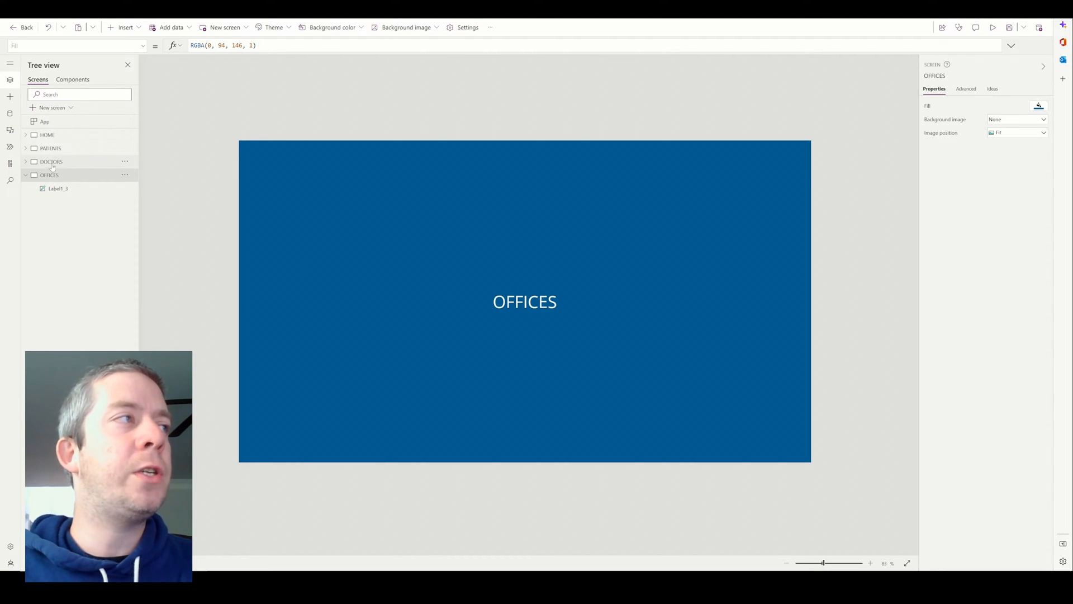
{"action": "left_click", "coordinate": [73, 79]}
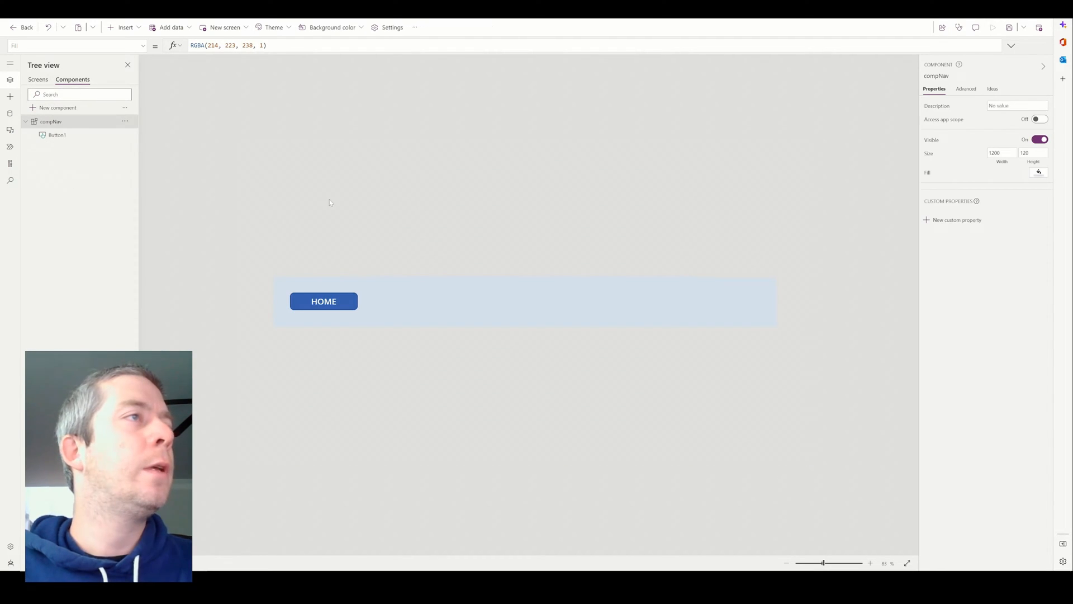
{"action": "mouse_move", "coordinate": [272, 154]}
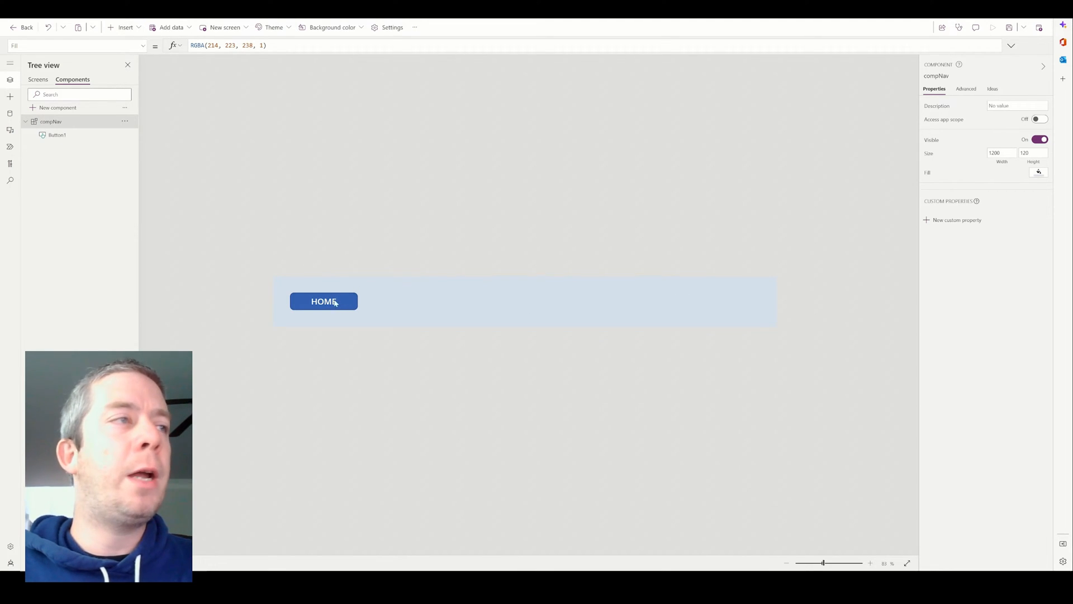
- Open the Insert menu of controls for compNav
{"action": "left_click", "coordinate": [125, 27]}
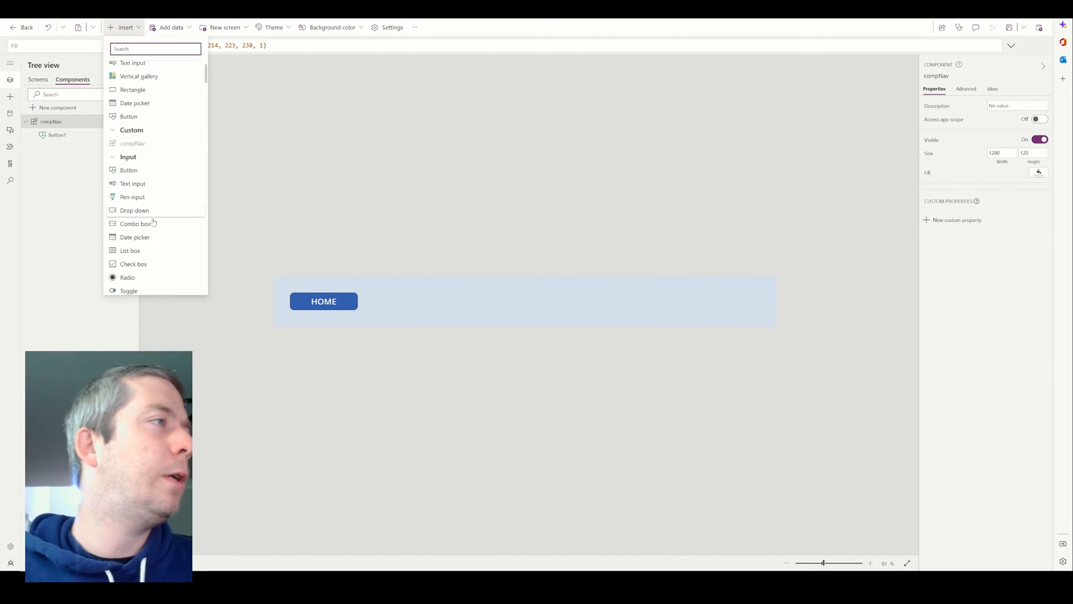
- Add a toggle at the bar's centre and label it DOCTORS
{"action": "left_click", "coordinate": [128, 290]}
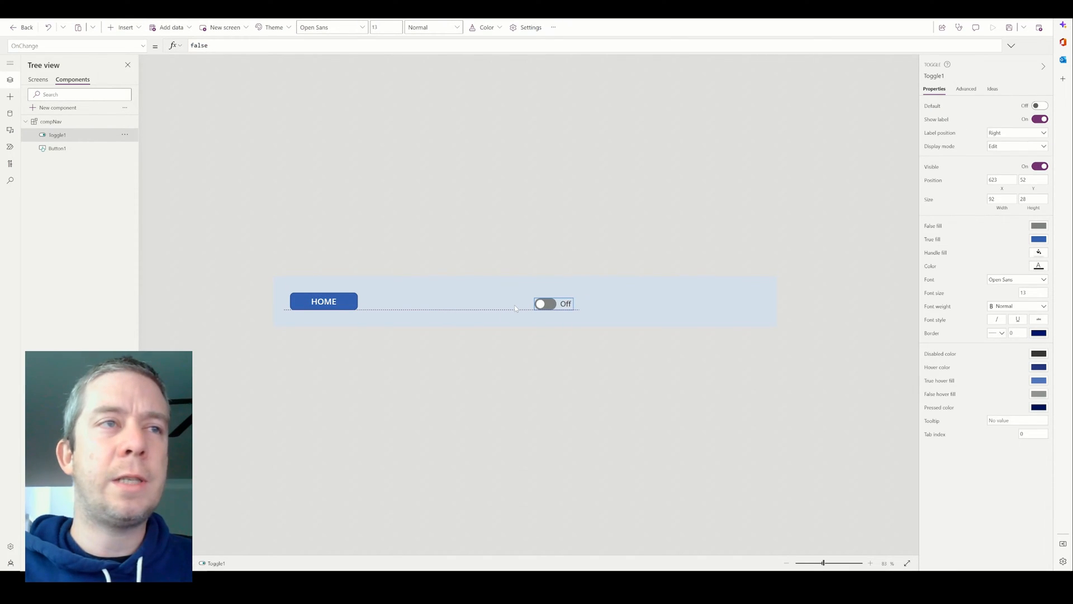
{"action": "left_click_drag", "start_coordinate": [554, 303], "coordinate": [545, 301]}
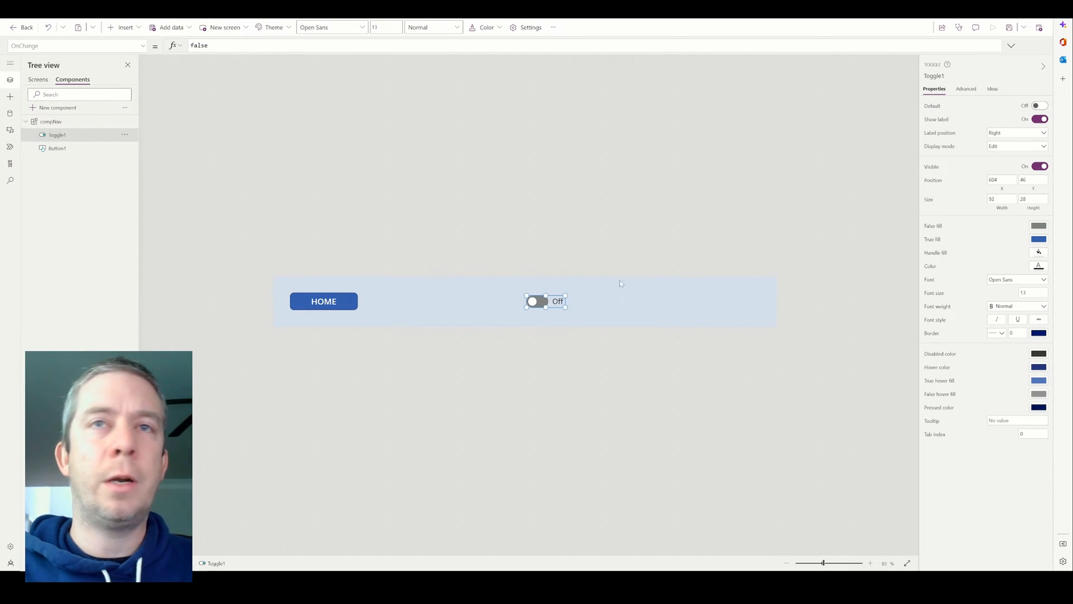
{"action": "left_click", "coordinate": [965, 88]}
{"action": "type", "text": "\"D"}
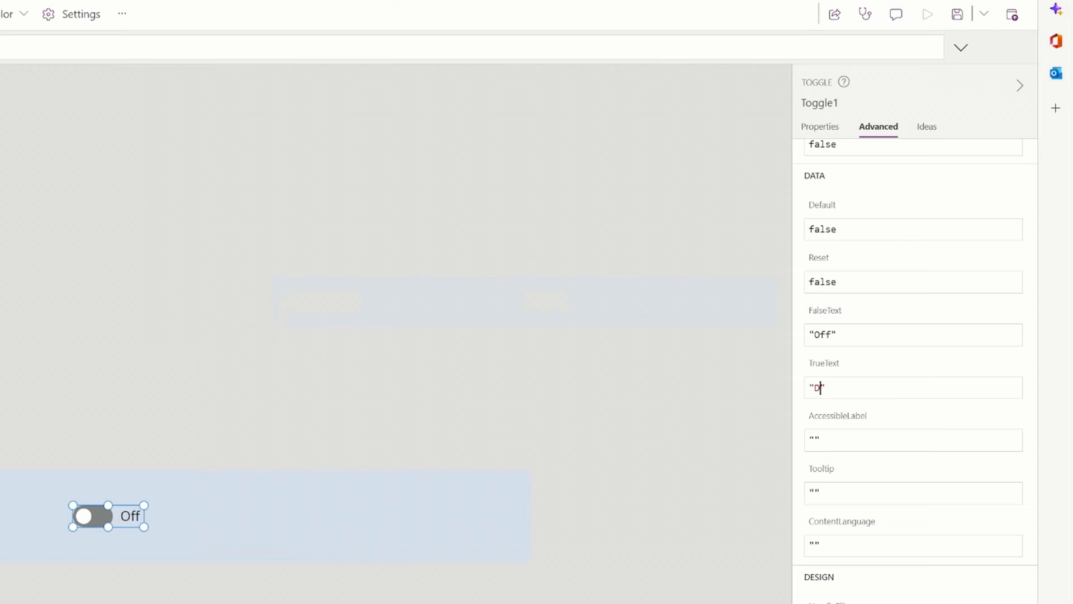
{"action": "type", "text": "OCTORS"}
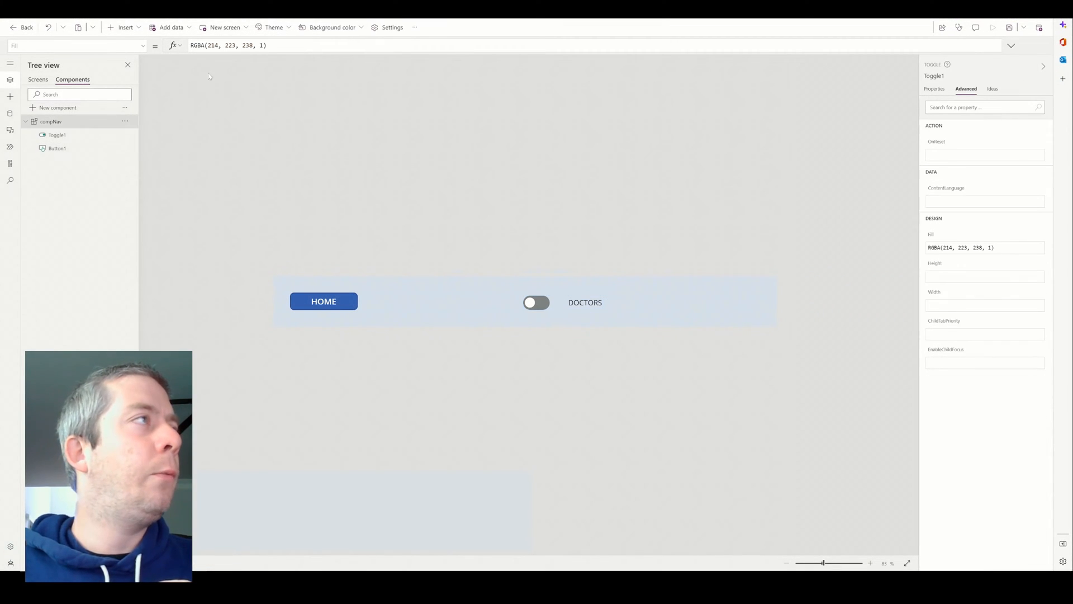
- Insert another button and set its Text to PATIENTS
{"action": "left_click", "coordinate": [124, 27]}
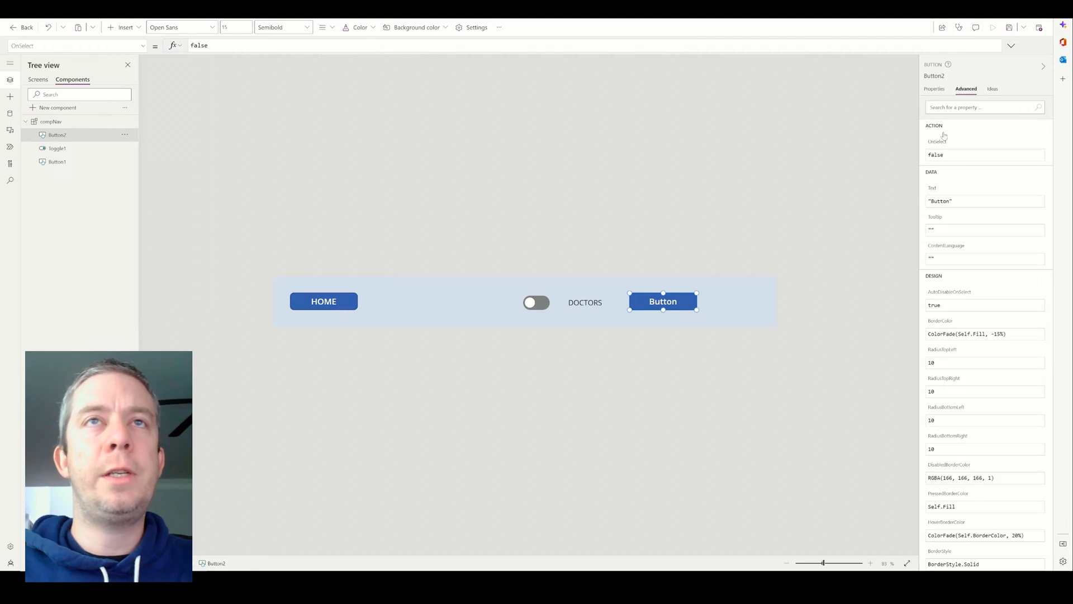
{"action": "left_click", "coordinate": [933, 89]}
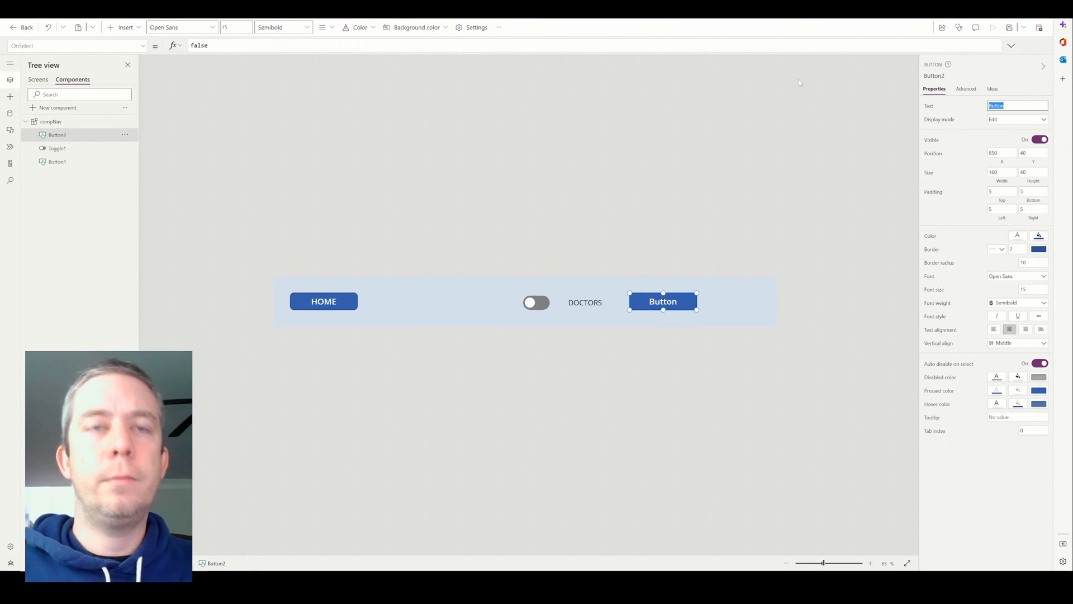
{"action": "type", "text": "PATIENTS"}
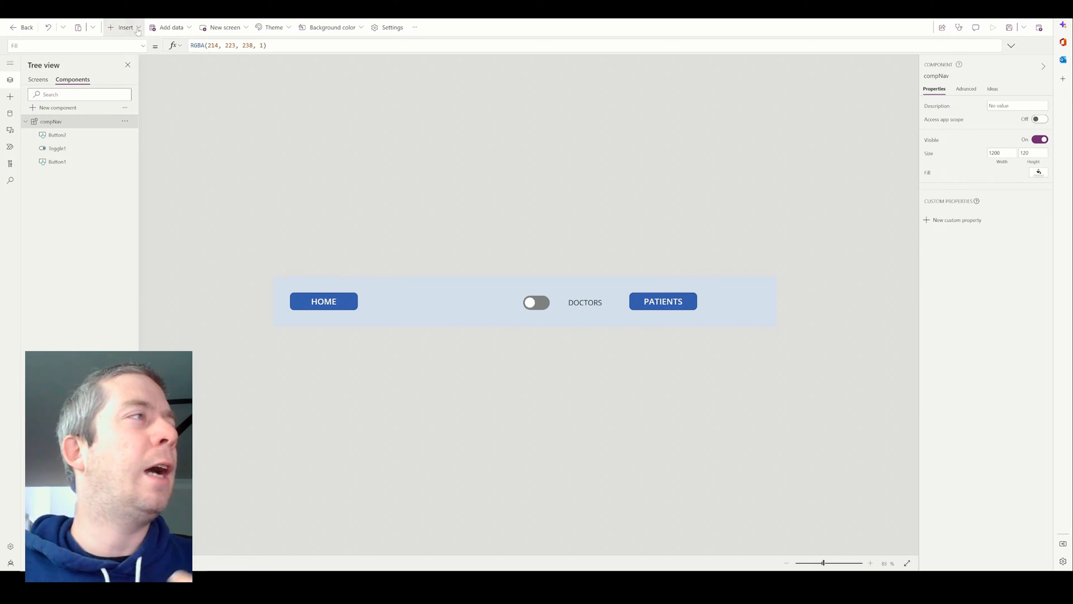
- Insert an icon at the bar's right end and set it to Office building
{"action": "left_click", "coordinate": [125, 28]}
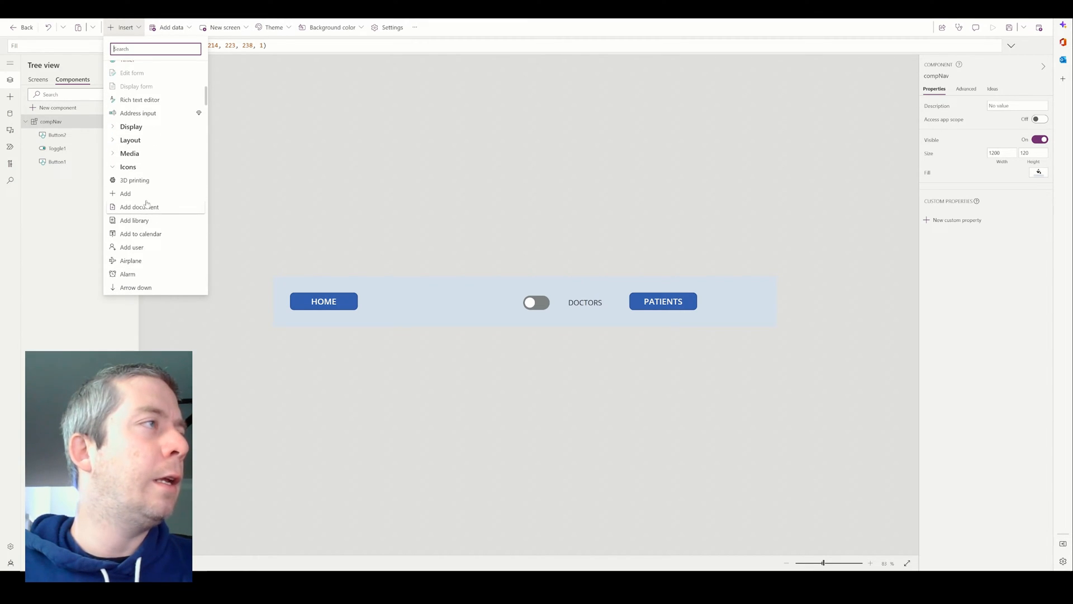
{"action": "left_click", "coordinate": [134, 180]}
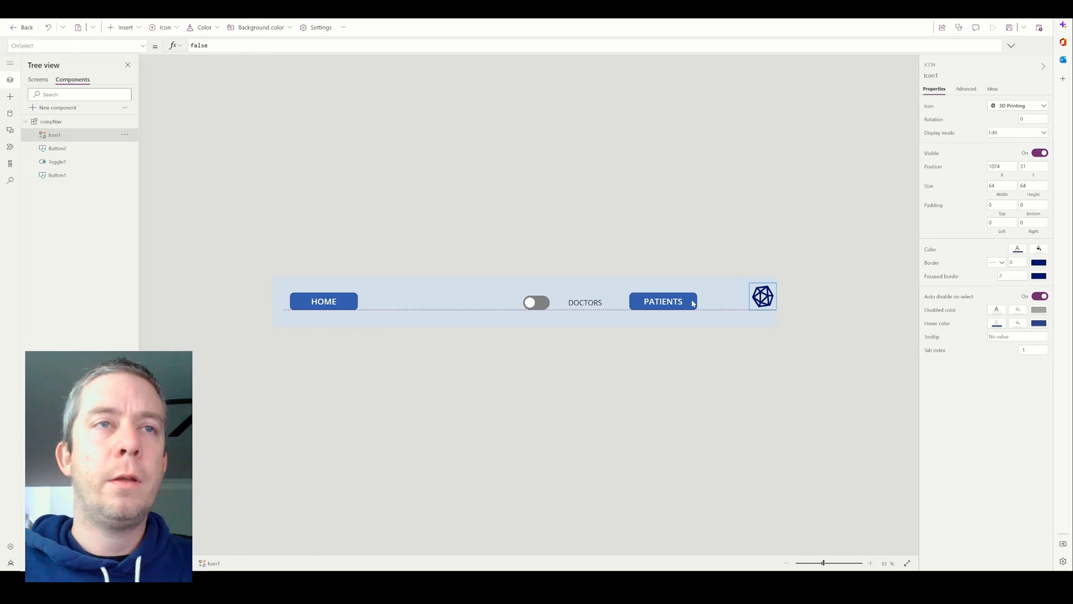
{"action": "left_click_drag", "start_coordinate": [762, 296], "coordinate": [744, 302]}
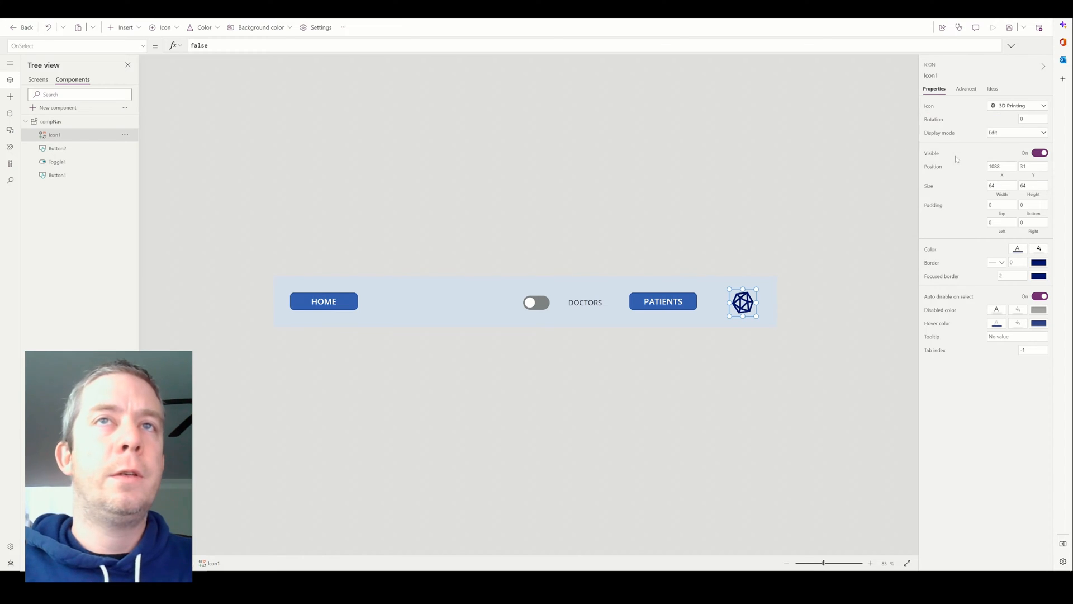
{"action": "left_click", "coordinate": [51, 122]}
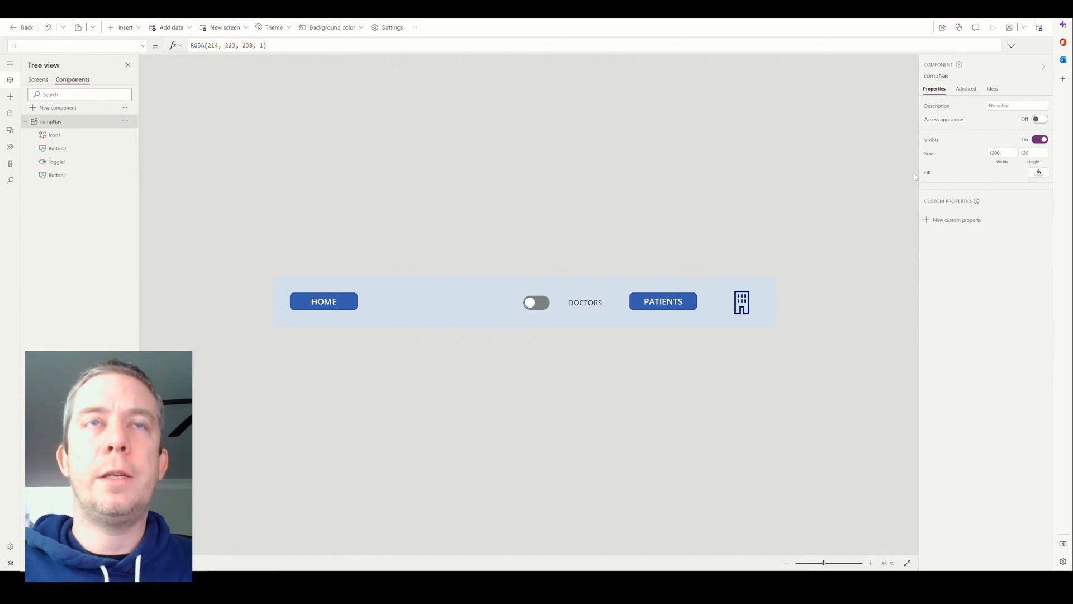
{"action": "left_click", "coordinate": [741, 302]}
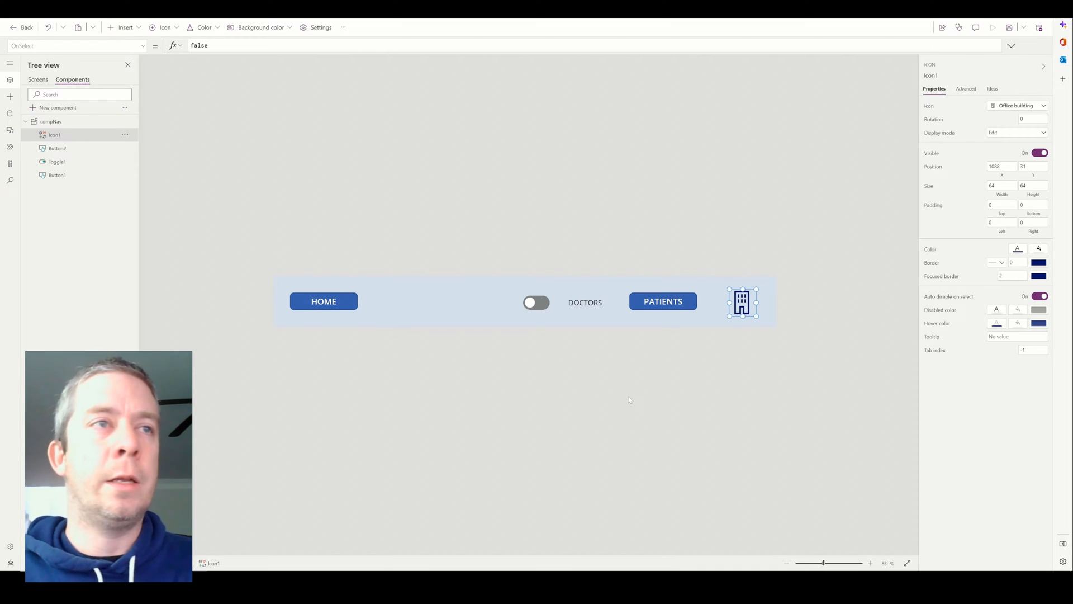
{"action": "mouse_move", "coordinate": [648, 343]}
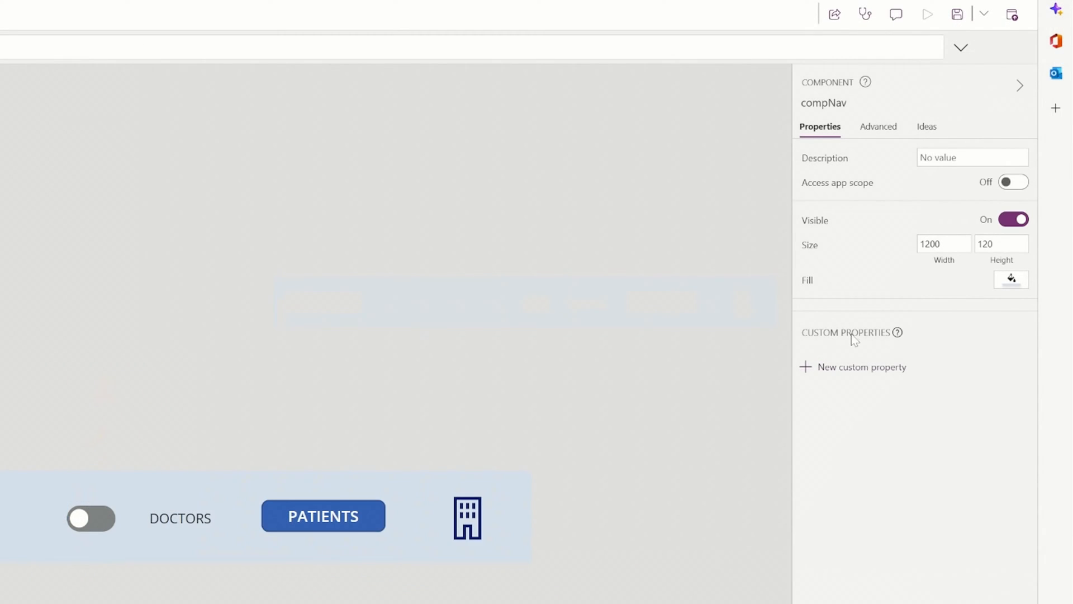
- Create the HOME custom property as an Input of data type Screen
{"action": "left_click", "coordinate": [862, 366]}
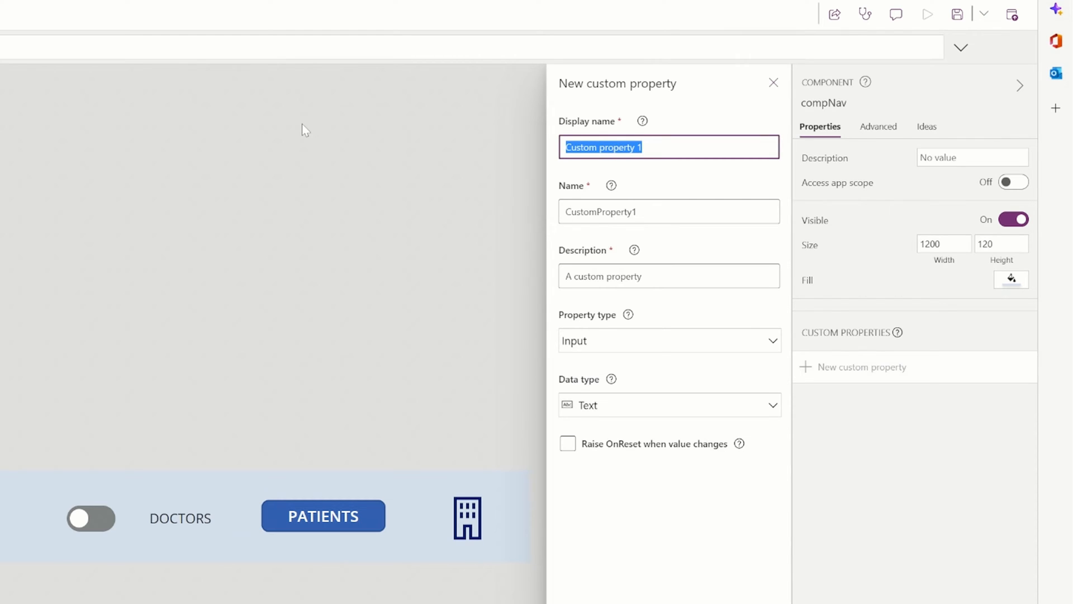
{"action": "type", "text": "HOME"}
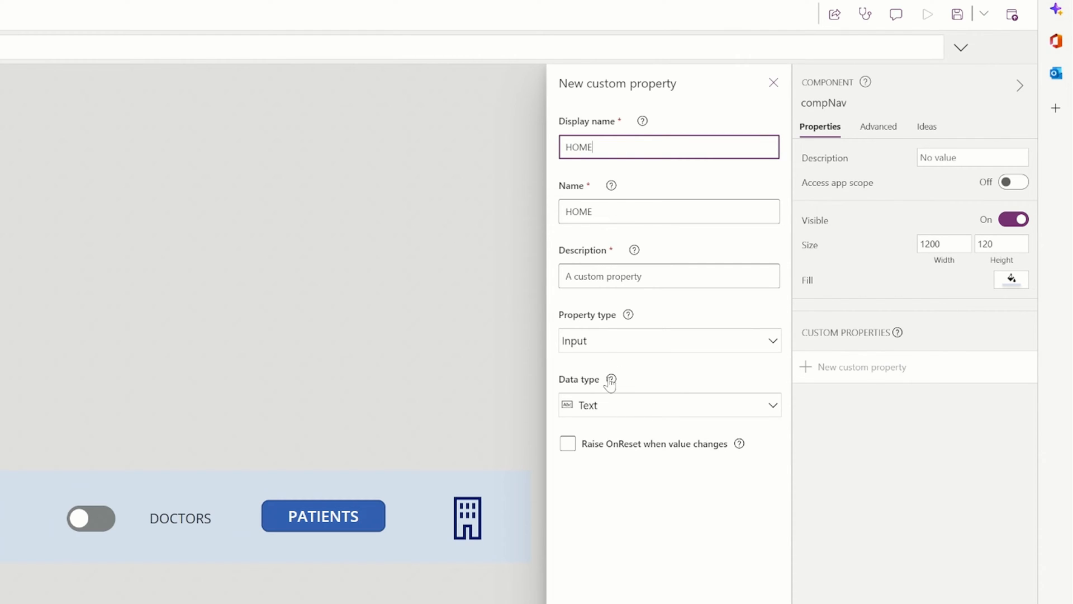
{"action": "left_click", "coordinate": [668, 341]}
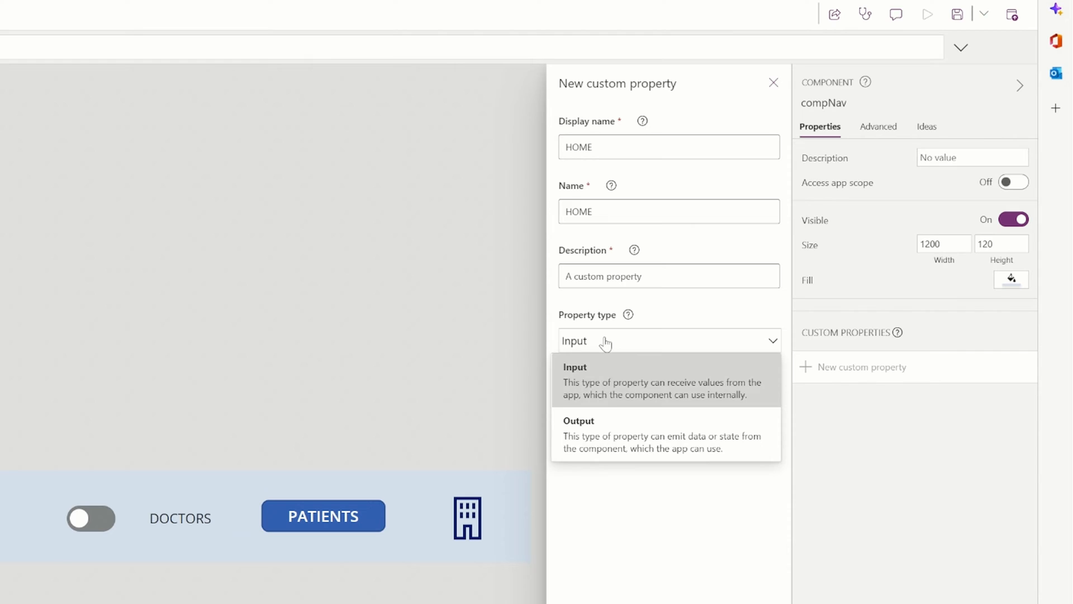
{"action": "left_click", "coordinate": [575, 366]}
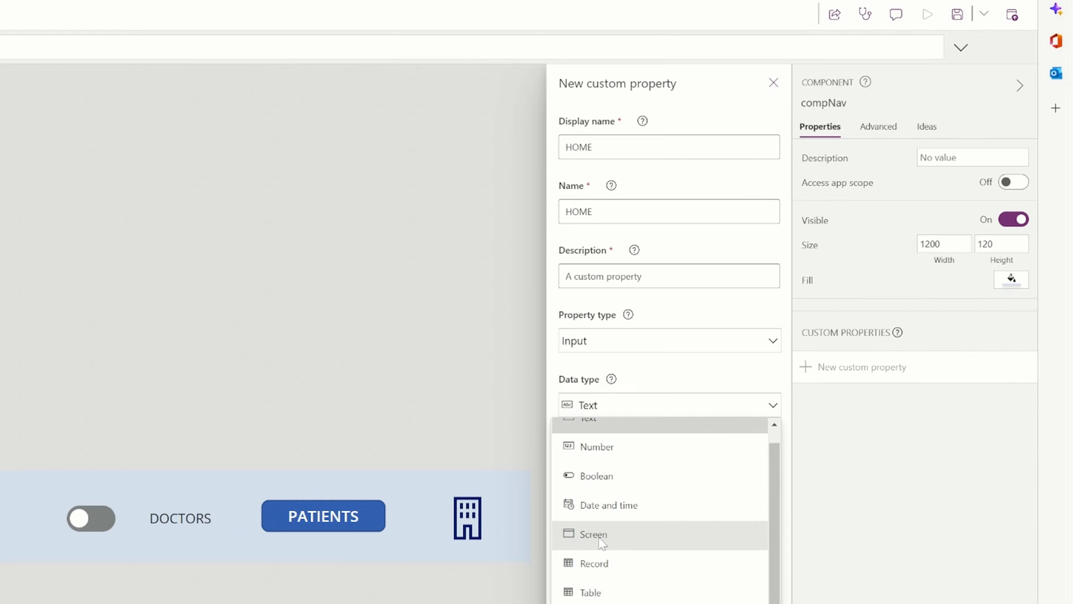
{"action": "left_click", "coordinate": [593, 534]}
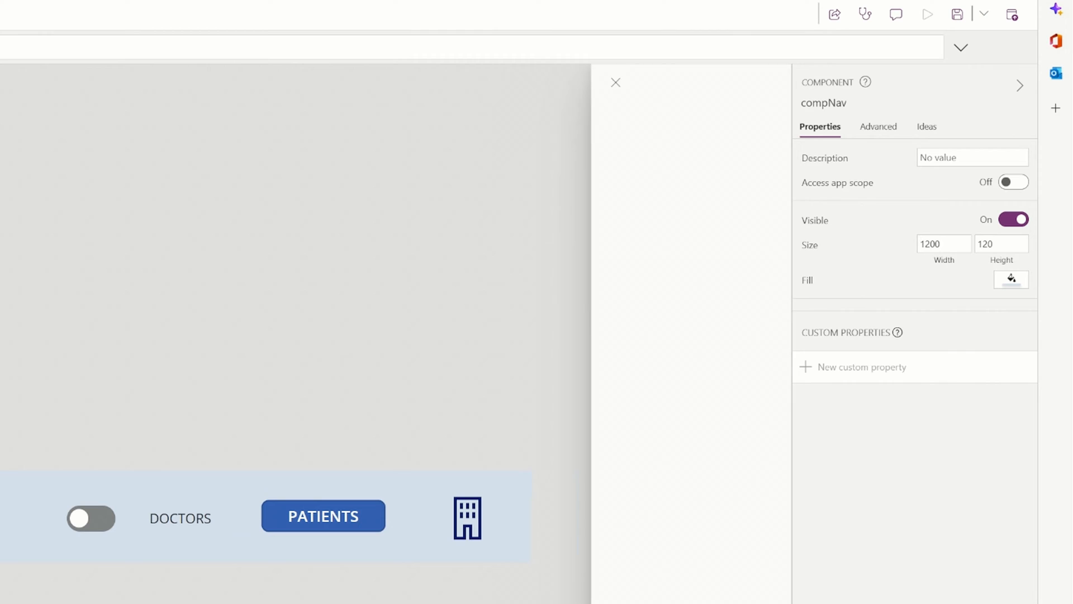
- Create the DOCTORS, PATIENTS and OFFICES Screen-type input properties
{"action": "left_click", "coordinate": [861, 366]}
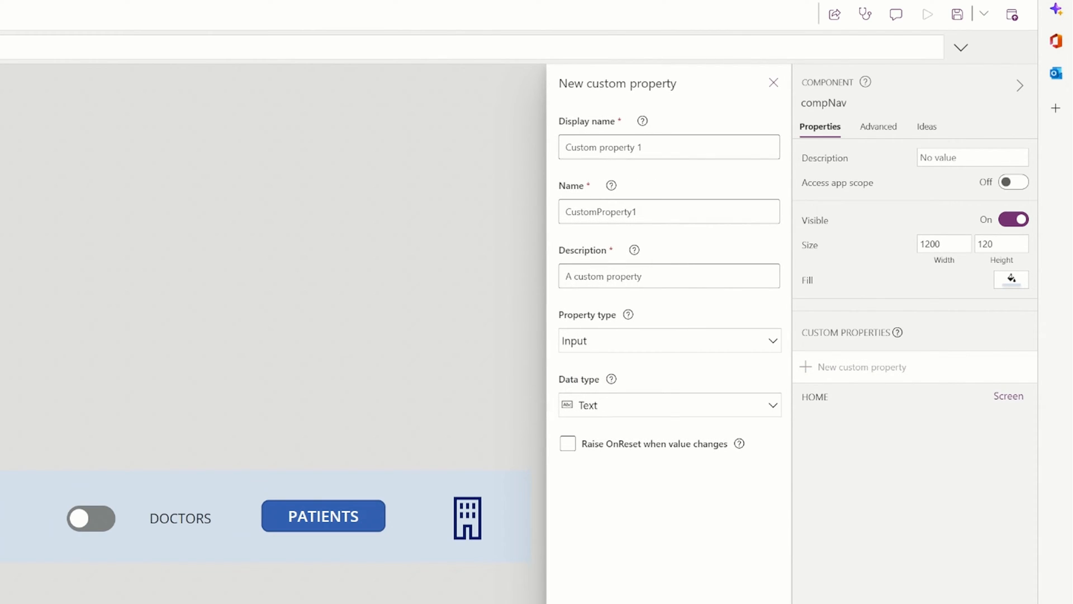
{"action": "type", "text": "DOC"}
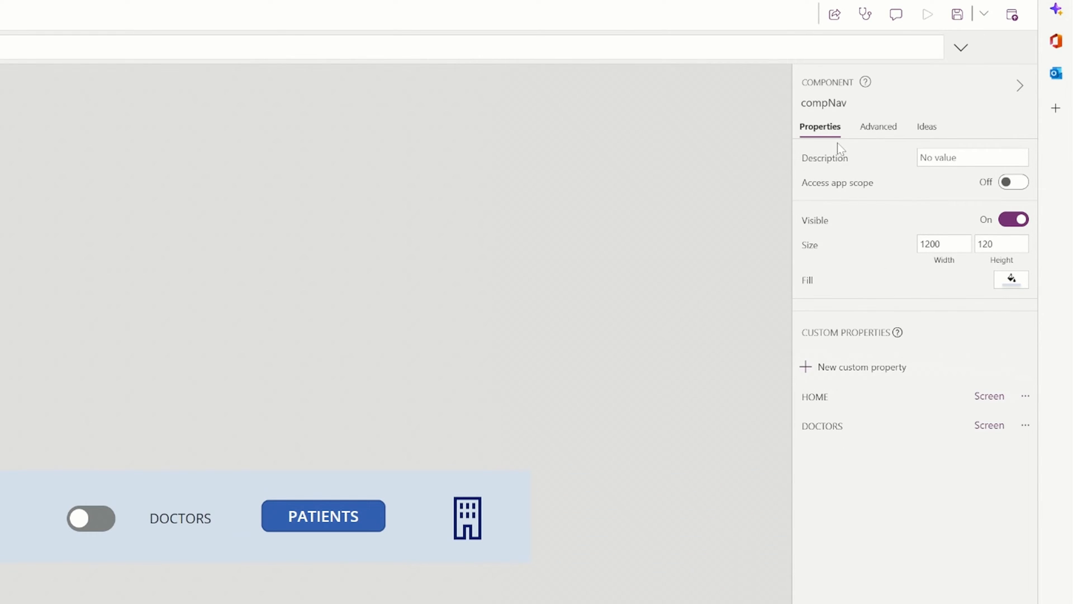
{"action": "left_click", "coordinate": [862, 366]}
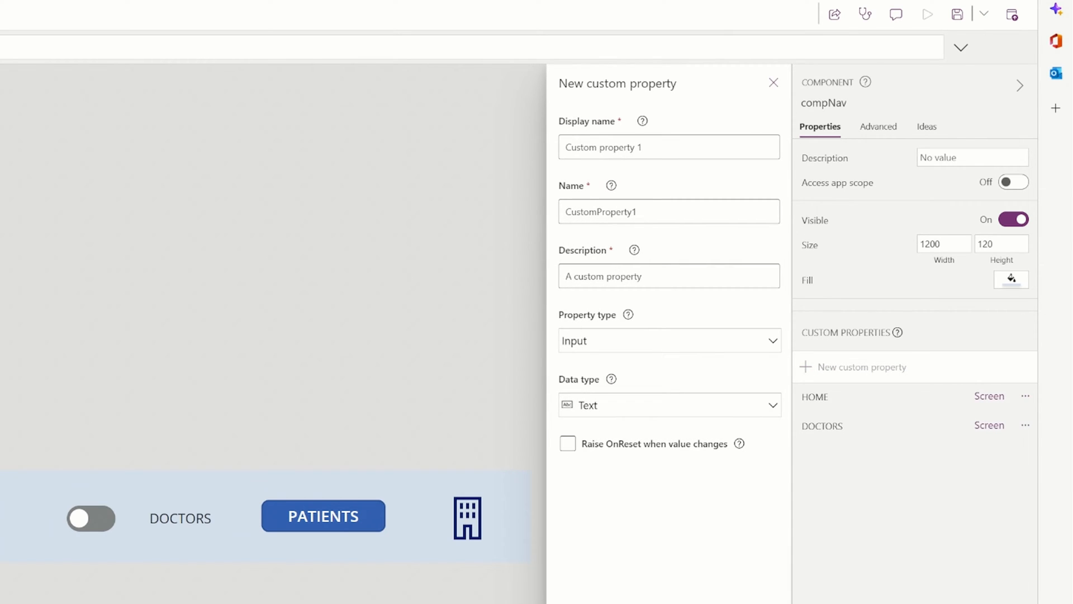
{"action": "type", "text": "PATI"}
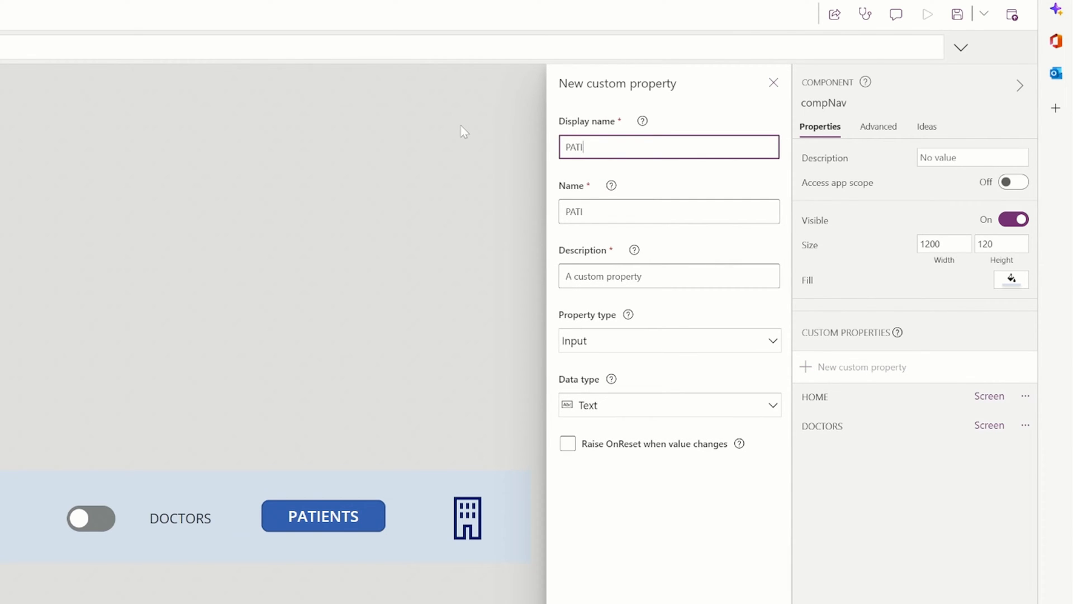
{"action": "left_click", "coordinate": [668, 405]}
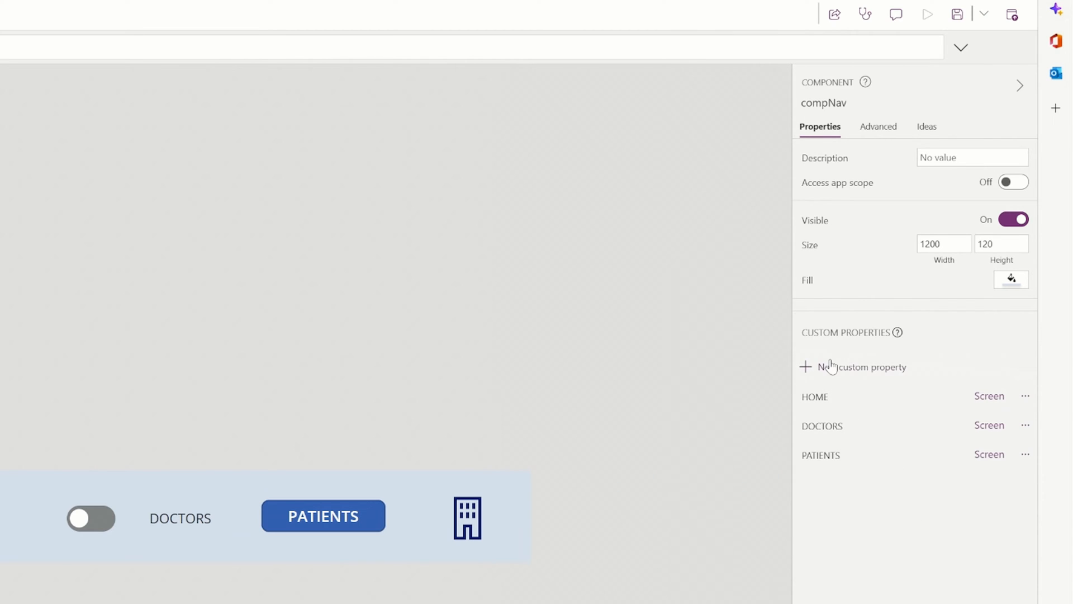
{"action": "left_click", "coordinate": [861, 366]}
{"action": "type", "text": "OFFICES"}
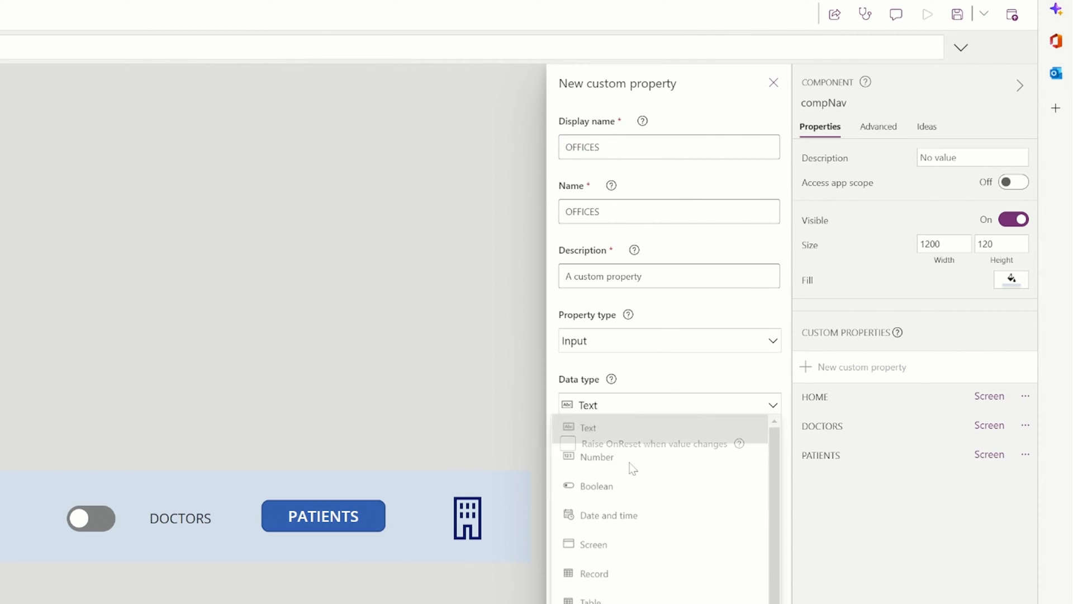
{"action": "left_click", "coordinate": [592, 544]}
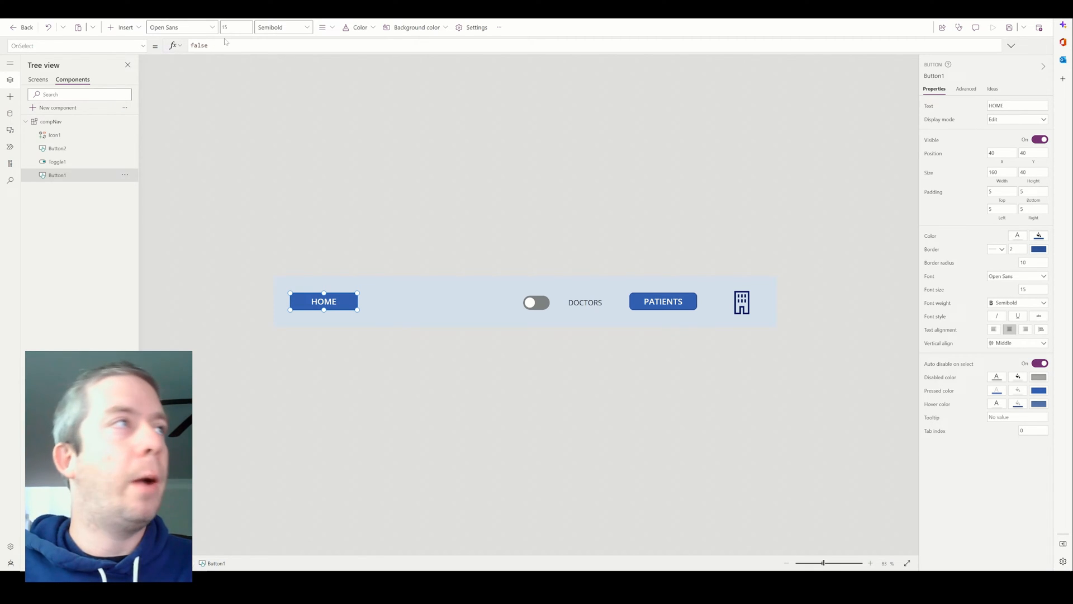
- Begin a Navigate formula referencing compNav for the HOME button's action
{"action": "left_click", "coordinate": [199, 46]}
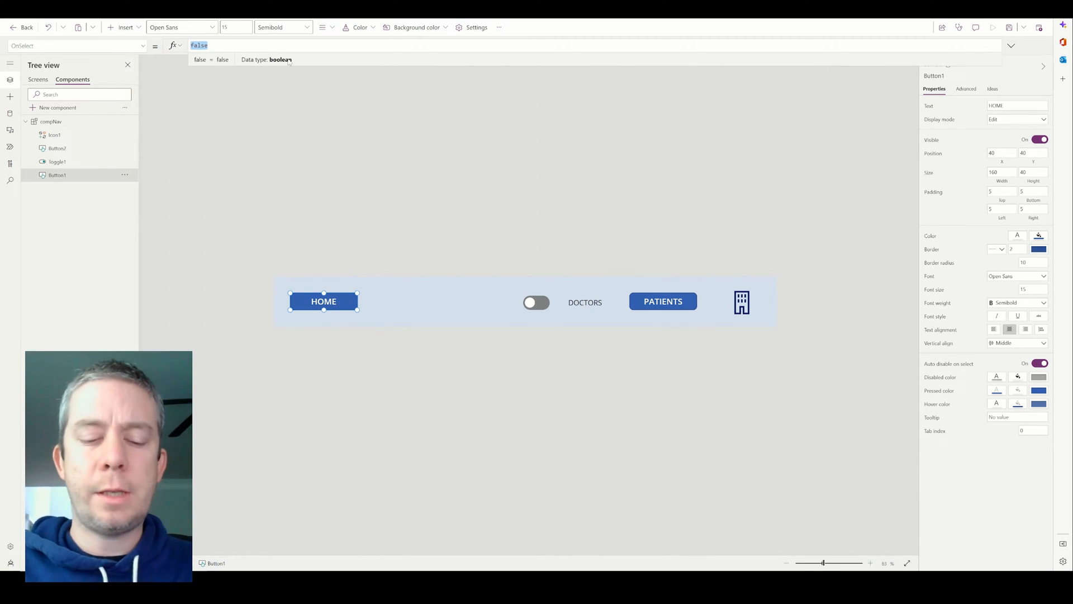
{"action": "type", "text": "comp"}
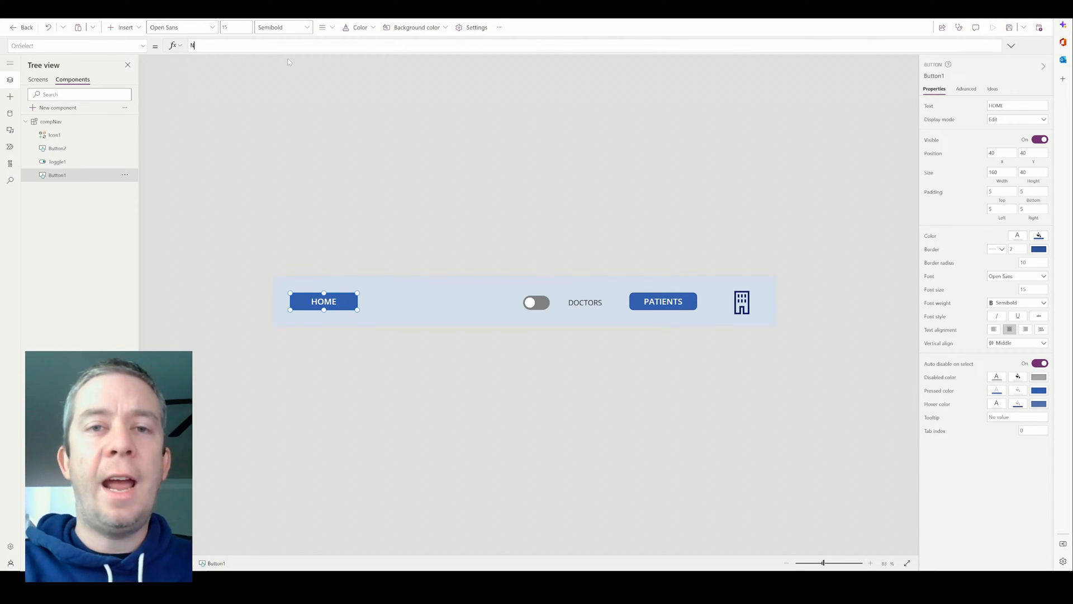
{"action": "type", "text": "Navigate("}
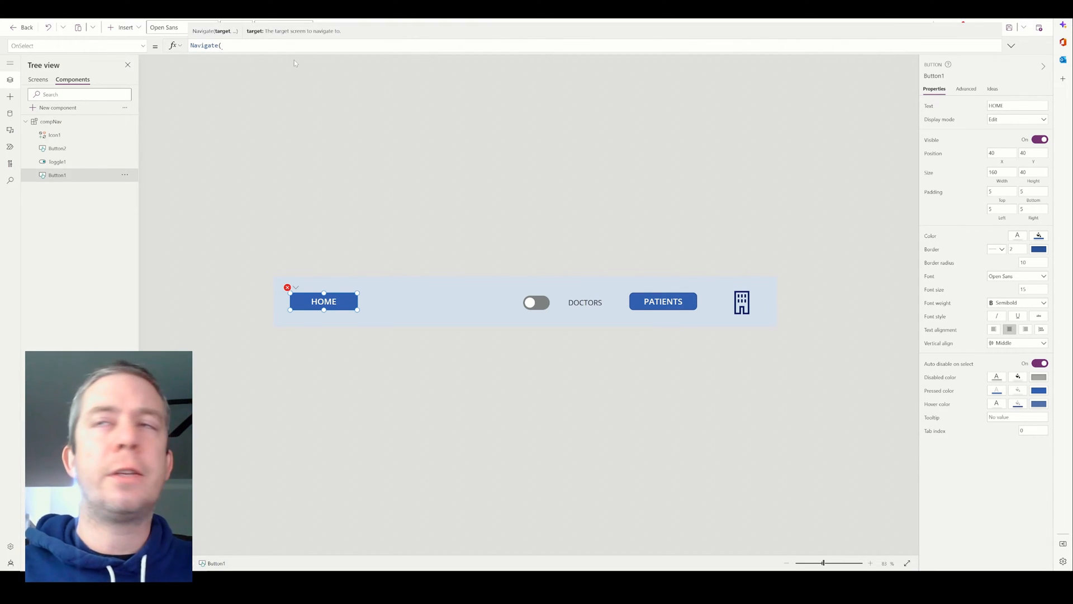
{"action": "type", "text": "con"}
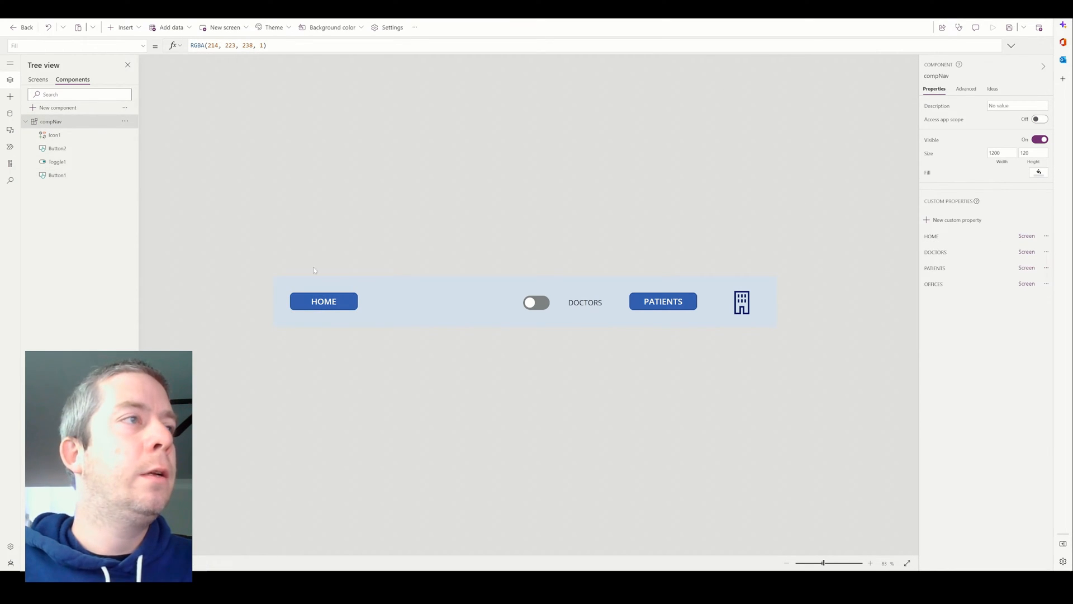
- Set the DOCTORS toggle to Navigate(compNav.DOCTORS,Fade) and finish the PATIENTS button formula
{"action": "left_click", "coordinate": [322, 301]}
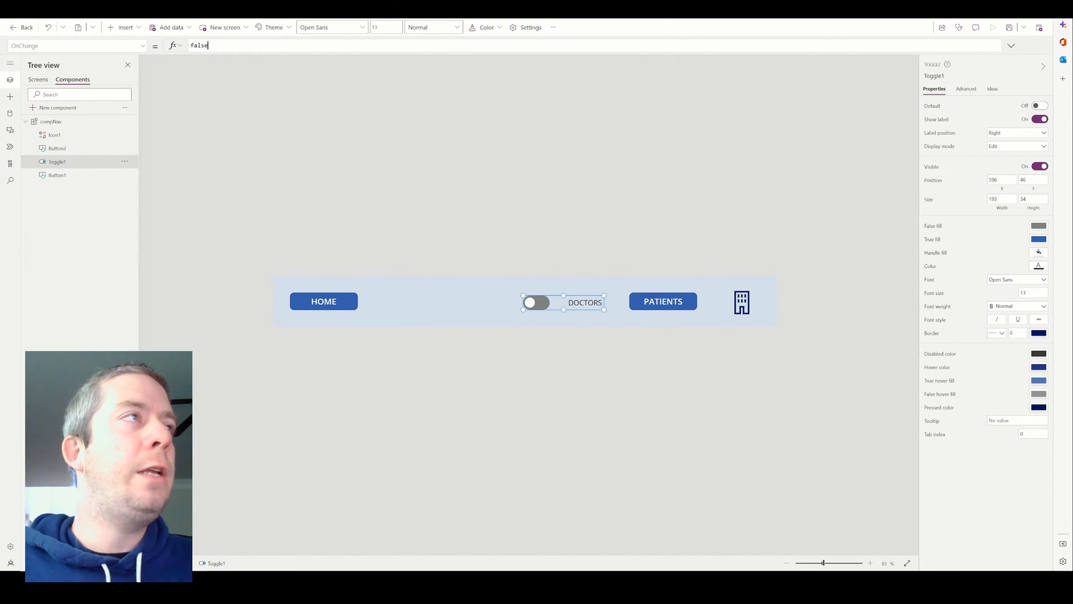
{"action": "type", "text": "Navigate"}
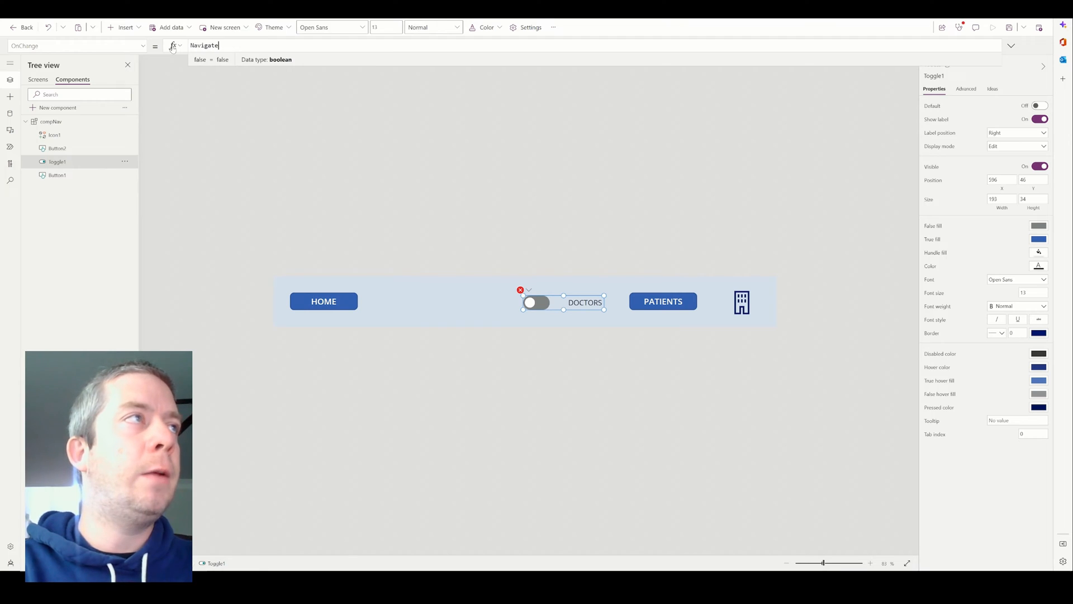
{"action": "type", "text": "(compNav"}
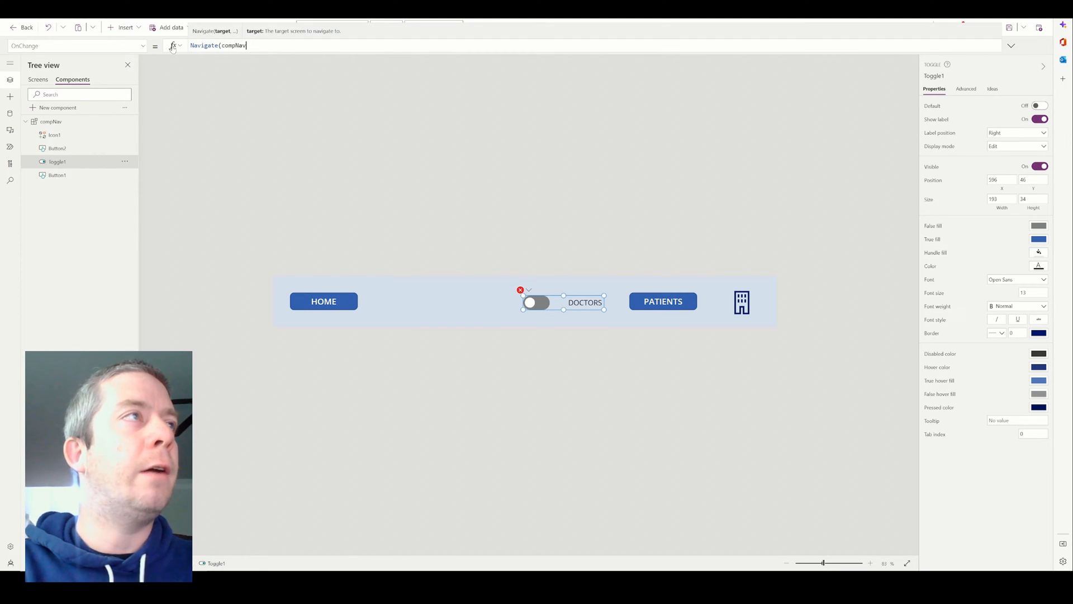
{"action": "type", "text": ".DOC"}
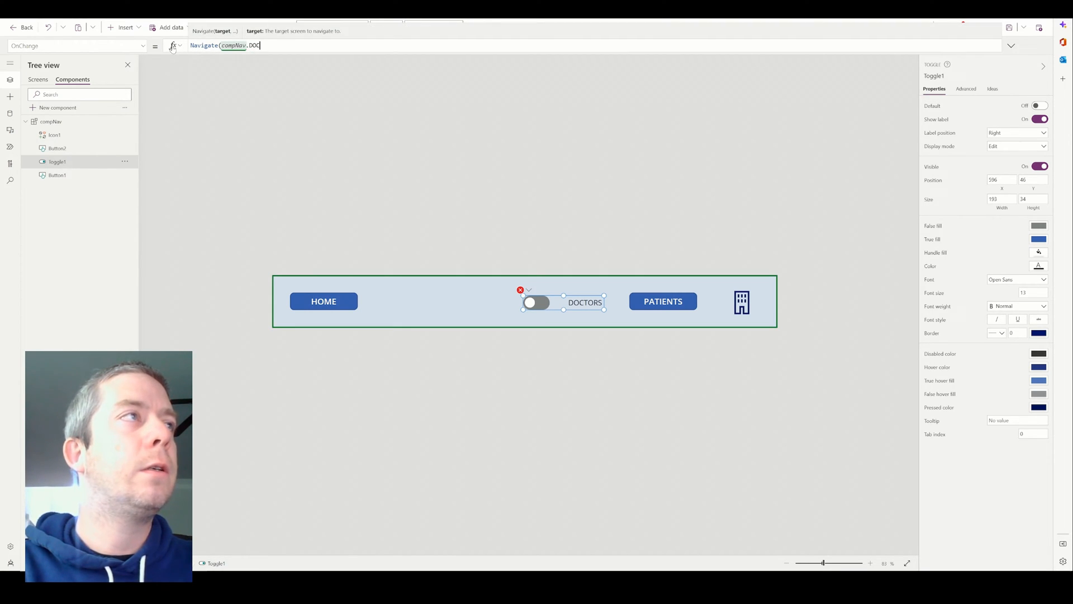
{"action": "type", "text": ",Fade)"}
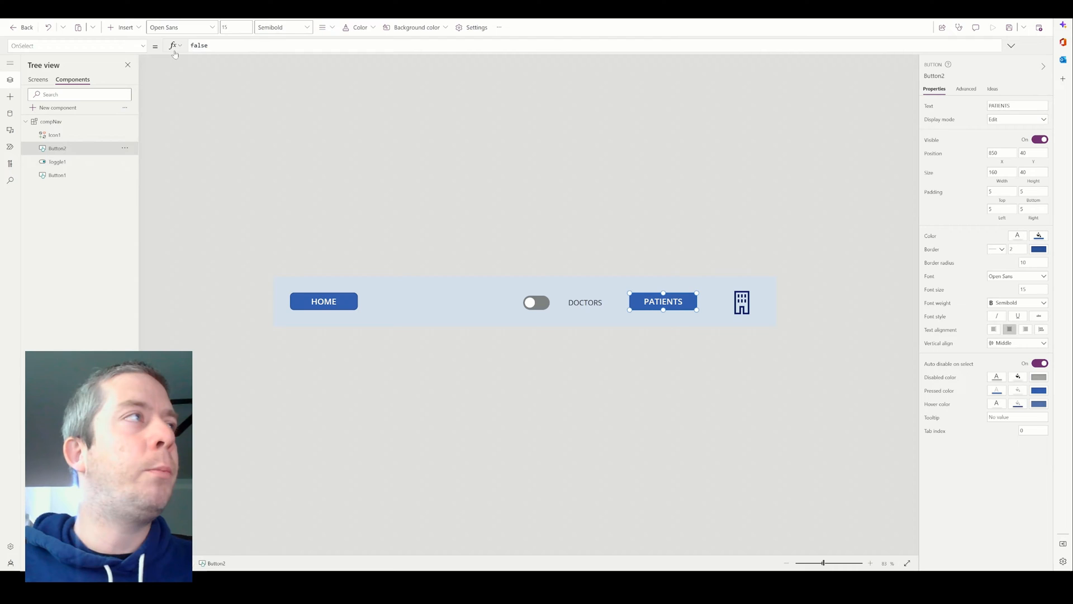
{"action": "type", "text": "Navigate(compNav.DOCTORS,Fade)"}
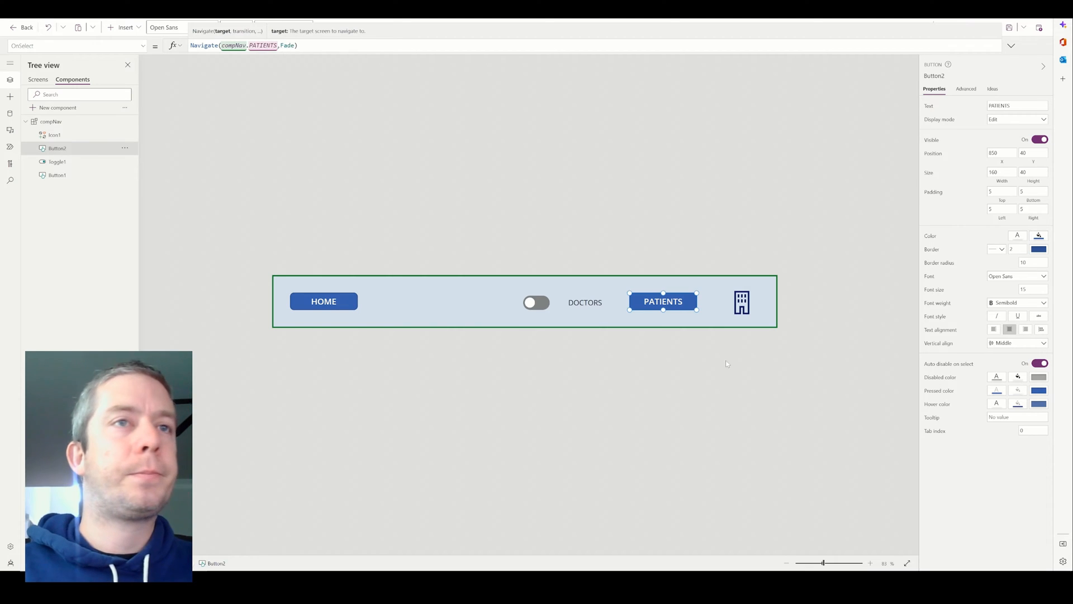
{"action": "left_click", "coordinate": [741, 301]}
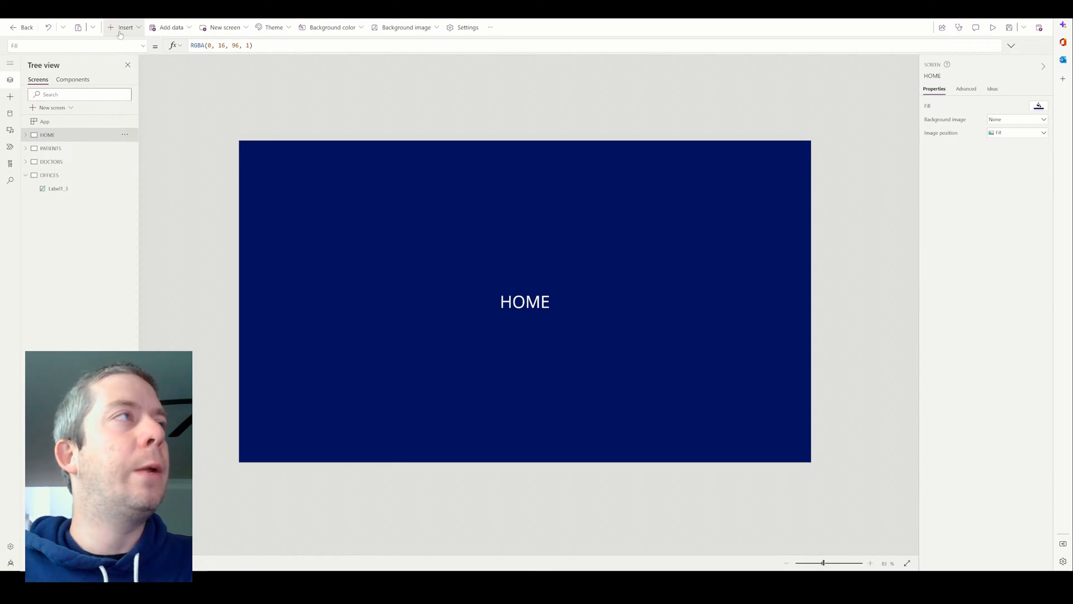
- Insert the compNav component onto HOME and test its DOCTORS toggle in preview
{"action": "left_click", "coordinate": [126, 28]}
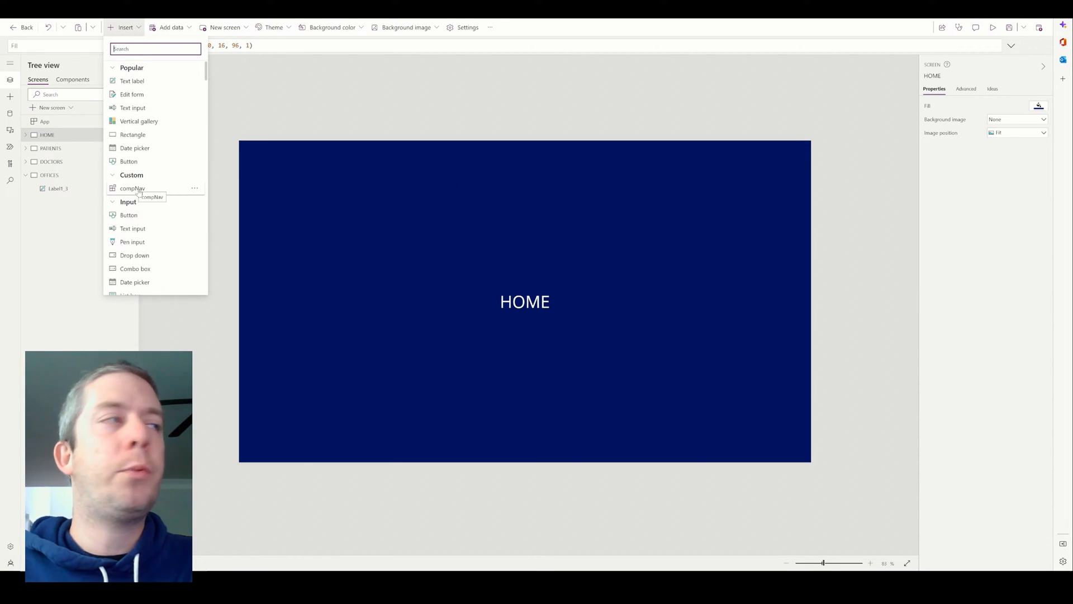
{"action": "left_click", "coordinate": [131, 189]}
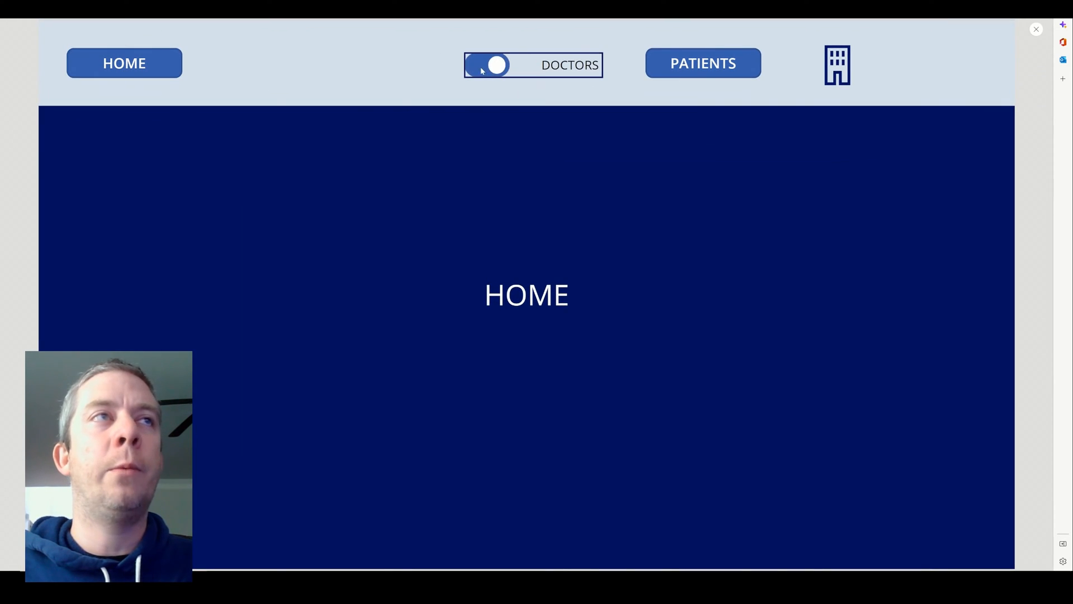
{"action": "left_click", "coordinate": [487, 64]}
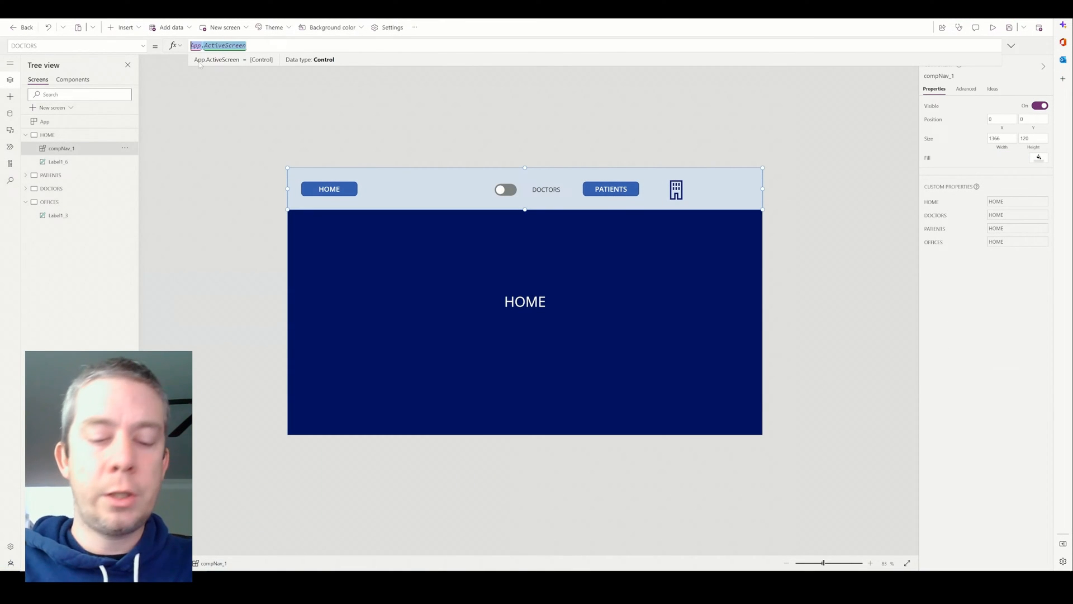
- Set compNav_1's DOCTORS target, then rename the DOCTORS, PATIENTS and OFFICES screens
{"action": "type", "text": "DOCTORS"}
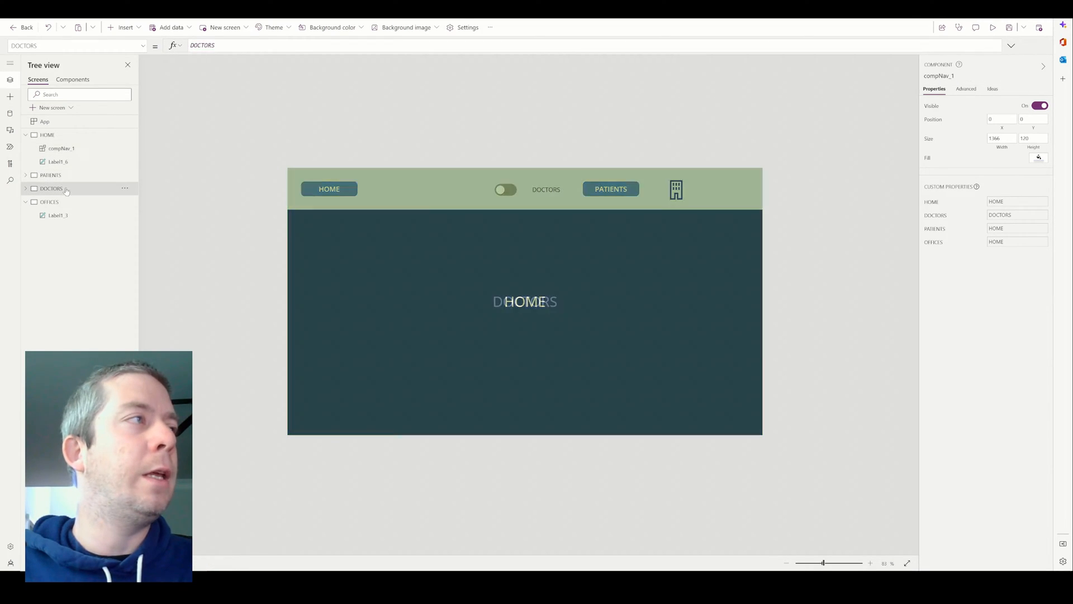
{"action": "double_click", "coordinate": [54, 188]}
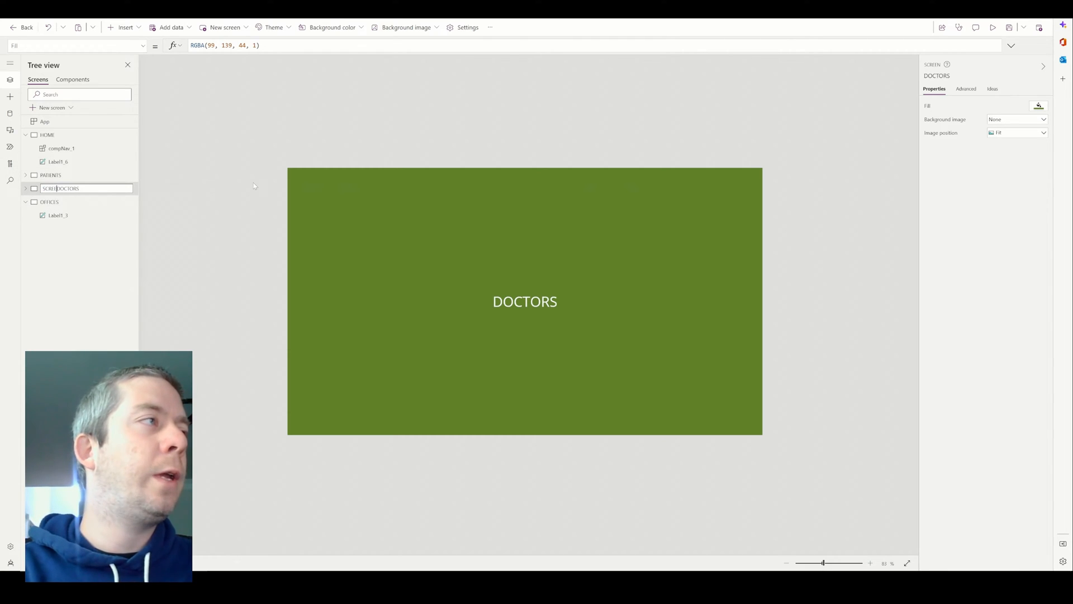
{"action": "left_click", "coordinate": [51, 175]}
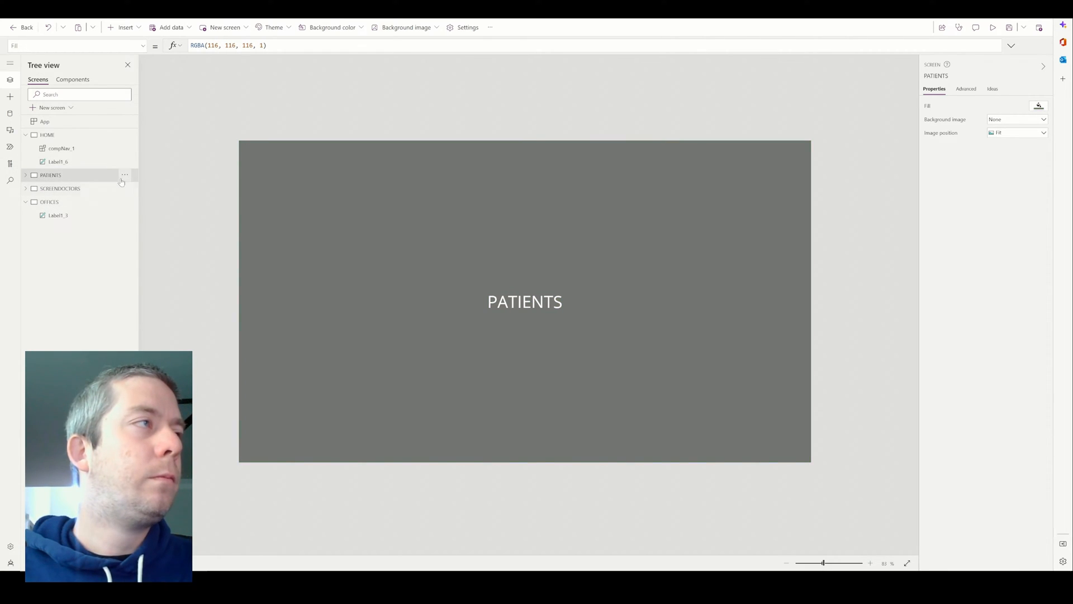
{"action": "double_click", "coordinate": [51, 175]}
{"action": "type", "text": "SCREEN"}
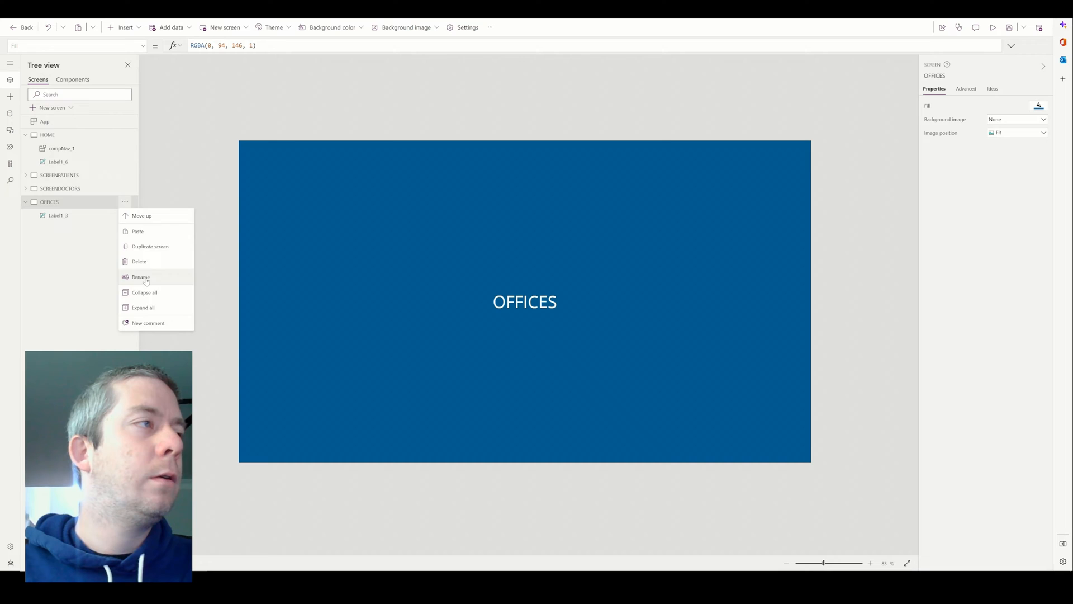
{"action": "left_click", "coordinate": [140, 277]}
{"action": "type", "text": "SCREEN"}
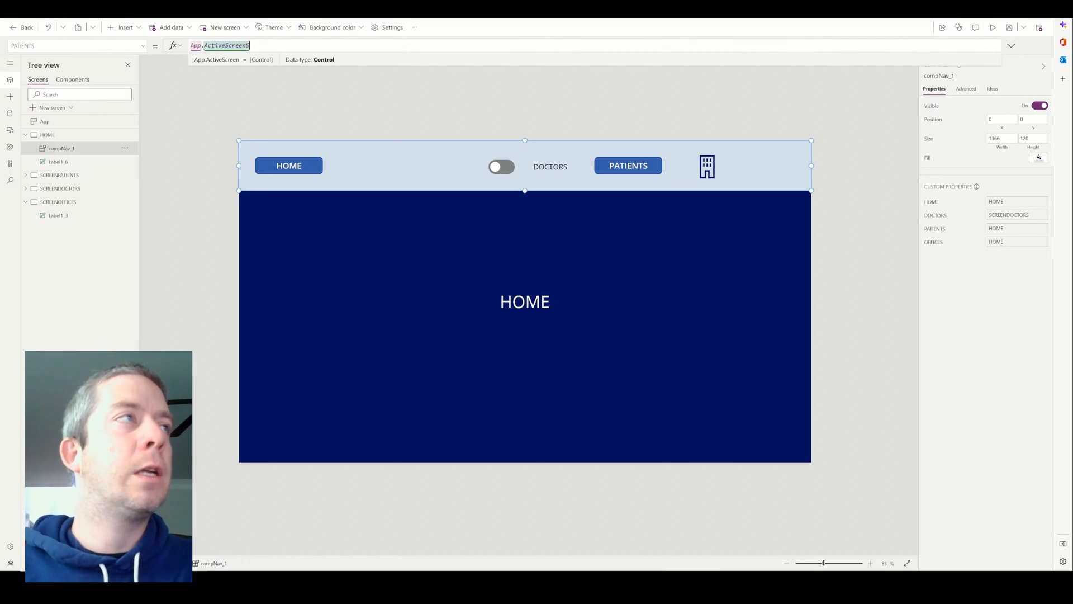
- Point compNav_1's PATIENTS and OFFICES to SCREENPATIENTS and SCREENOFFICES, then preview the bar
{"action": "type", "text": "sc"}
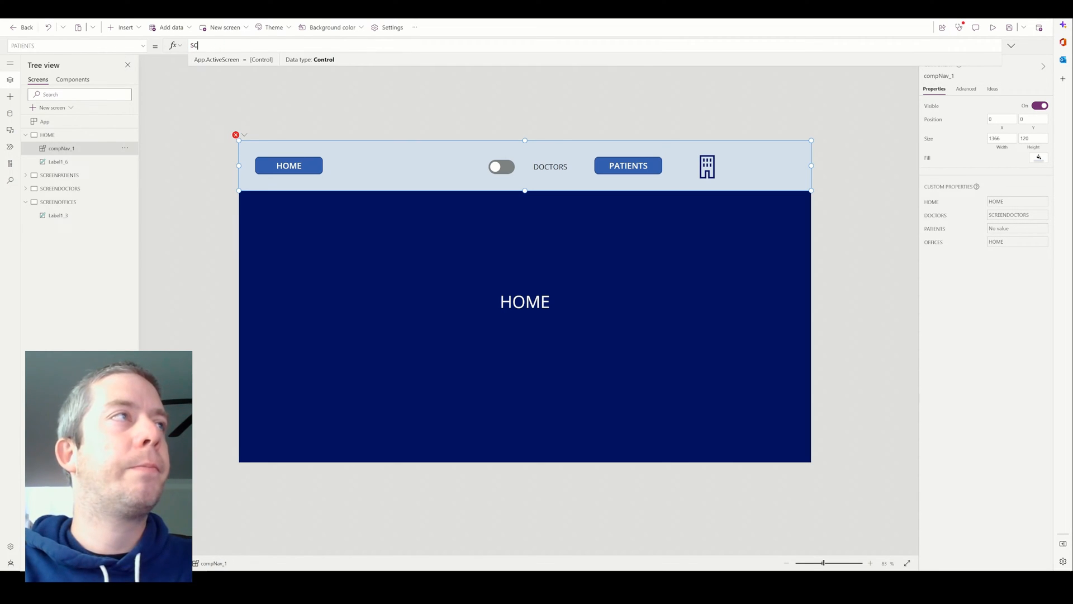
{"action": "type", "text": "SCREENPATIENTS"}
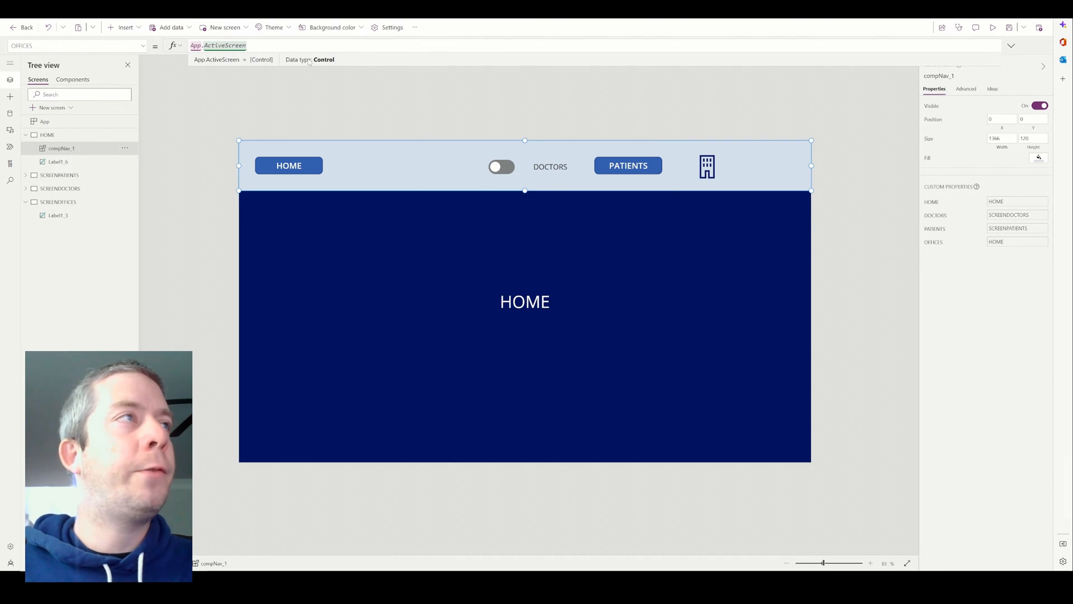
{"action": "type", "text": "SCREENH"}
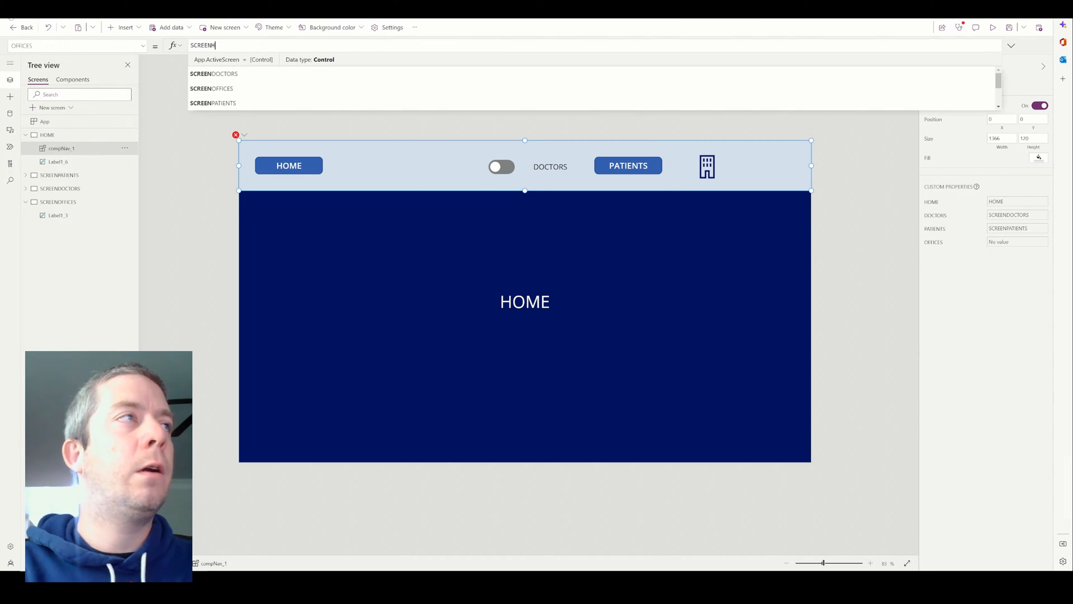
{"action": "left_click", "coordinate": [212, 88]}
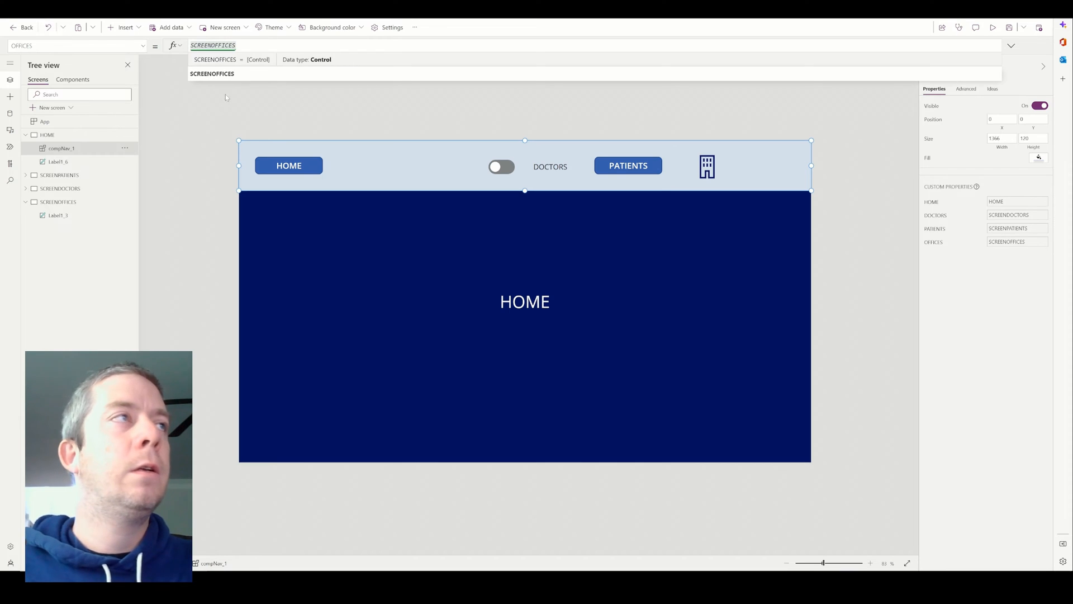
{"action": "left_click", "coordinate": [993, 28]}
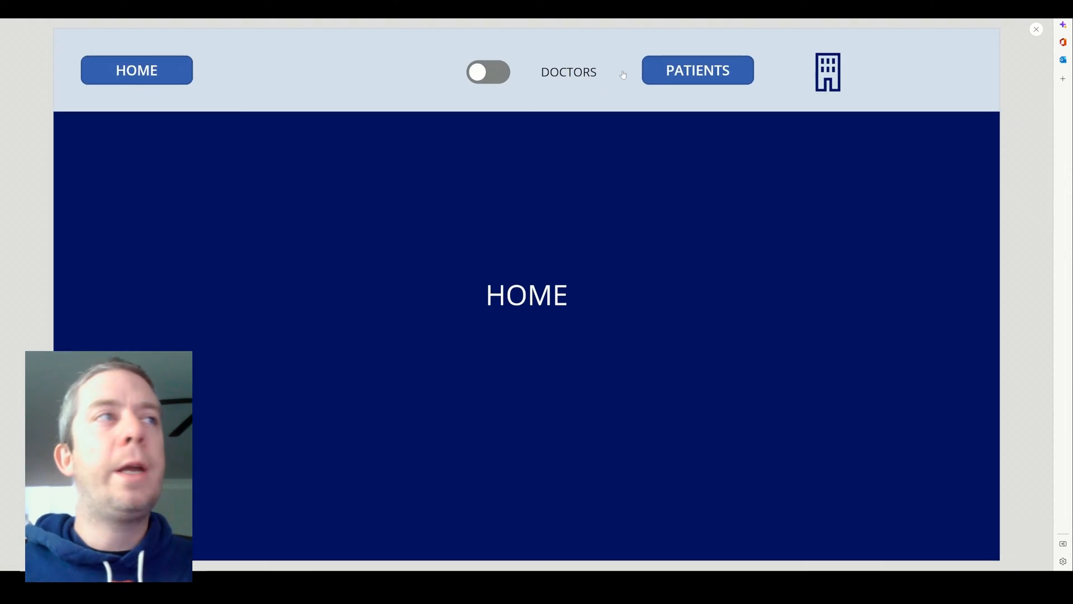
{"action": "left_click", "coordinate": [488, 71]}
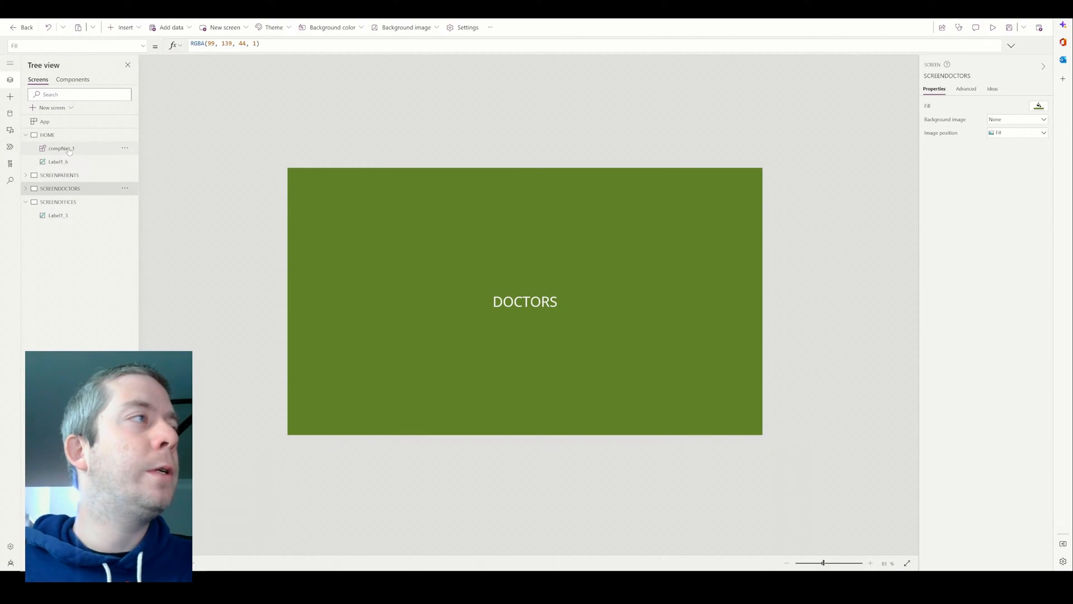
- Copy compNav_1 onto the other screens and set the copy's HOME target to HOME
{"action": "left_click", "coordinate": [60, 174]}
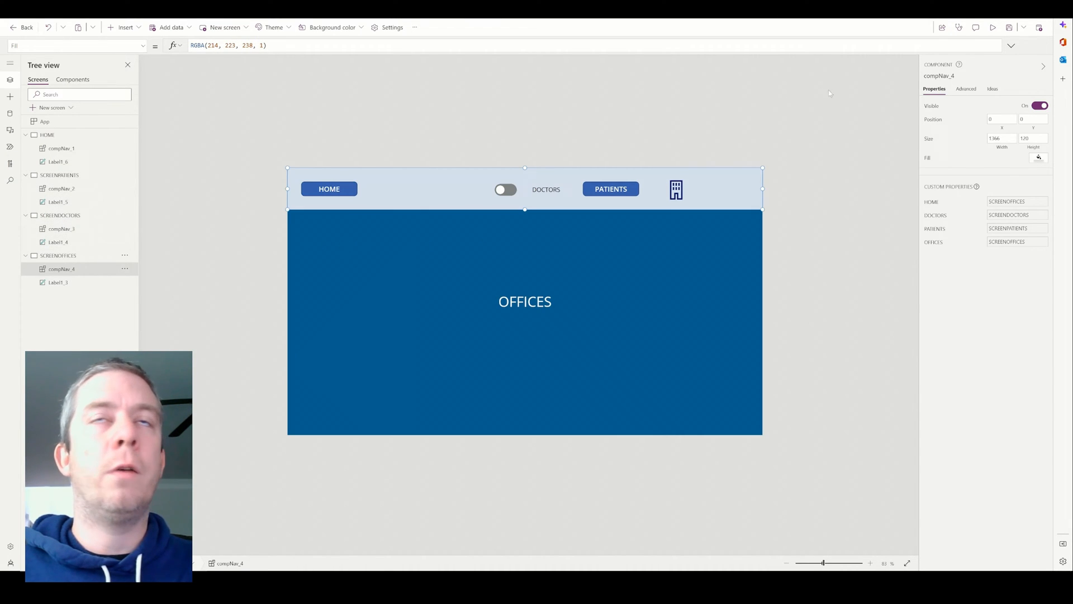
{"action": "left_click", "coordinate": [993, 28]}
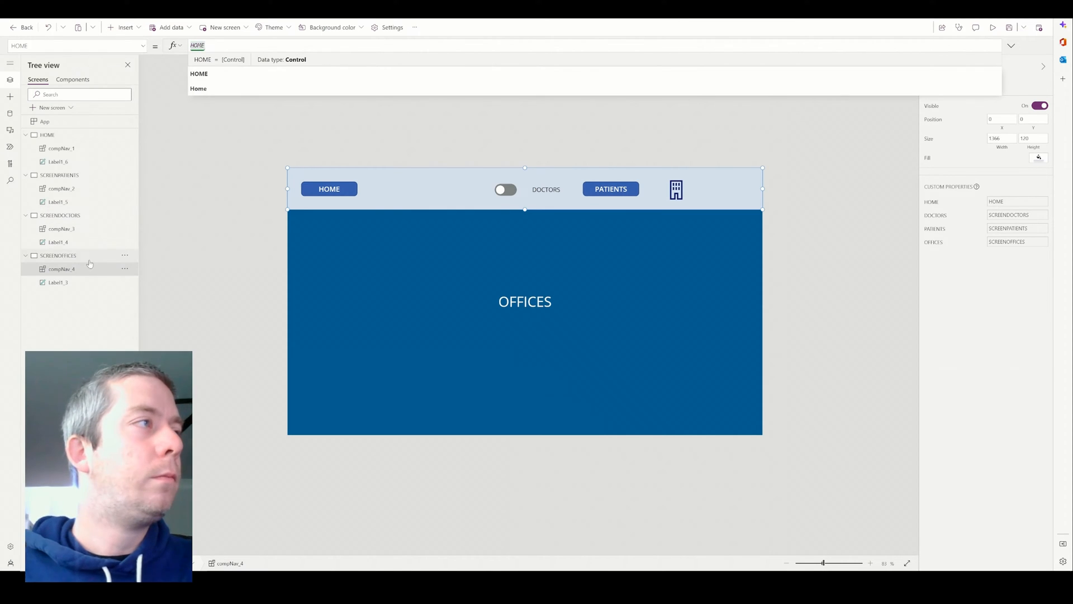
{"action": "left_click", "coordinate": [61, 228]}
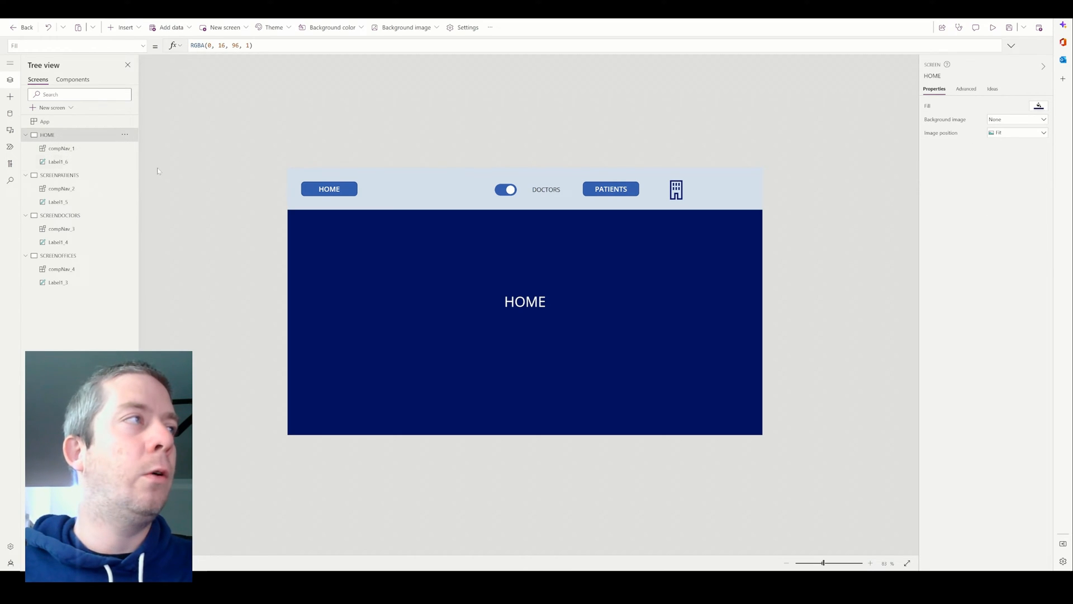
- Preview from HOME and use the bar to reach the PATIENTS, DOCTORS and OFFICES screens
{"action": "left_click", "coordinate": [993, 27]}
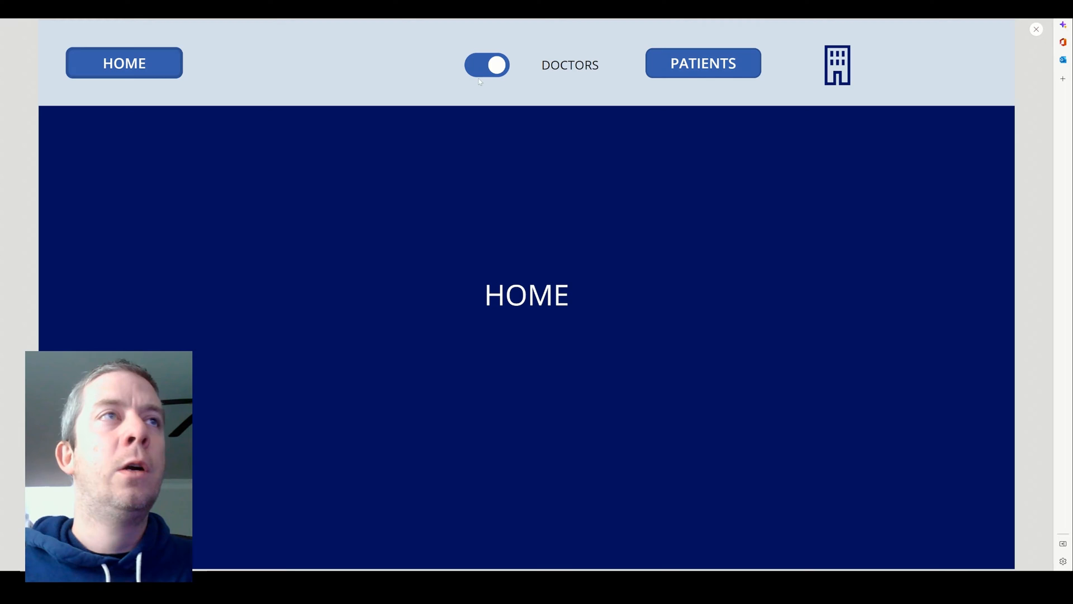
{"action": "left_click", "coordinate": [487, 65]}
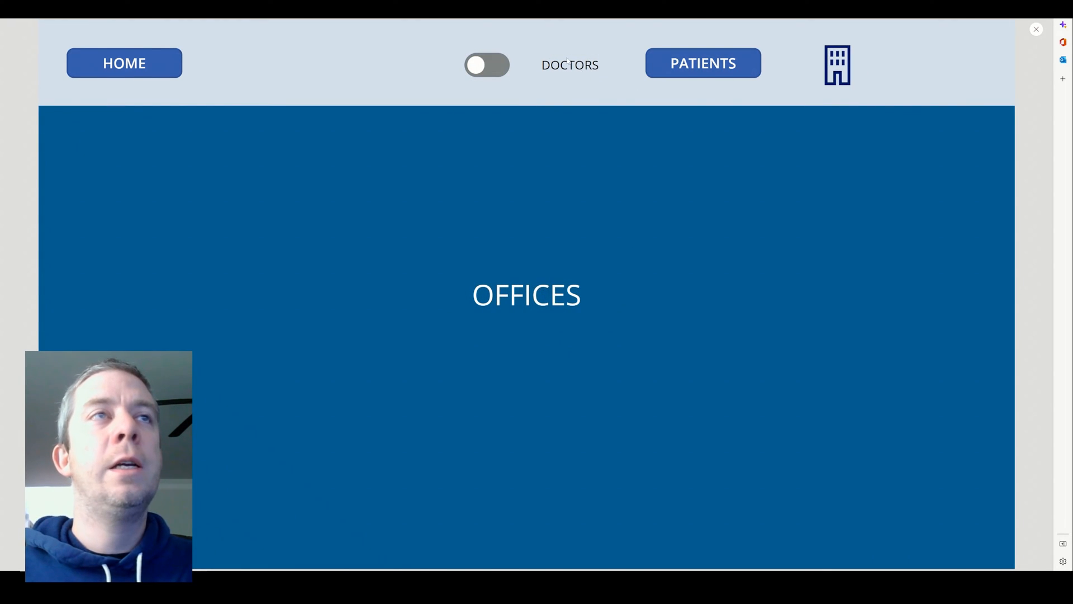
{"action": "left_click", "coordinate": [487, 64]}
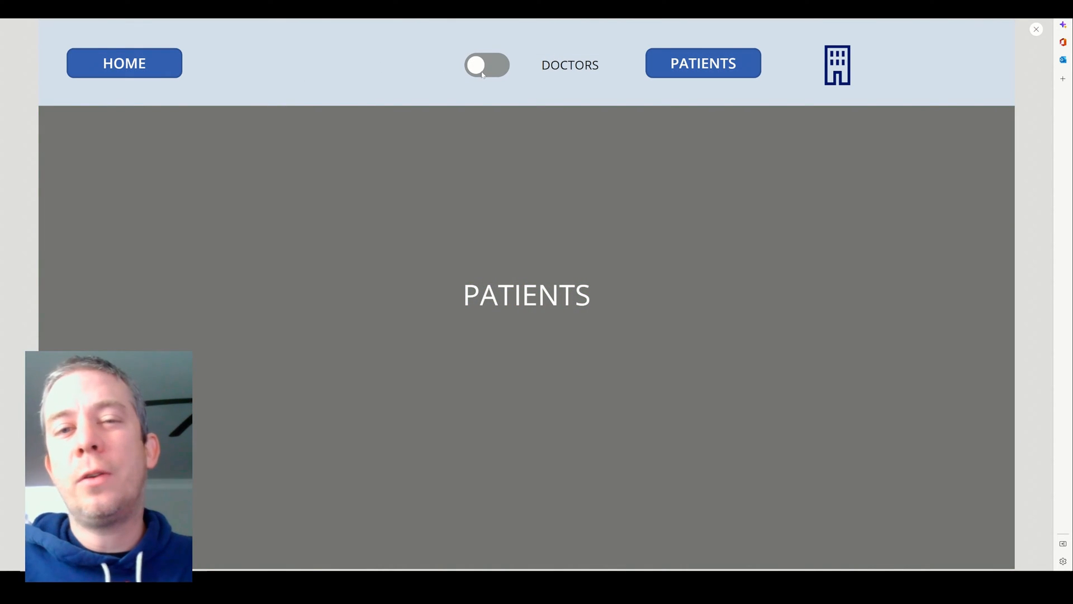
{"action": "left_click", "coordinate": [124, 63]}
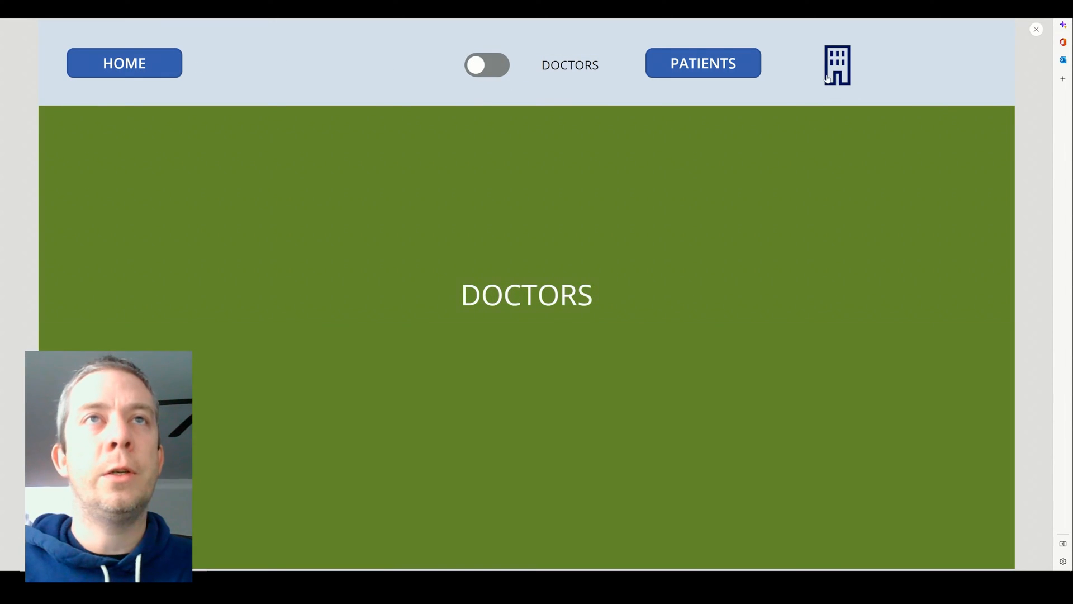
{"action": "left_click", "coordinate": [124, 63]}
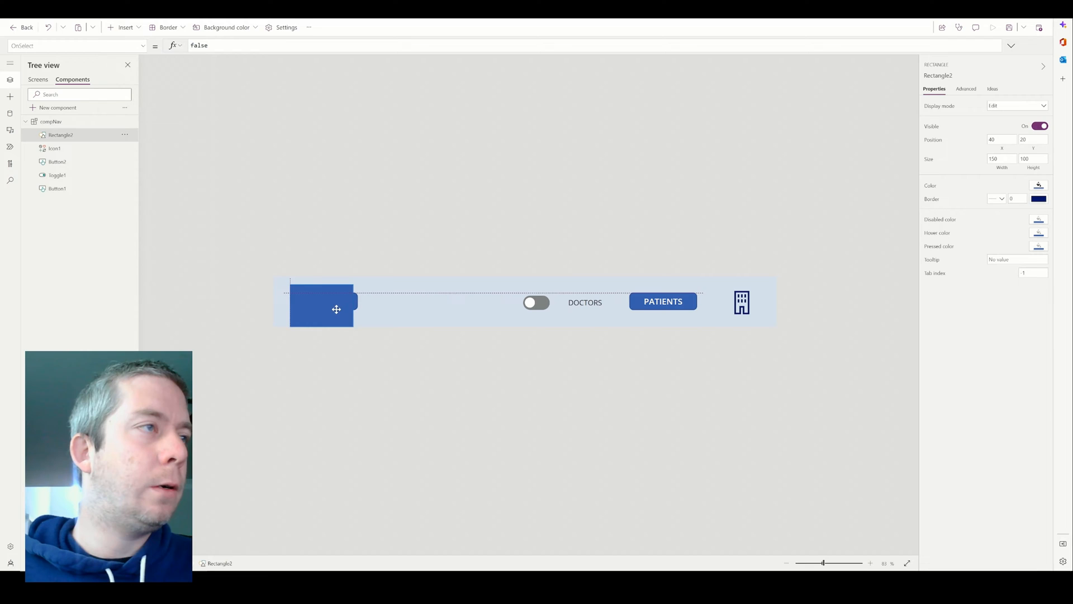
- Draw a rectangle over the HOME button area, send it to back, and colour it to match the bar
{"action": "left_click_drag", "start_coordinate": [356, 306], "coordinate": [384, 306]}
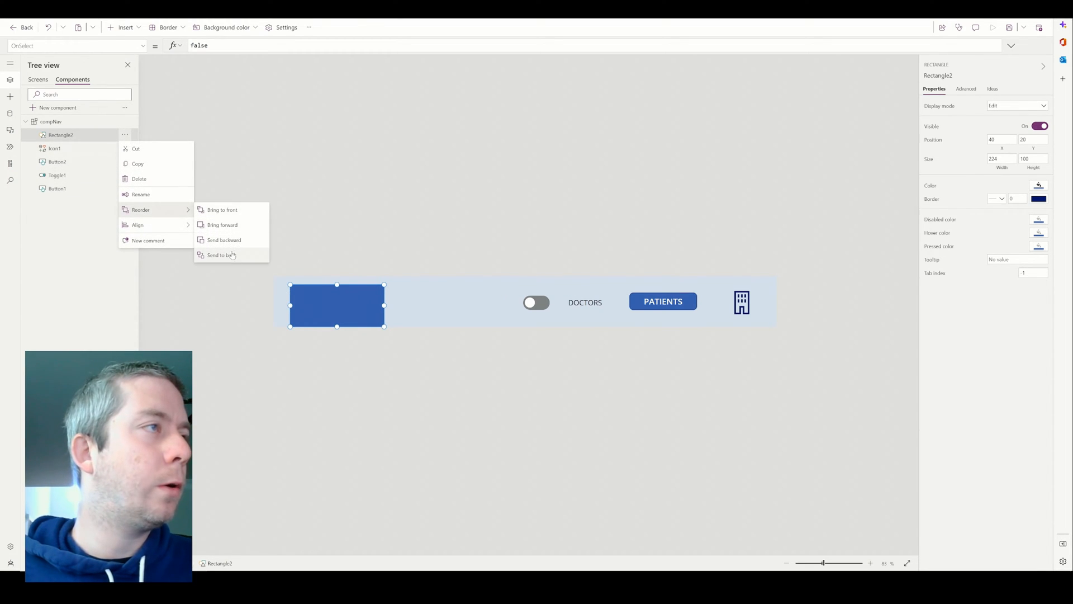
{"action": "left_click", "coordinate": [221, 255]}
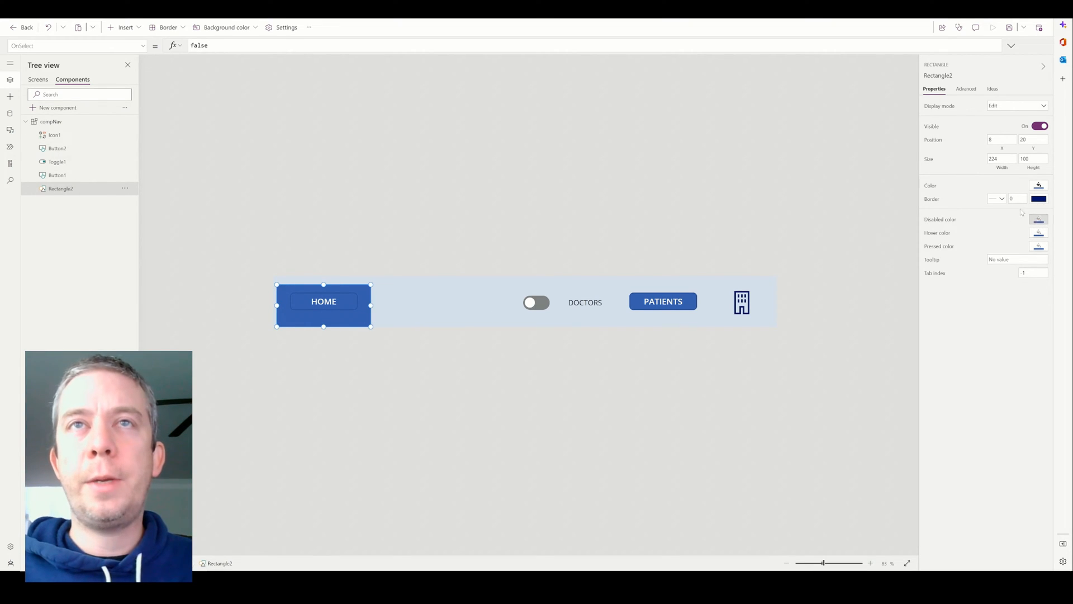
{"action": "left_click", "coordinate": [1038, 185]}
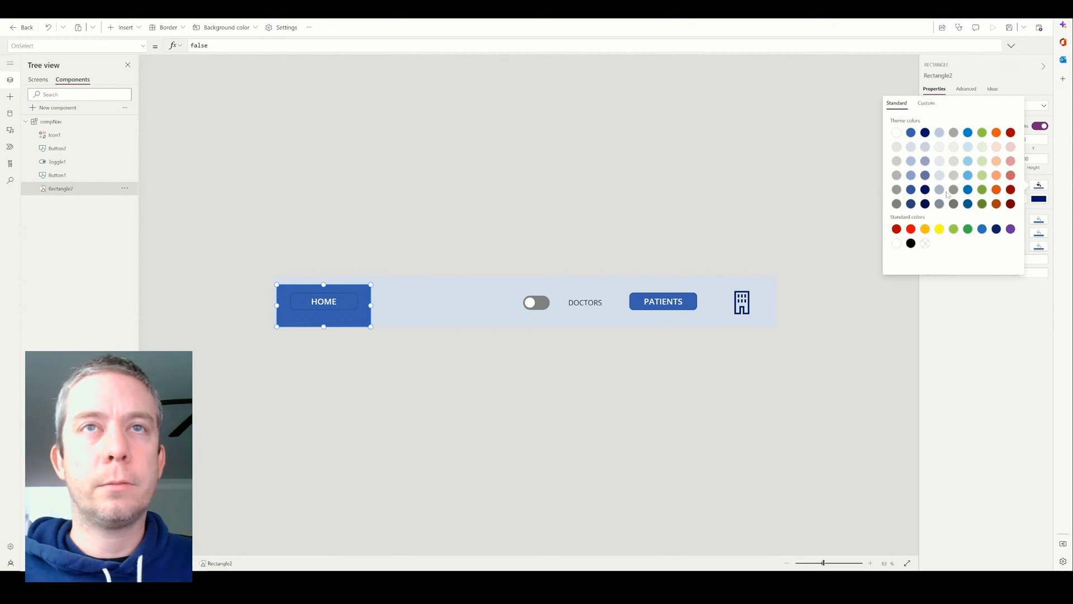
{"action": "left_click", "coordinate": [938, 175]}
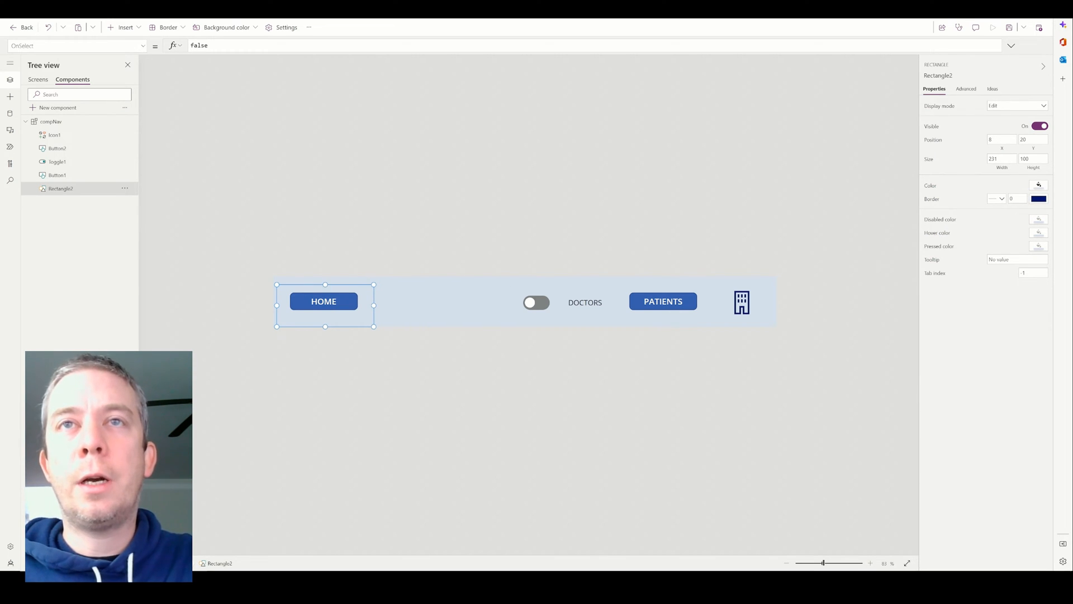
- Set the panel rectangle's Y position to 100, after first trying -100
{"action": "left_click", "coordinate": [1032, 139]}
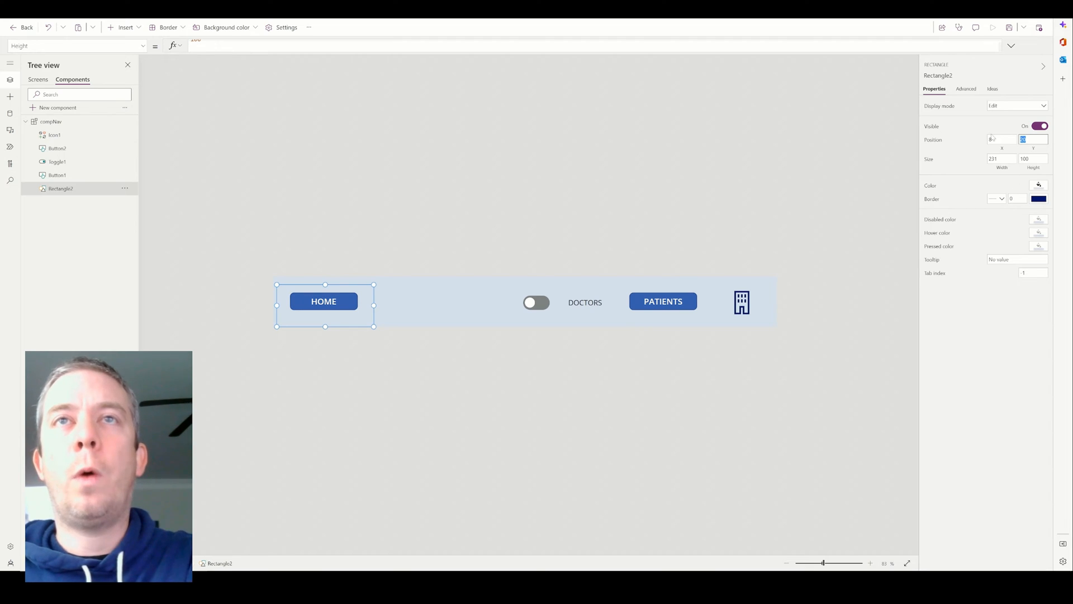
{"action": "type", "text": "-100"}
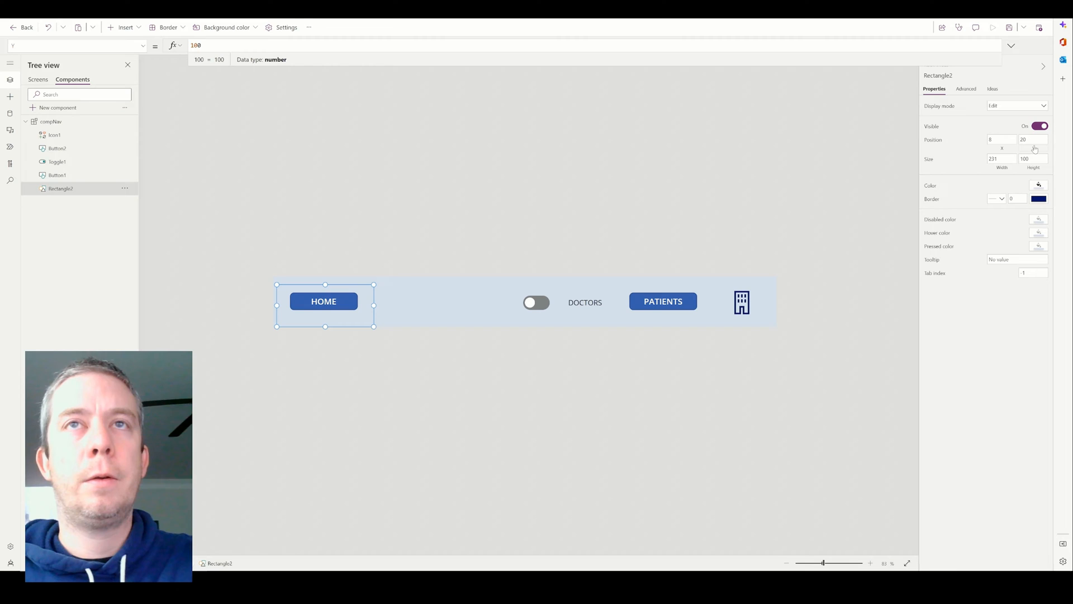
{"action": "left_click", "coordinate": [1029, 140]}
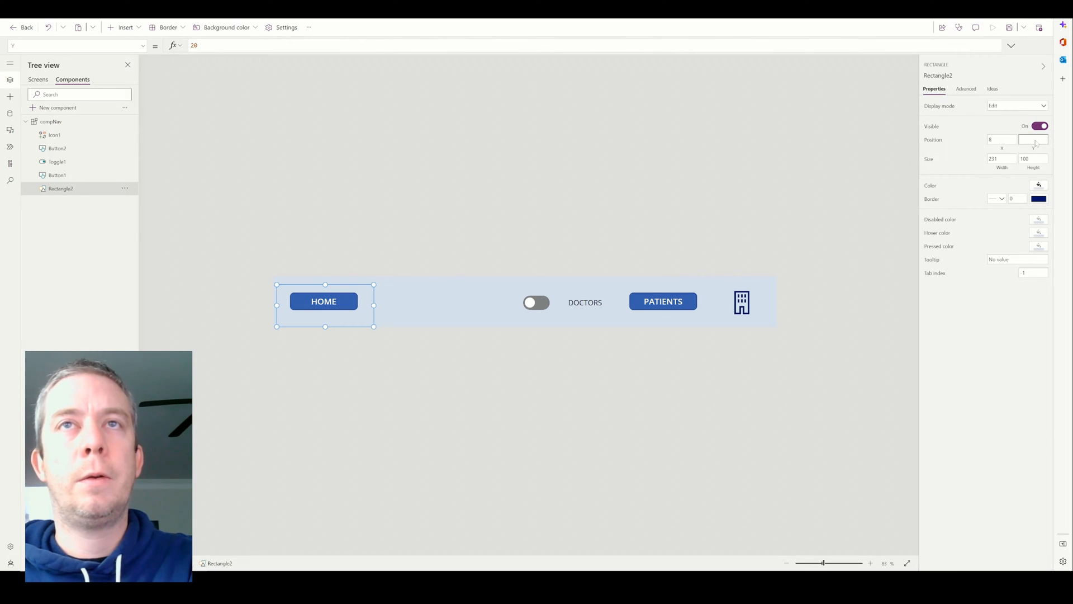
{"action": "type", "text": "100"}
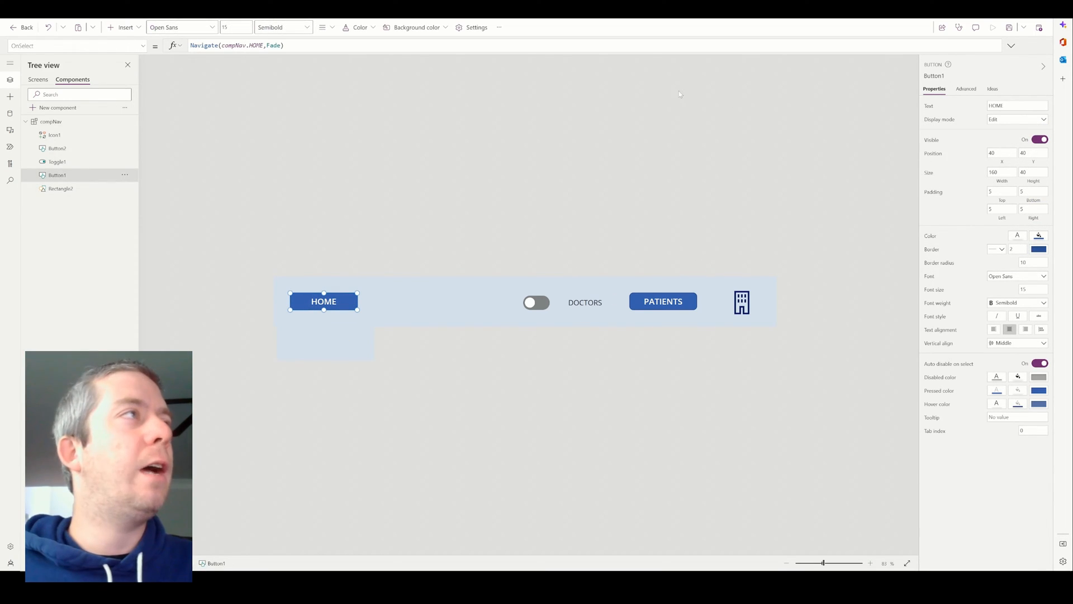
- Insert a new button at Y position 145 with the text Home
{"action": "left_click", "coordinate": [124, 27]}
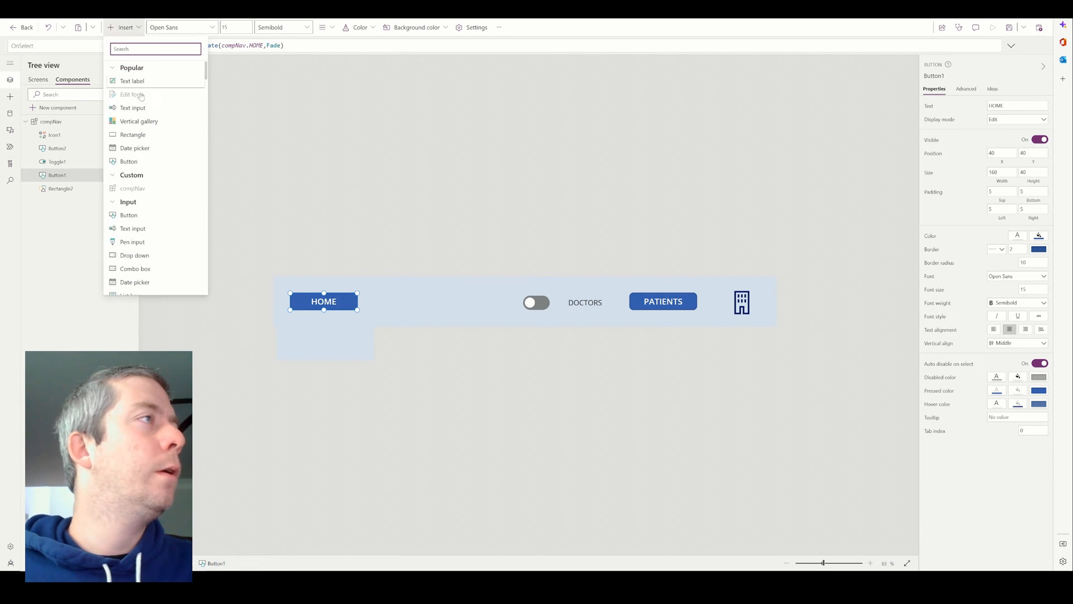
{"action": "left_click", "coordinate": [128, 161]}
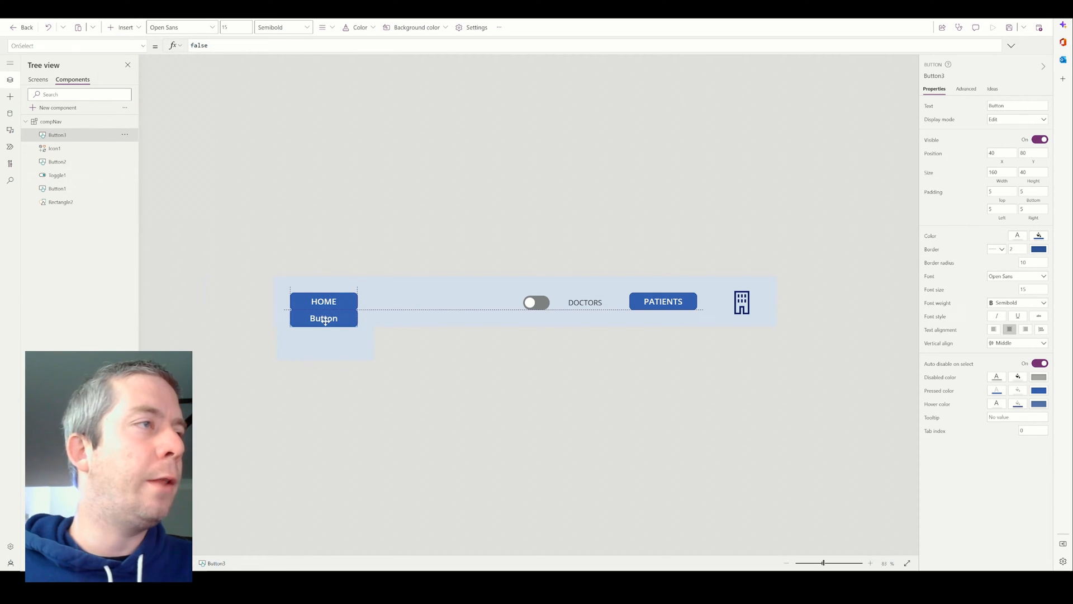
{"action": "left_click", "coordinate": [323, 309]}
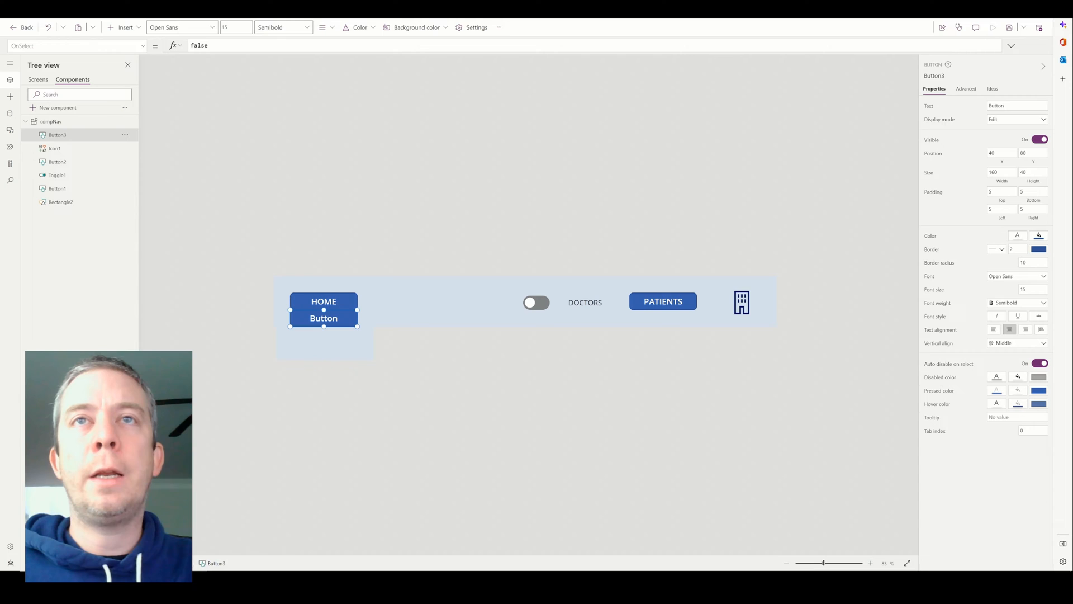
{"action": "left_click", "coordinate": [1031, 153]}
{"action": "type", "text": "120"}
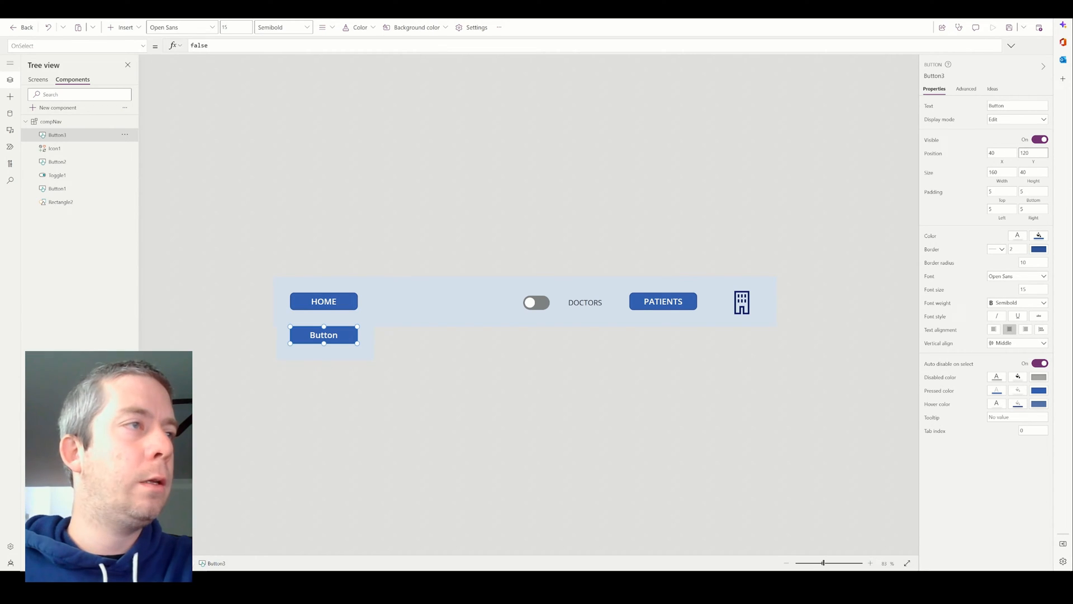
{"action": "type", "text": "150"}
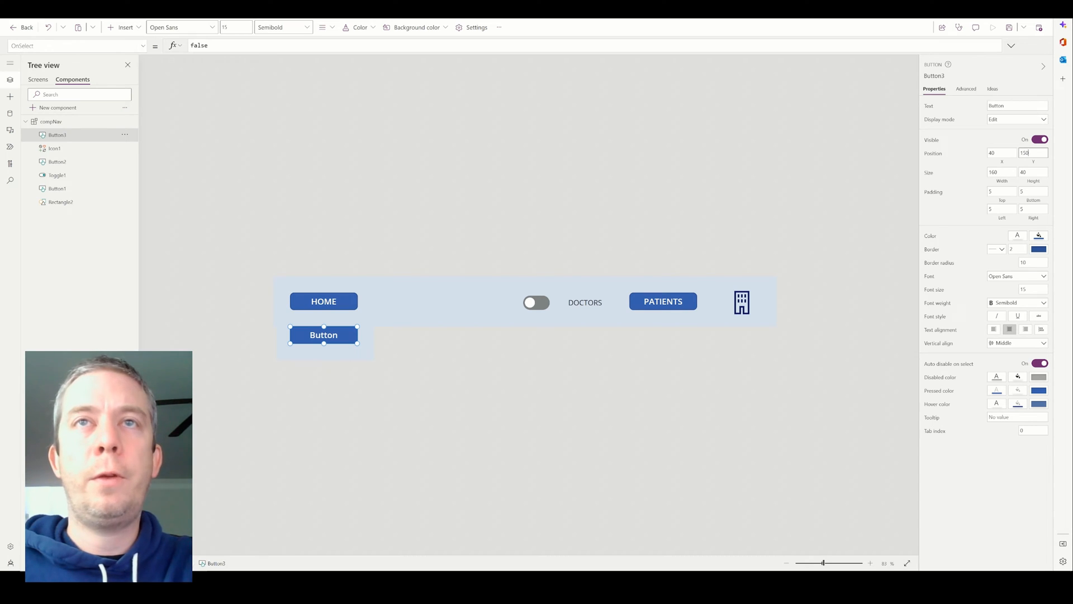
{"action": "type", "text": "1"}
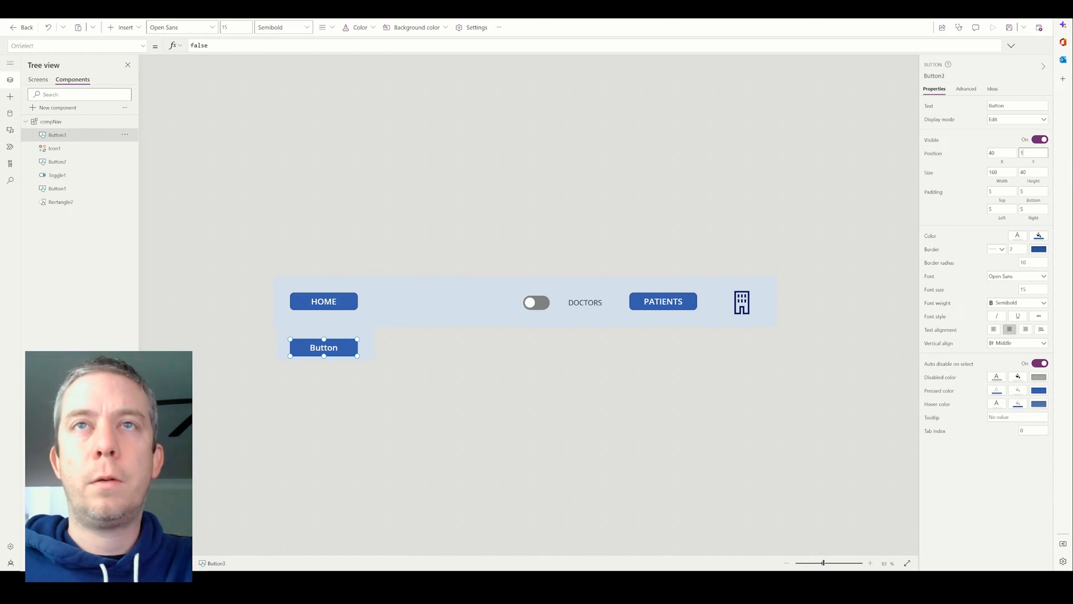
{"action": "type", "text": "145"}
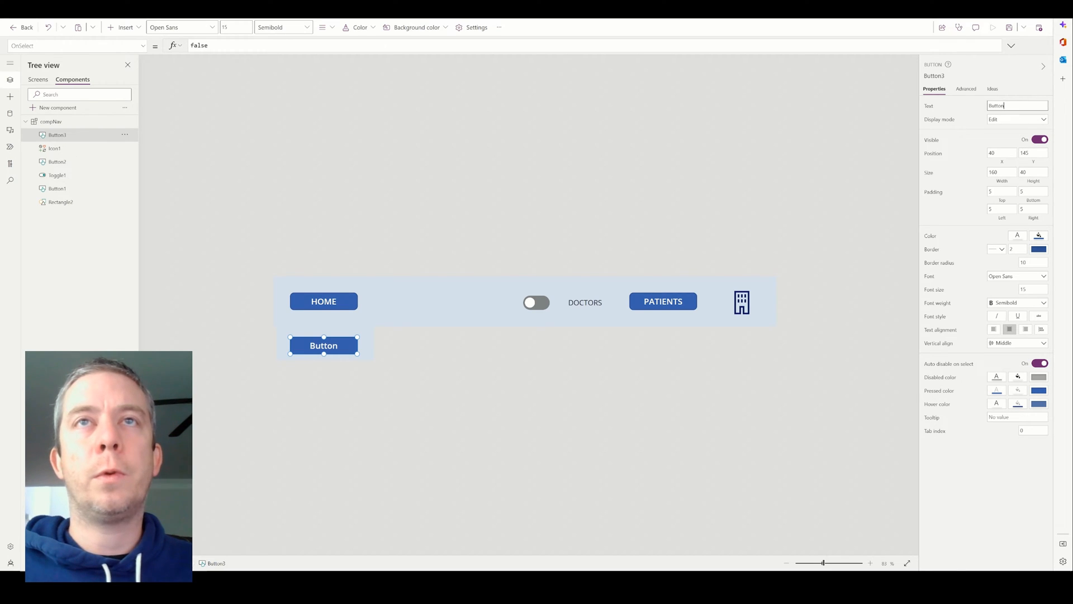
{"action": "type", "text": "Home"}
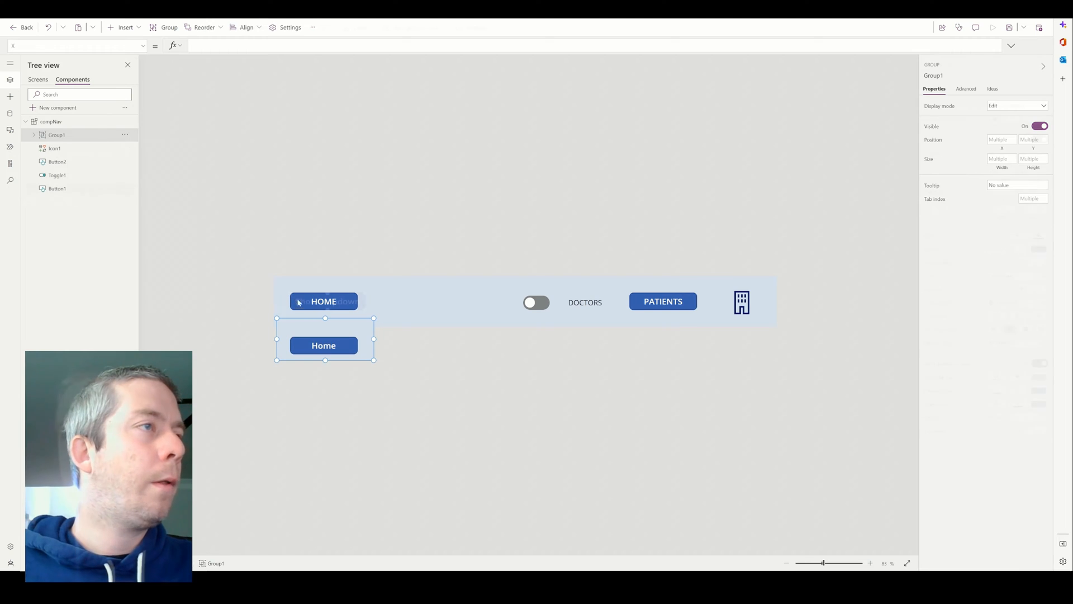
- Give the ShowDropdown button a Set() action using the varShow variable
{"action": "left_click", "coordinate": [324, 301]}
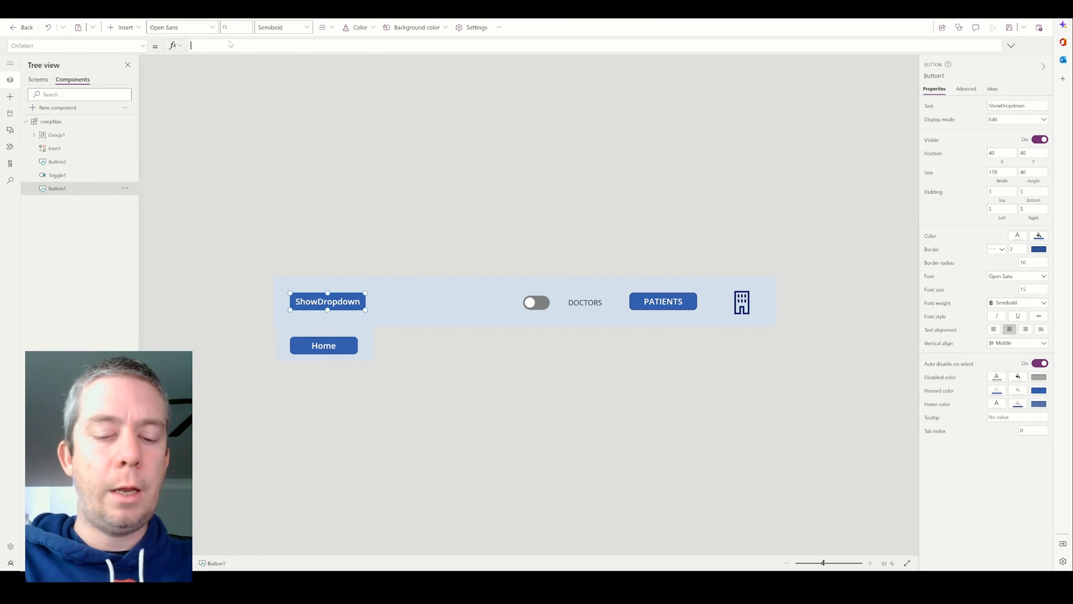
{"action": "type", "text": "Set"}
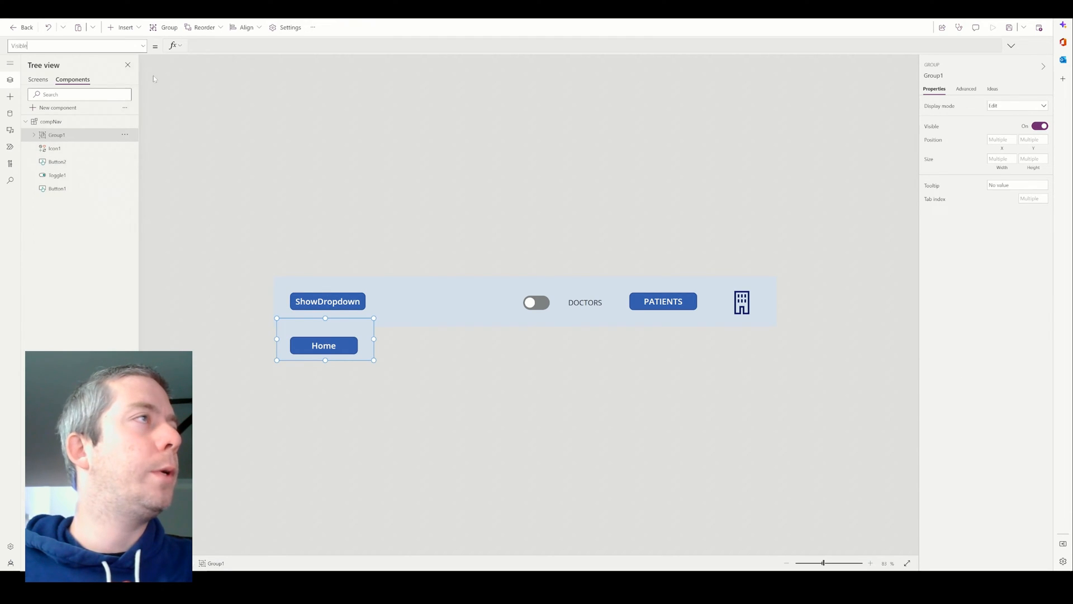
{"action": "type", "text": "varShow"}
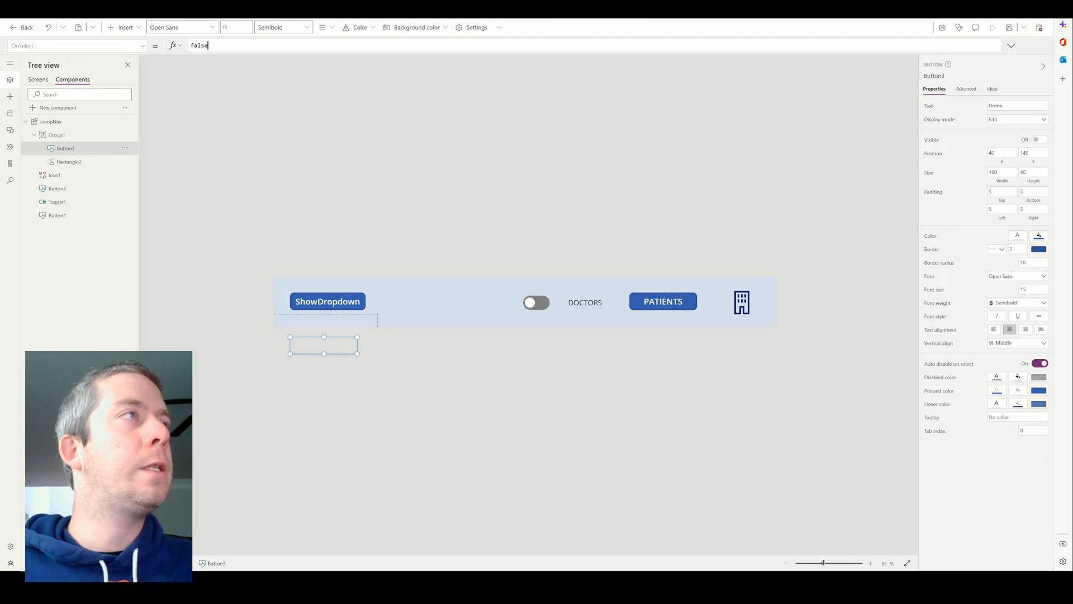
- Make the Home button run Navigate(compNav.HOME,Fade)
{"action": "type", "text": "compNav"}
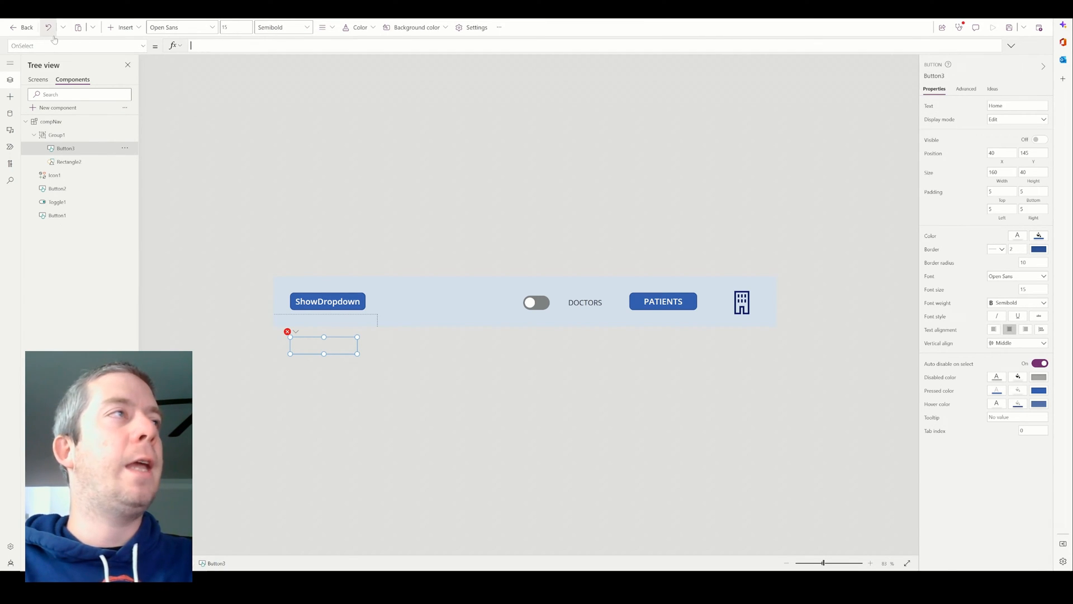
{"action": "type", "text": "Navigate(compNav."}
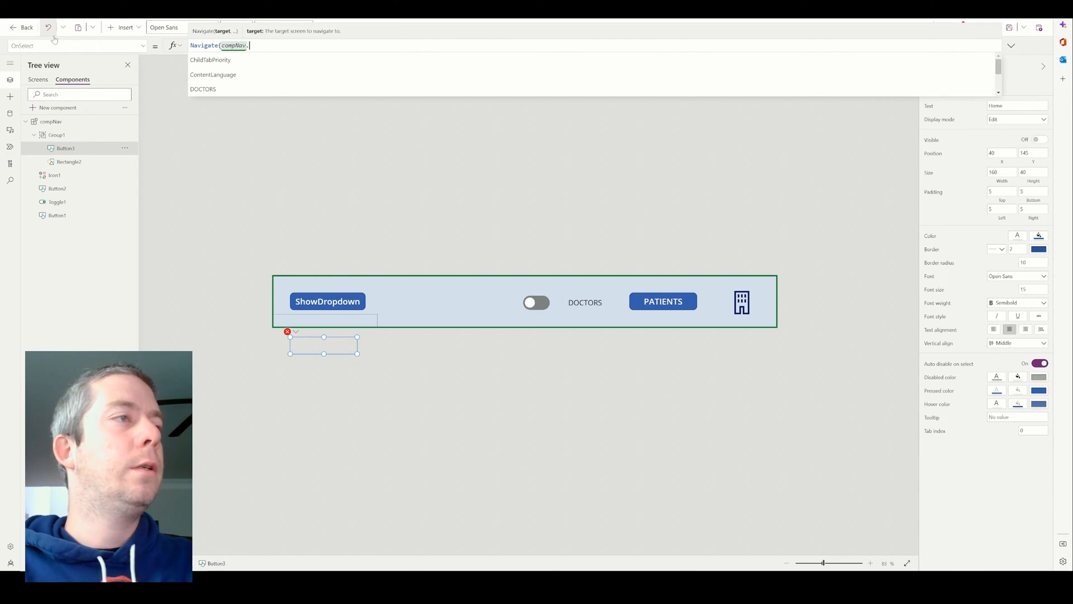
{"action": "type", "text": "HOM"}
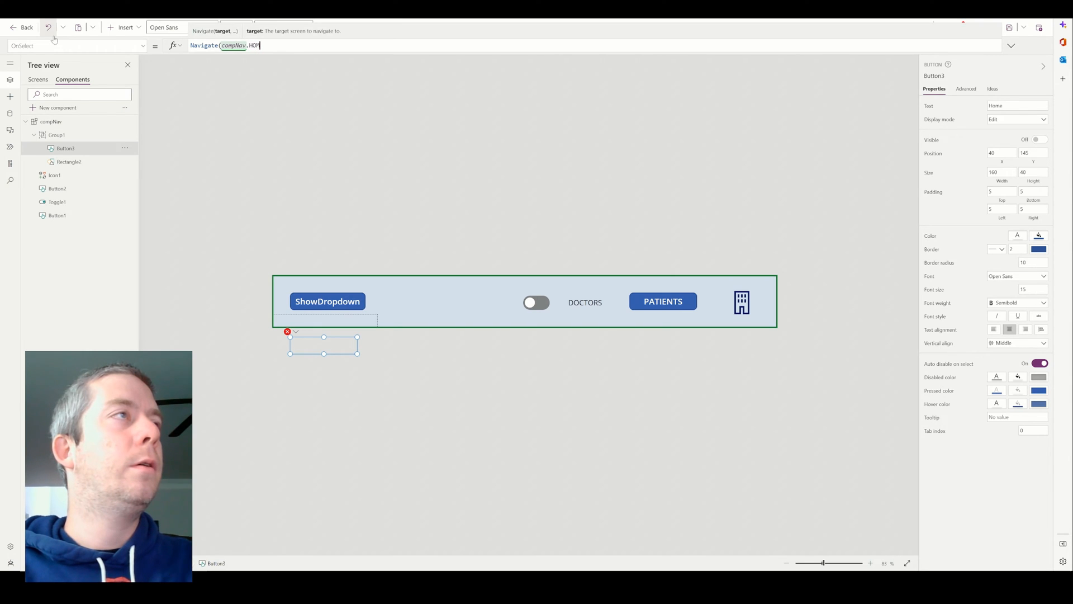
{"action": "type", "text": "E)"}
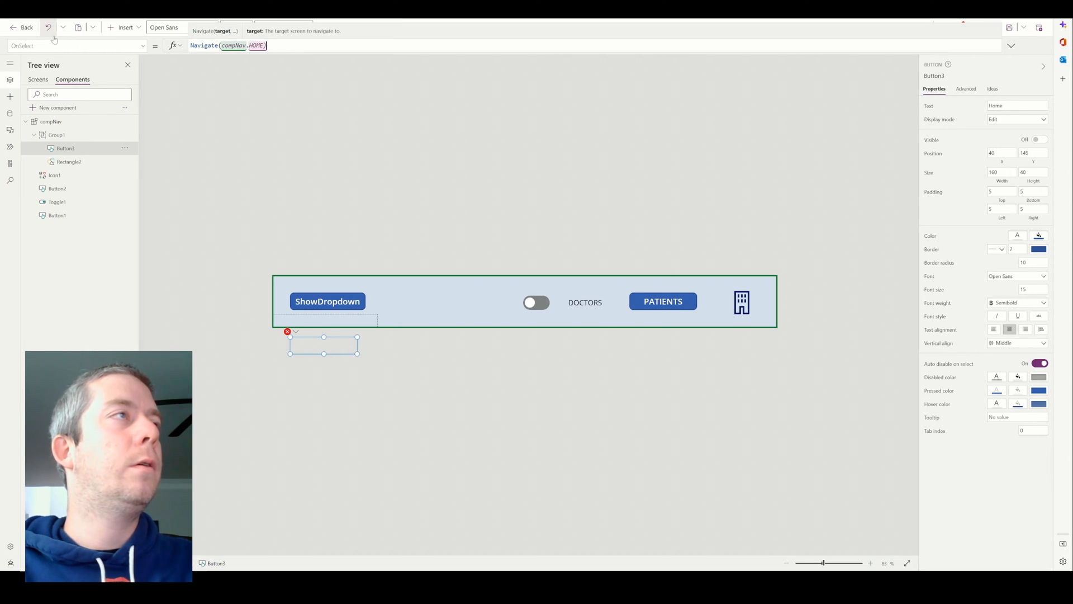
{"action": "type", "text": ",Fade"}
{"action": "type", "text": "200"}
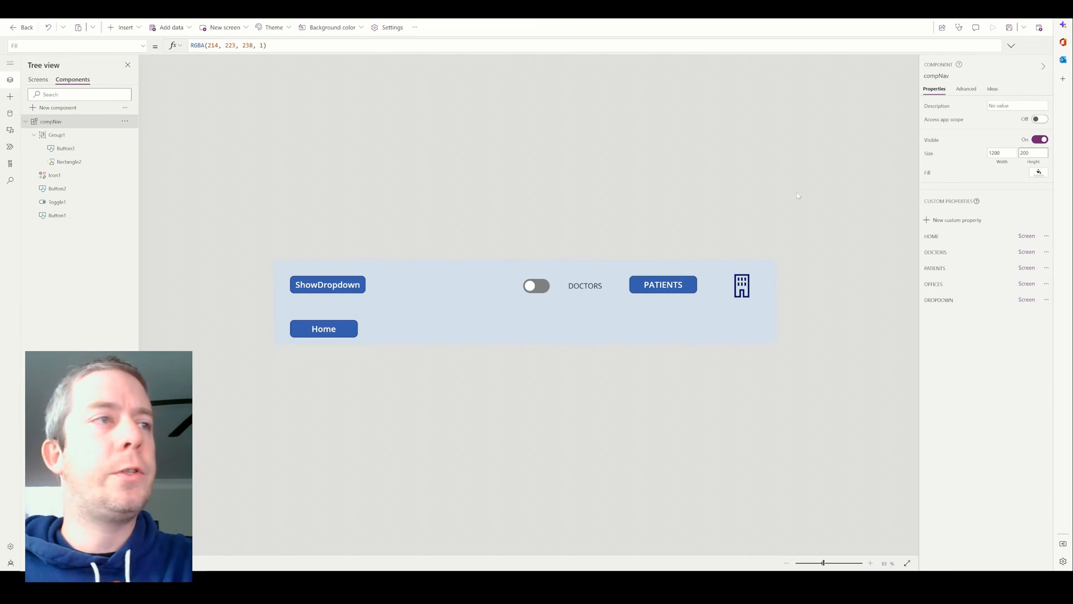
- Set compNav's fill to transparent and insert a Rectangle found by searching 'rect'
{"action": "left_click", "coordinate": [1038, 171]}
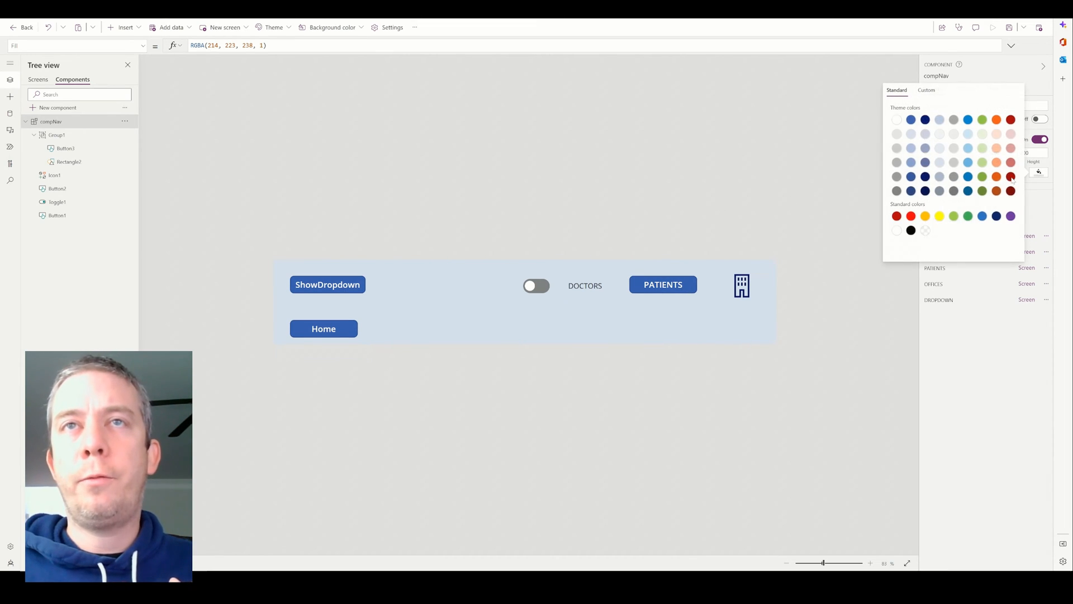
{"action": "left_click", "coordinate": [925, 231]}
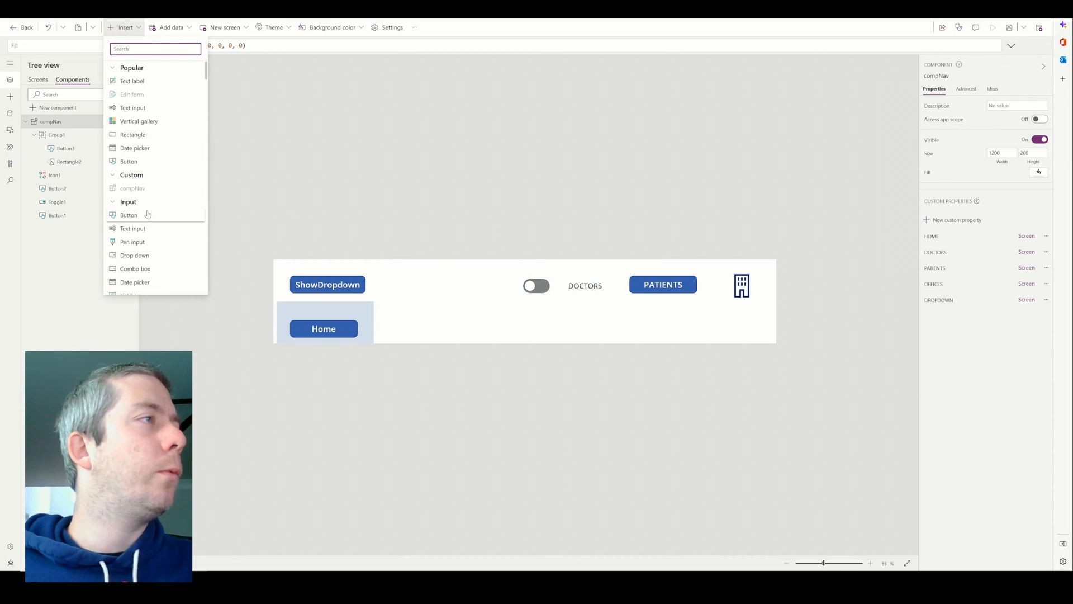
{"action": "type", "text": "n"}
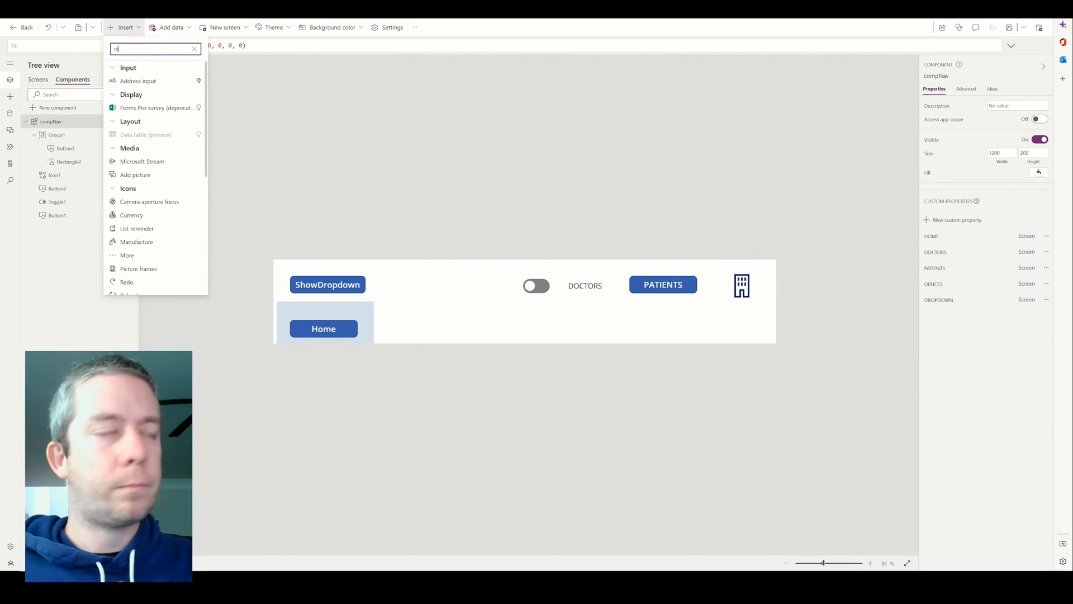
{"action": "type", "text": "rect"}
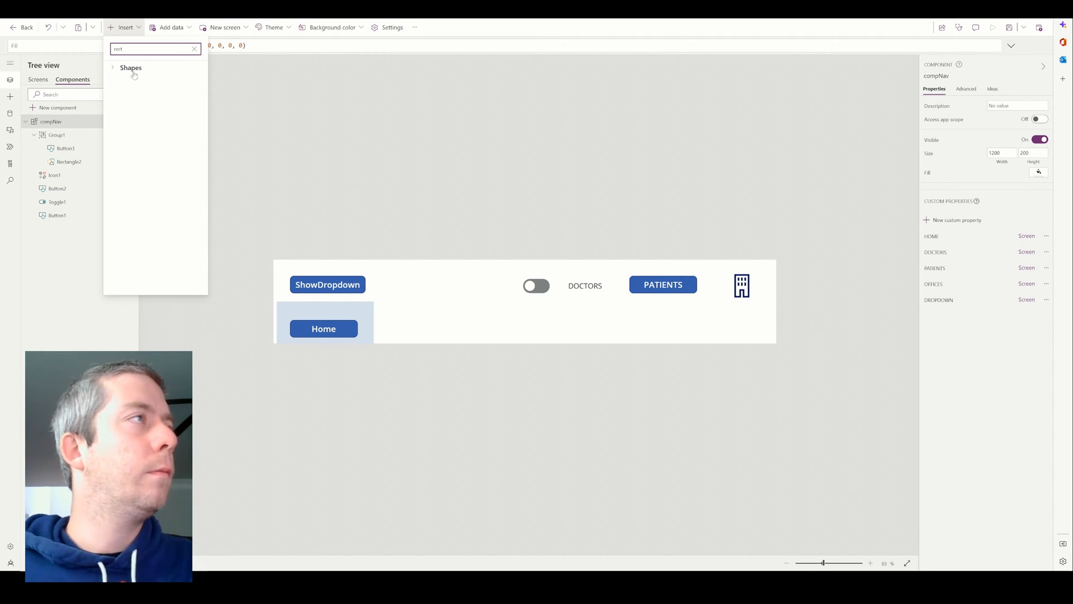
{"action": "left_click", "coordinate": [130, 67]}
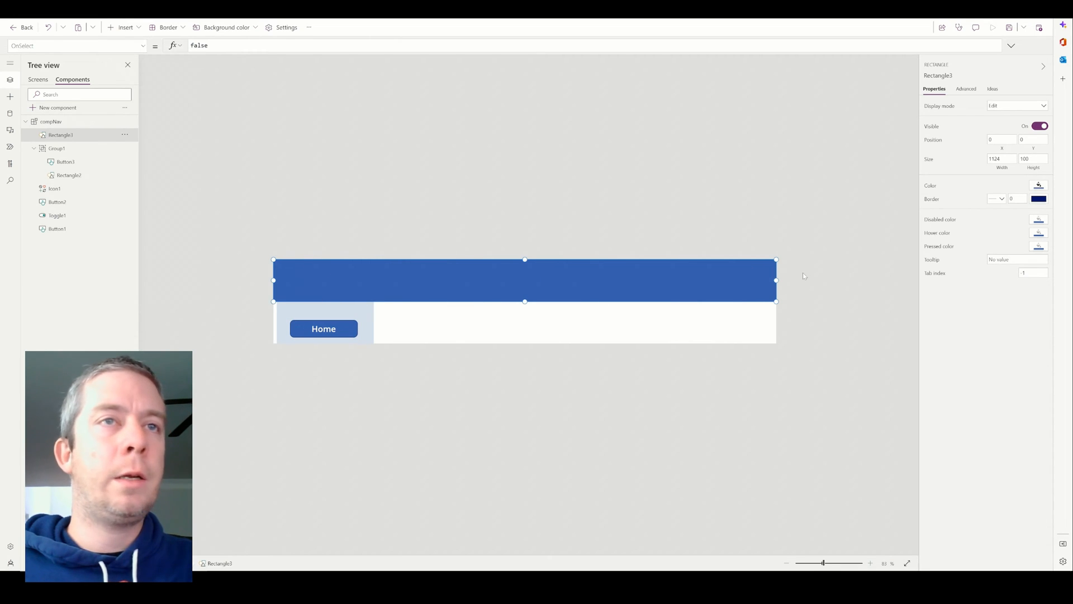
{"action": "left_click", "coordinate": [124, 135]}
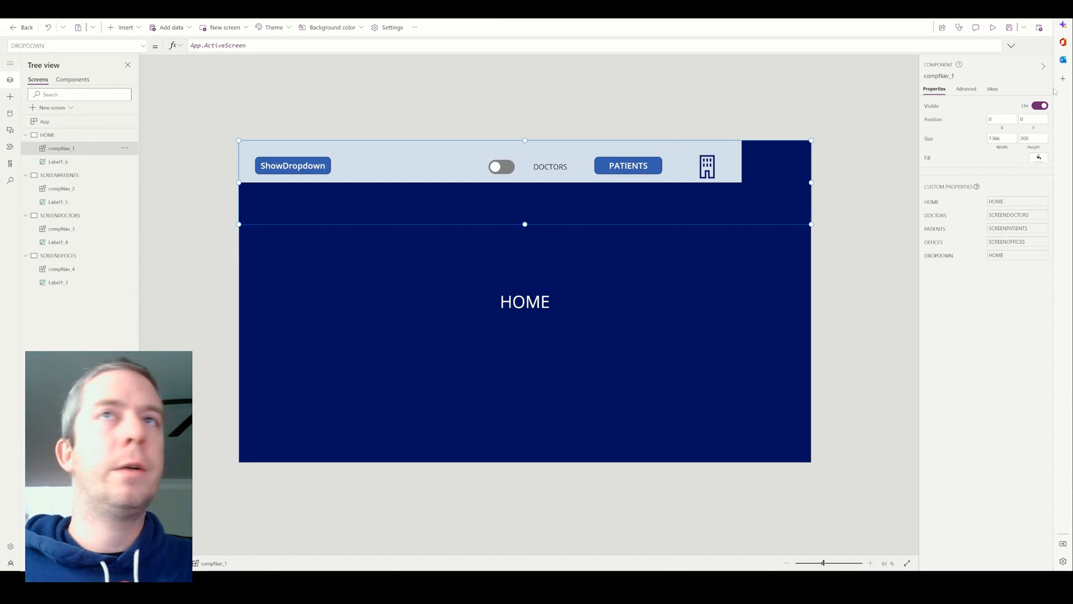
- Preview the HOME screen to test the ShowDropdown menu's Home panel
{"action": "left_click", "coordinate": [993, 27]}
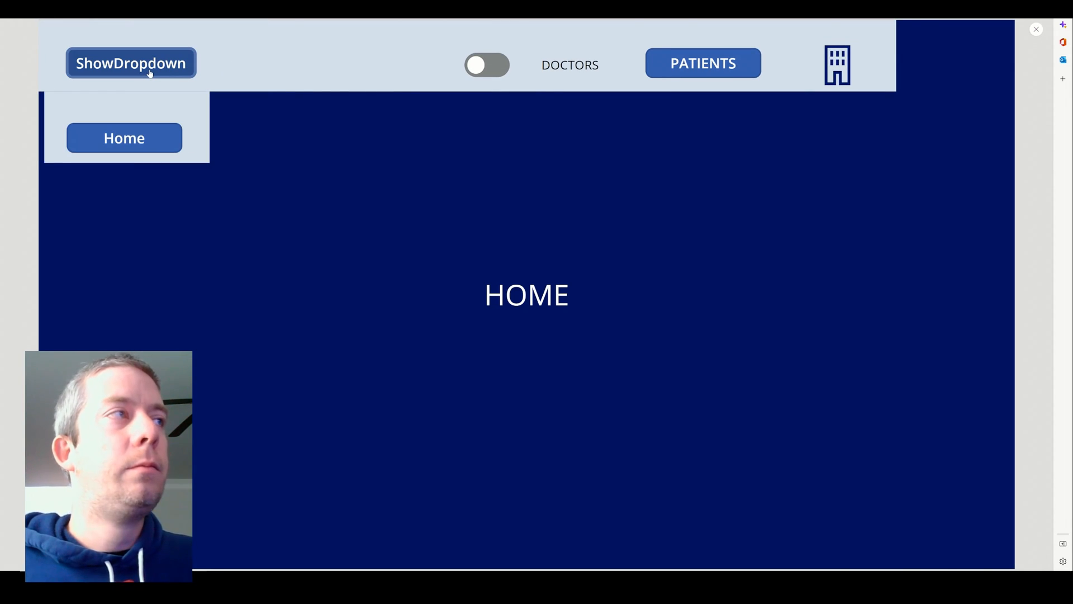
{"action": "mouse_move", "coordinate": [504, 234]}
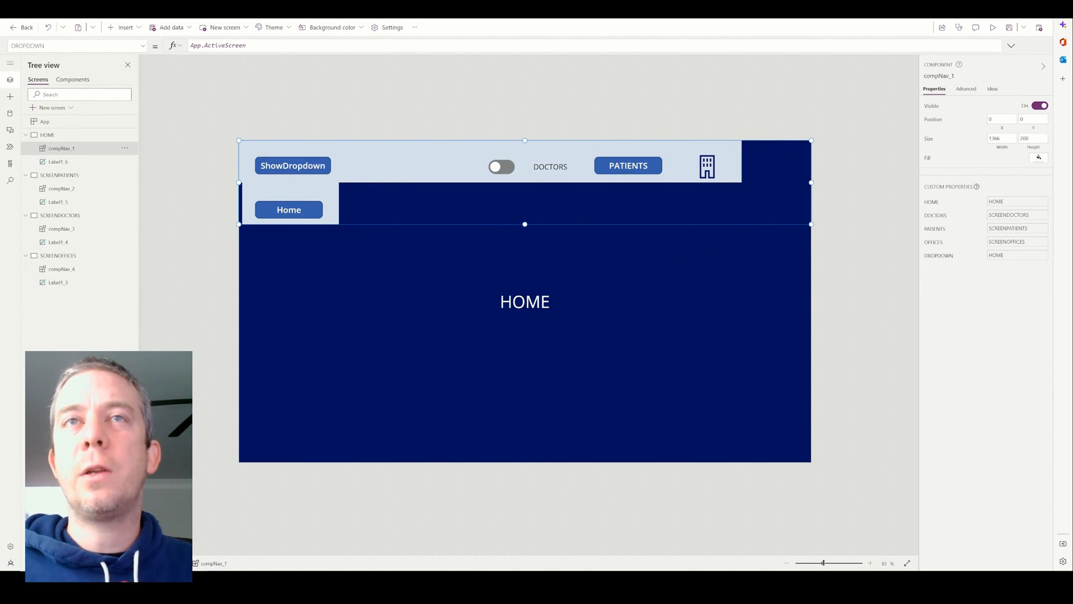
- Set the compNav component and its top bar rectangle to 1360 wide
{"action": "left_click", "coordinate": [73, 79]}
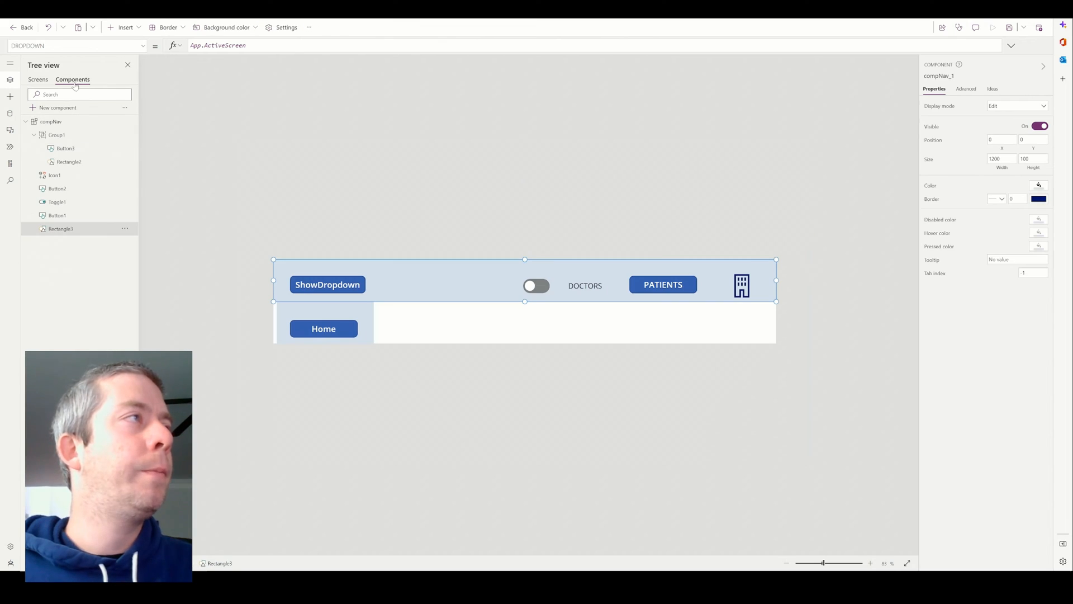
{"action": "left_click", "coordinate": [1000, 158]}
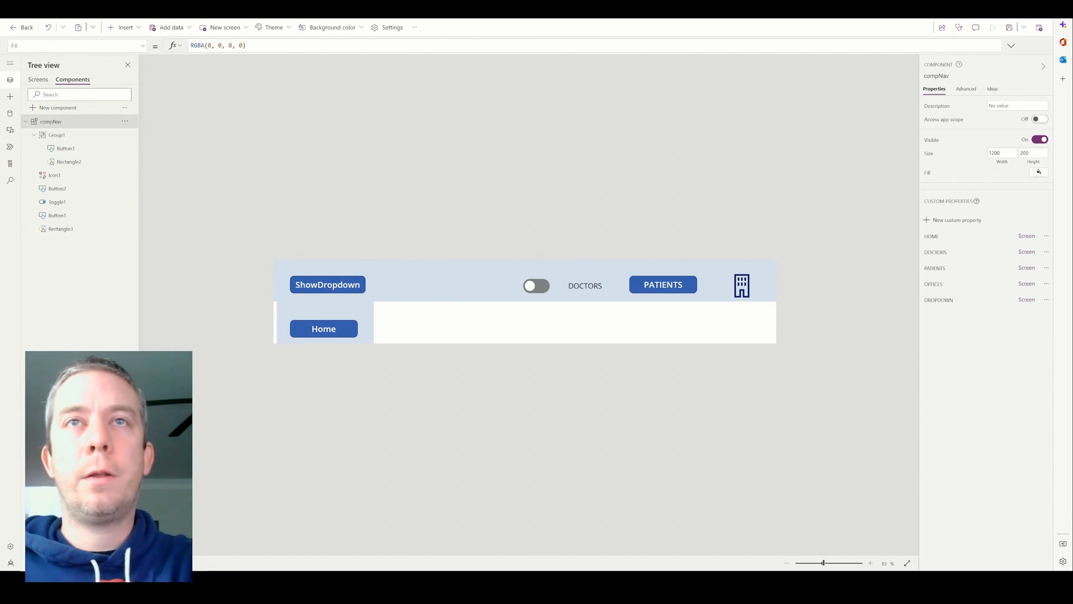
{"action": "type", "text": "1360"}
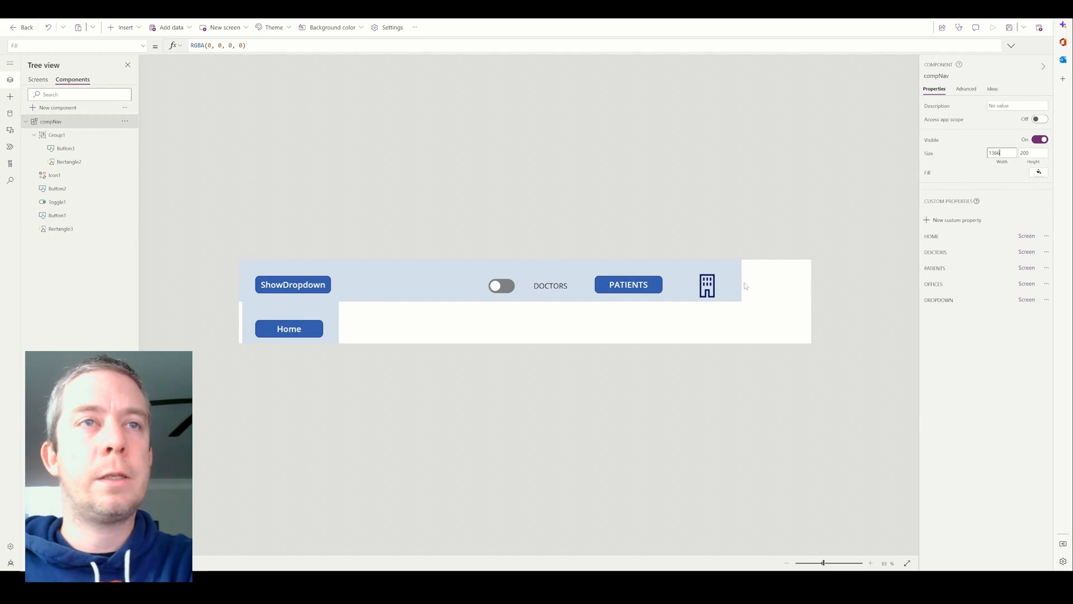
{"action": "left_click", "coordinate": [61, 229]}
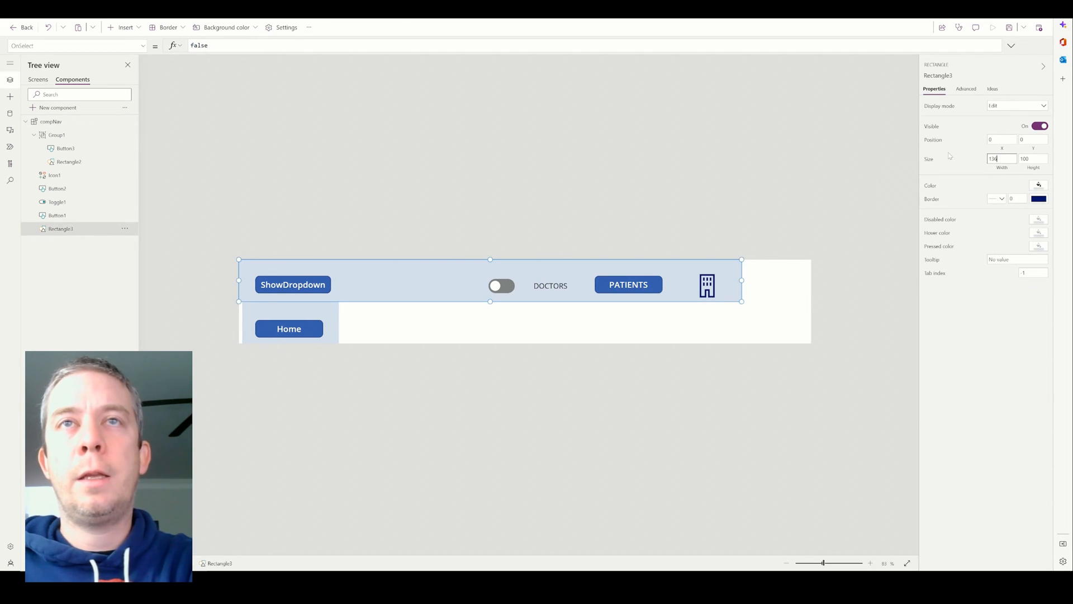
{"action": "type", "text": "1360"}
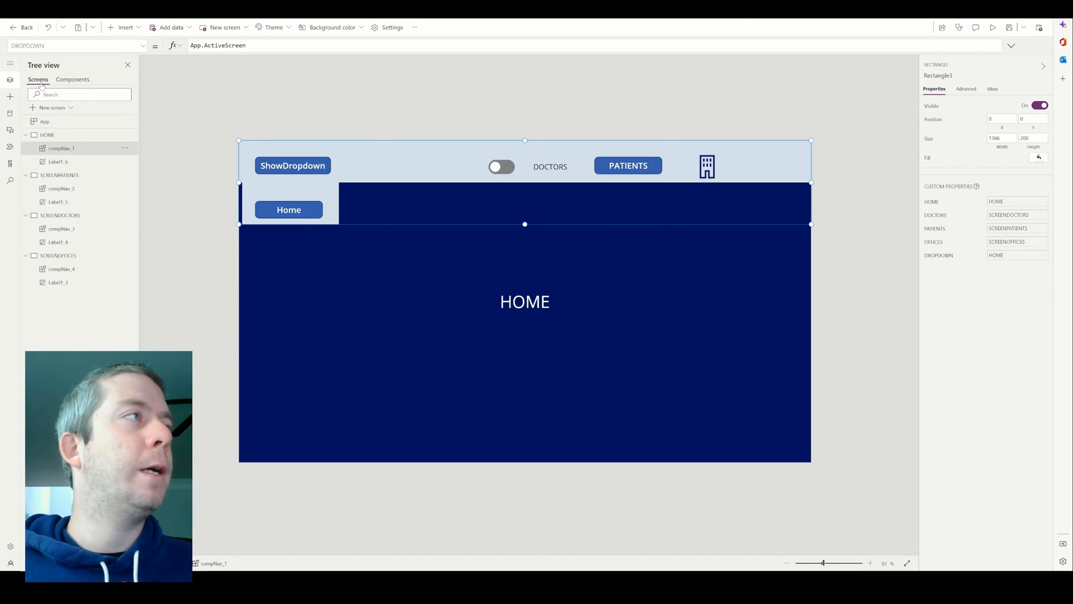
- Preview the Home screen, then set the compNav component's height to 400
{"action": "left_click", "coordinate": [993, 27]}
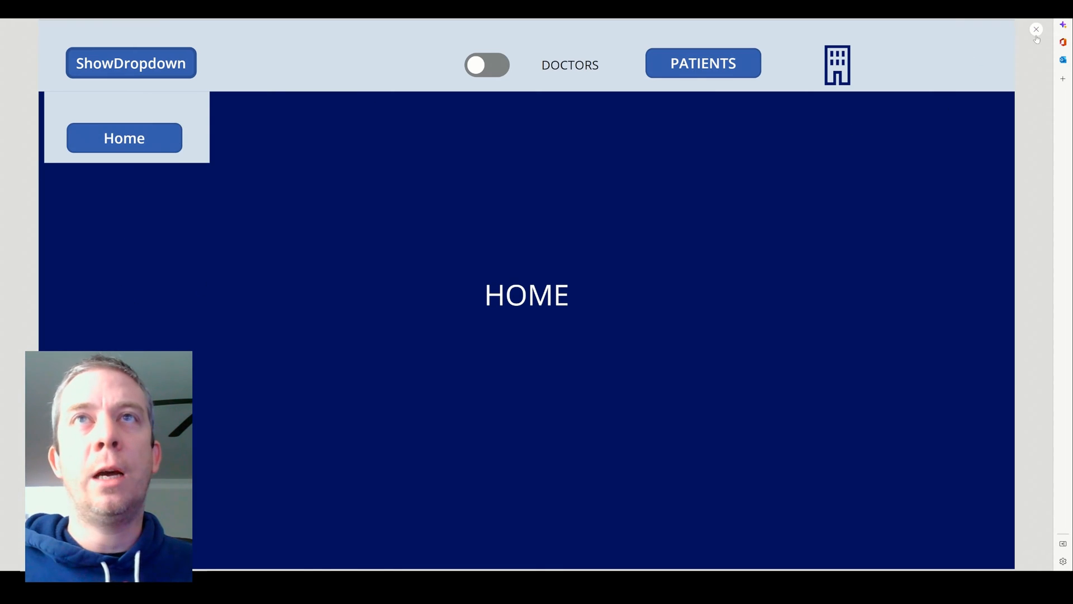
{"action": "left_click", "coordinate": [1035, 29]}
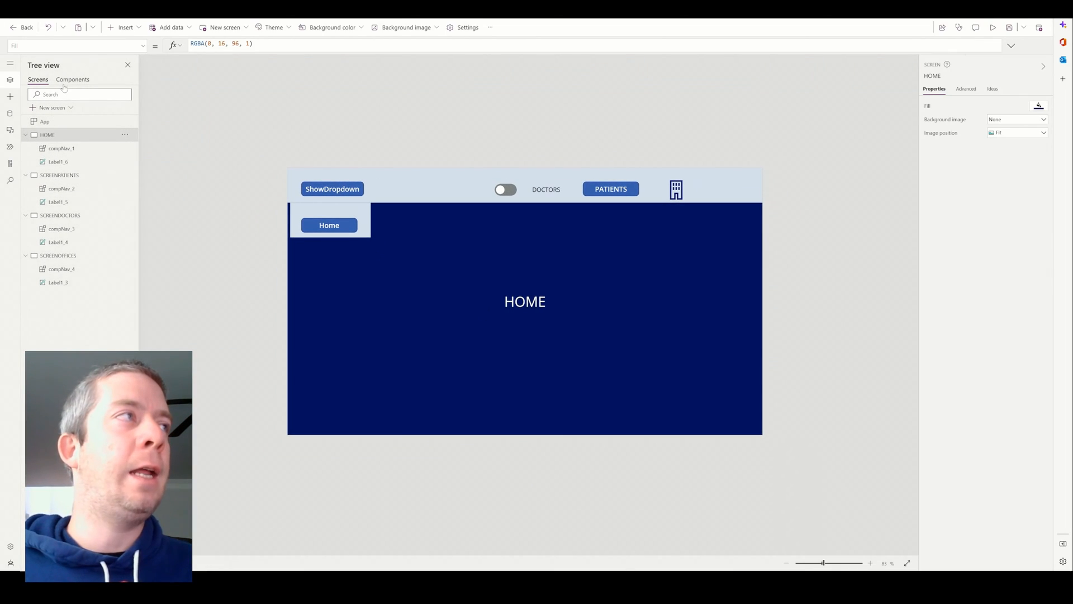
{"action": "left_click", "coordinate": [73, 79]}
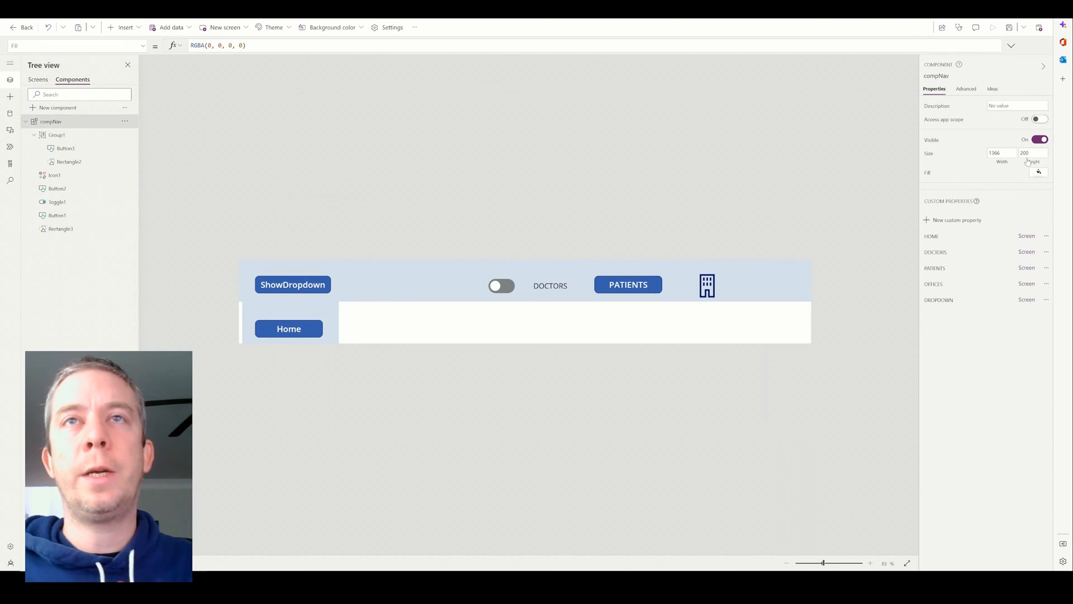
{"action": "type", "text": "400"}
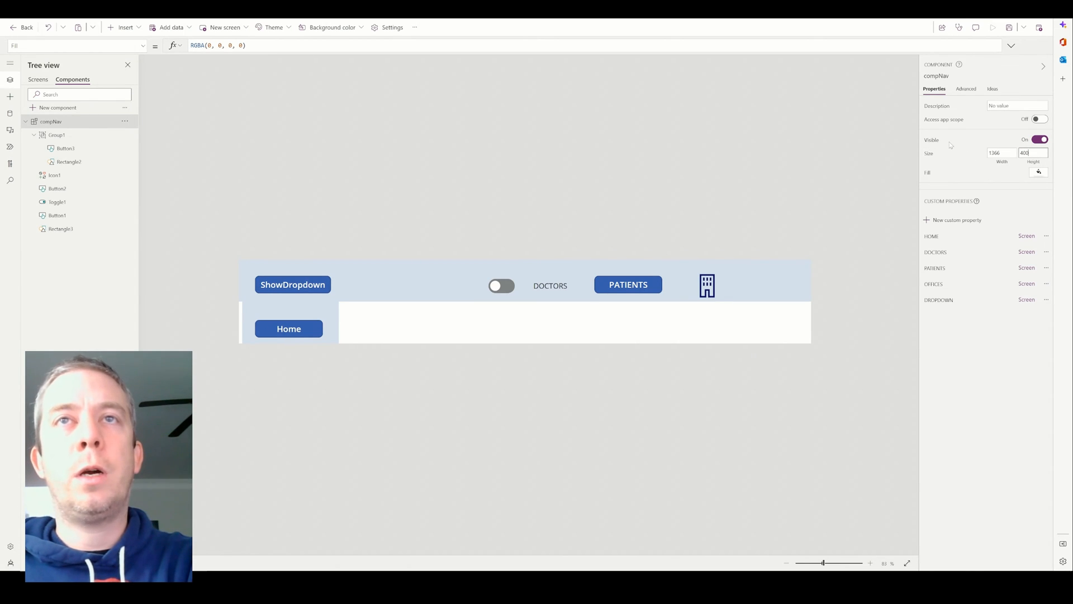
{"action": "left_click", "coordinate": [57, 134]}
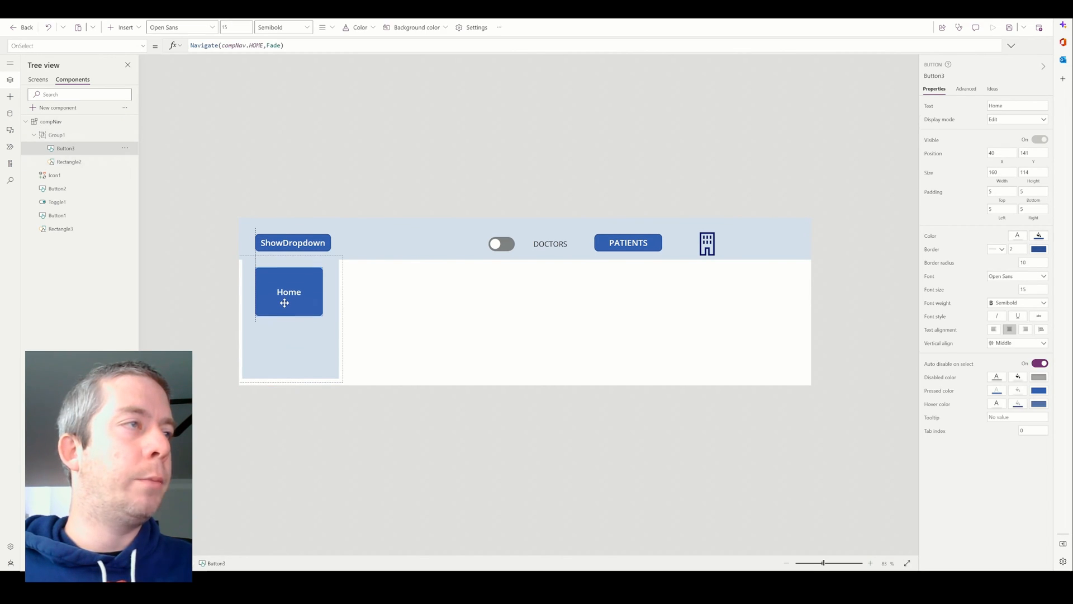
- Nudge the Home button, then select DOCTORS, PATIENTS and OFFICES buttons for their Navigate actions
{"action": "left_click_drag", "start_coordinate": [289, 291], "coordinate": [289, 284]}
{"action": "type", "text": "varShowDrop"}
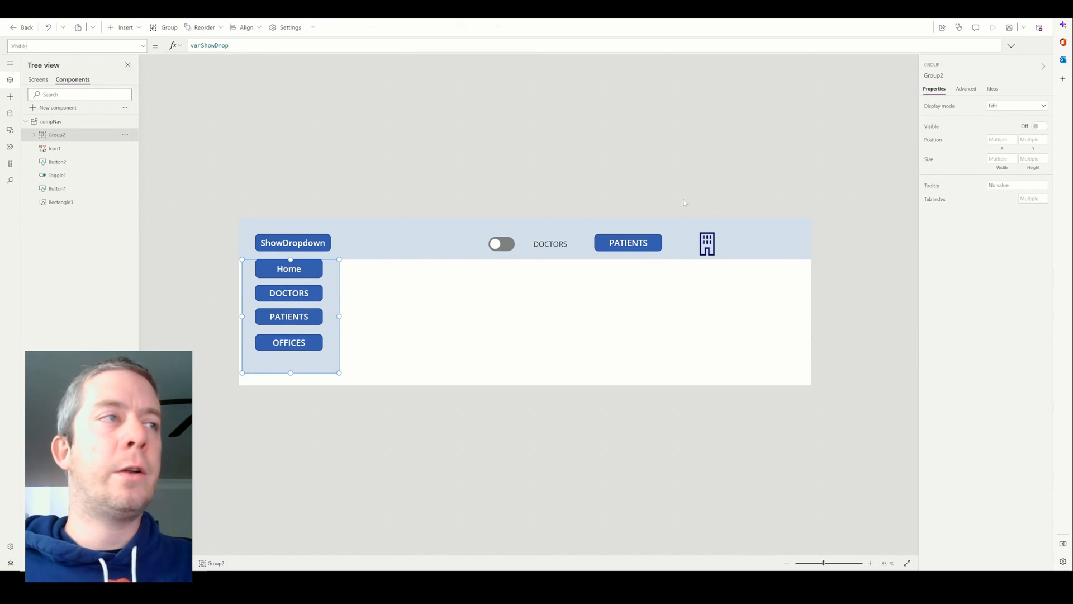
{"action": "mouse_move", "coordinate": [372, 264]}
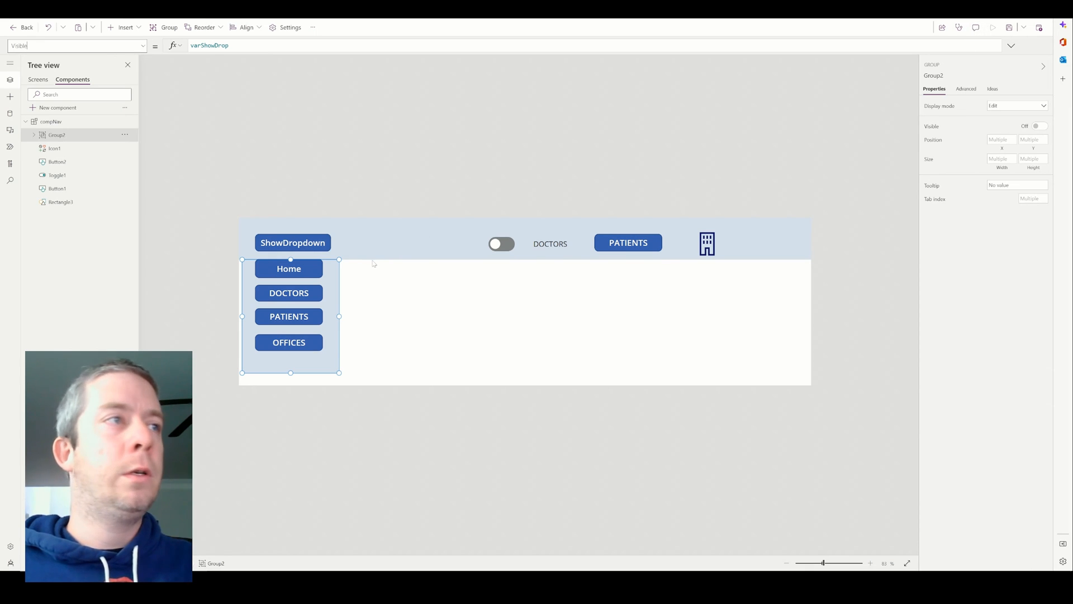
{"action": "left_click", "coordinate": [289, 293]}
{"action": "type", "text": "Navigate(compNav.DOCT,Fade)"}
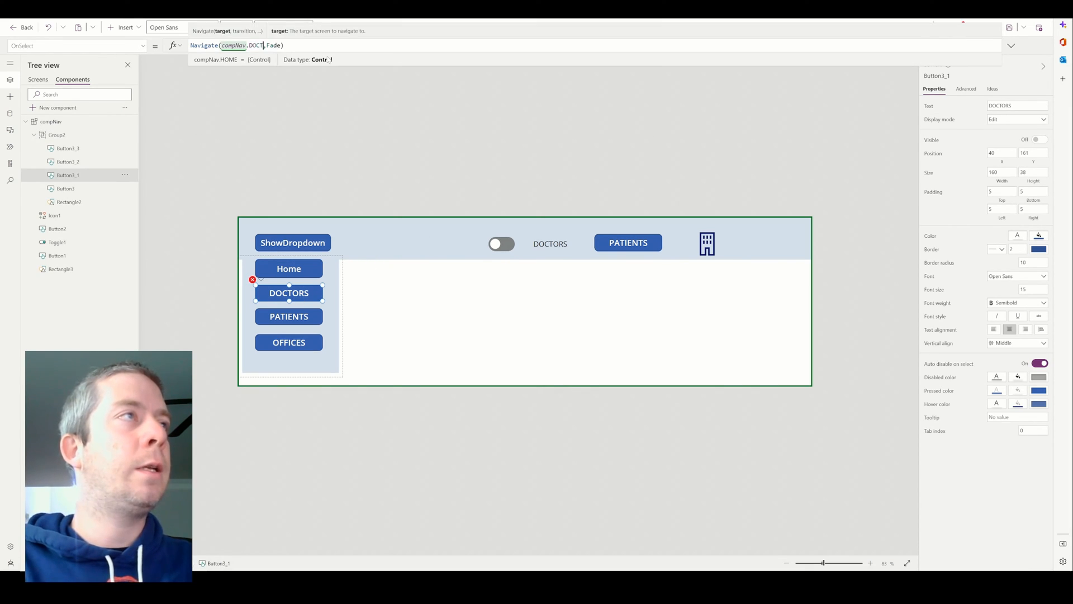
{"action": "left_click", "coordinate": [289, 316]}
{"action": "type", "text": "PATIEN"}
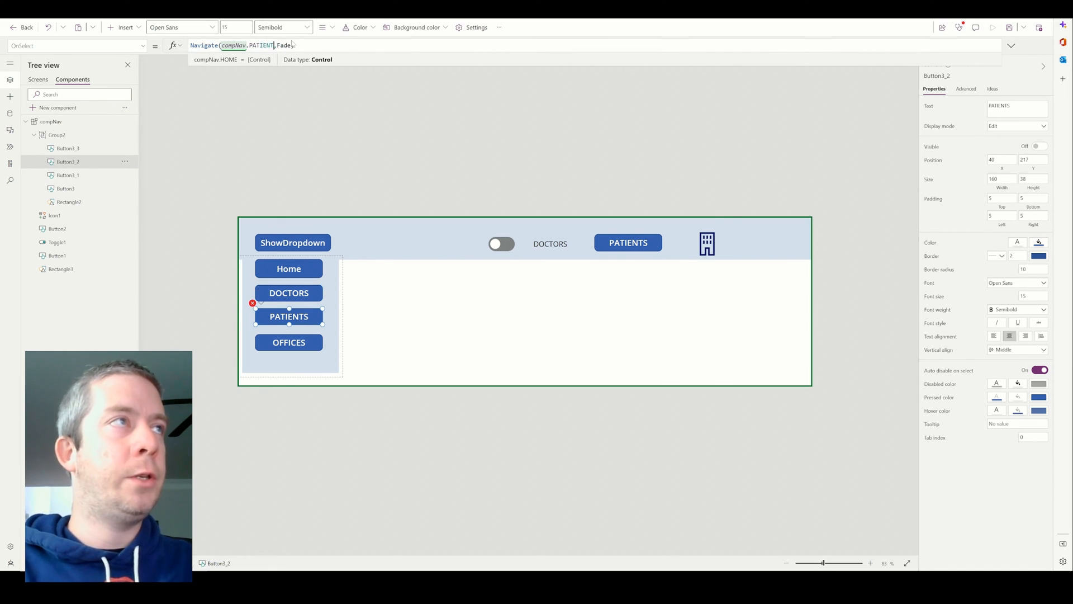
{"action": "left_click", "coordinate": [289, 342]}
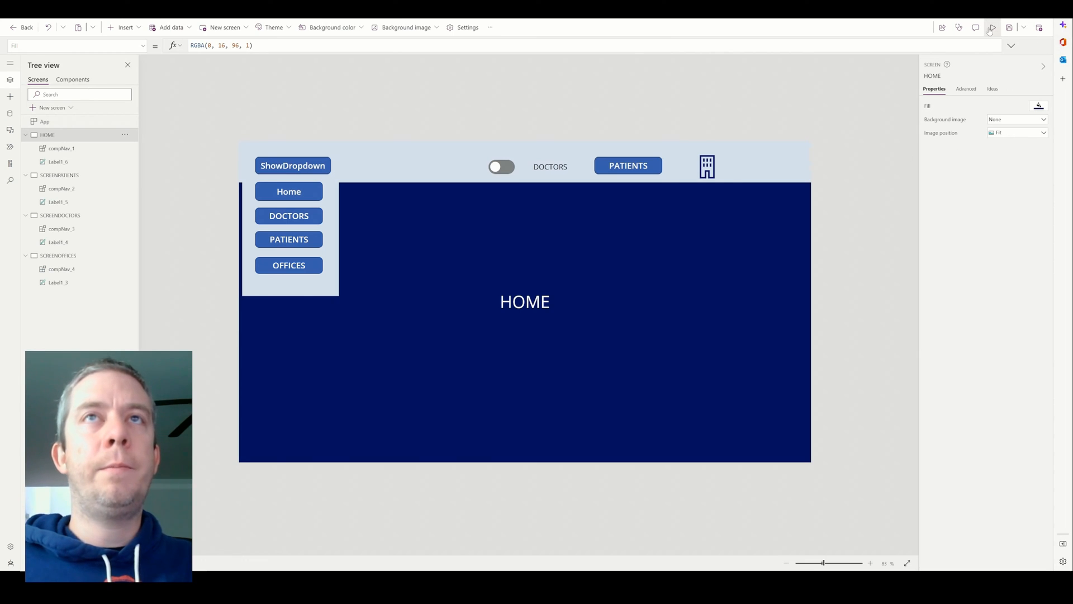
{"action": "left_click", "coordinate": [991, 27]}
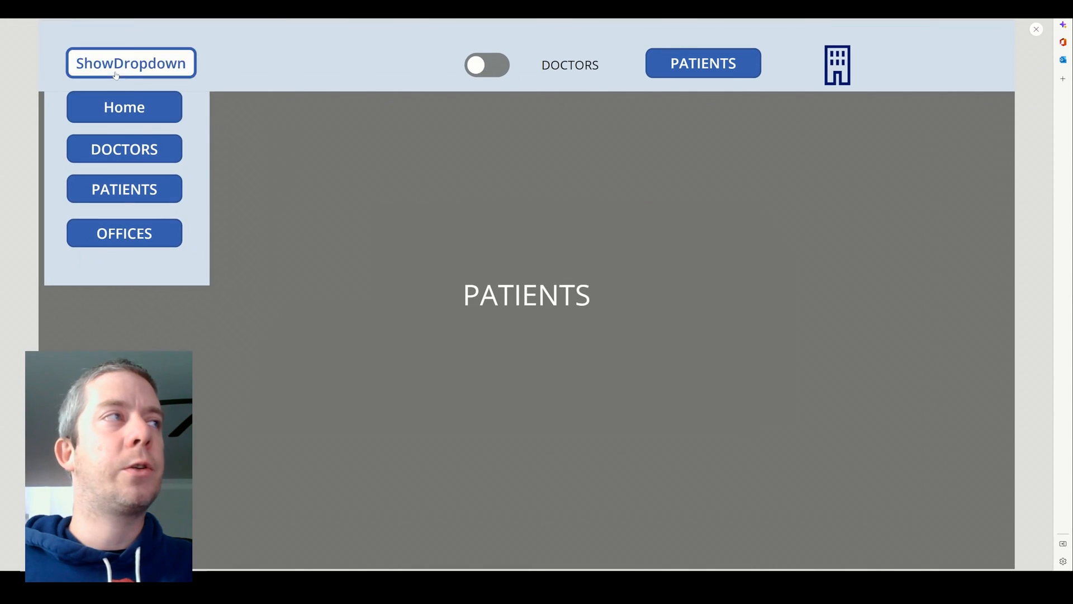
{"action": "left_click", "coordinate": [124, 233]}
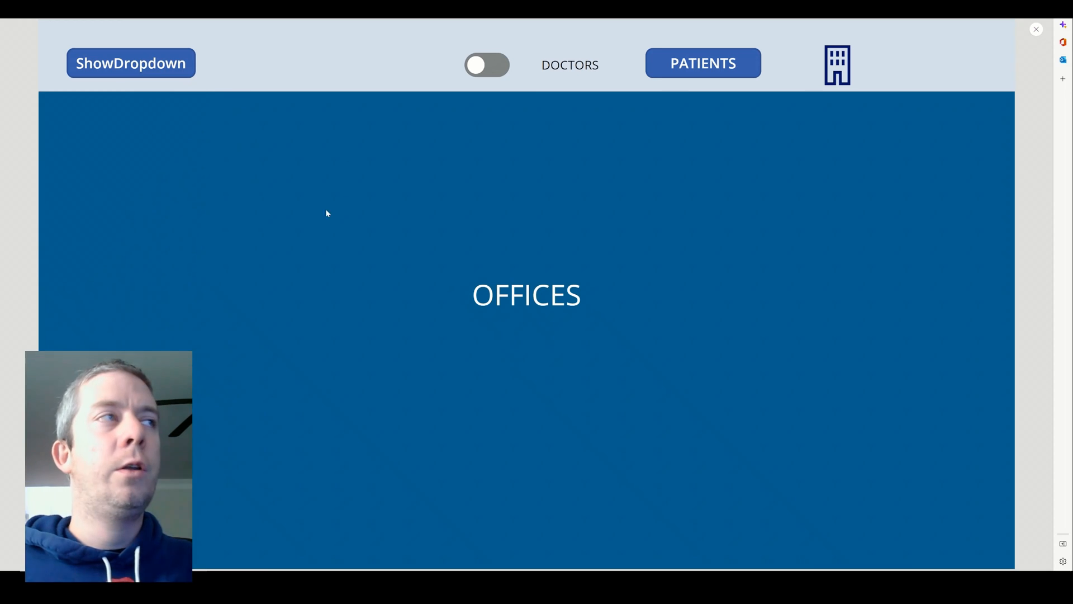
{"action": "left_click", "coordinate": [130, 63]}
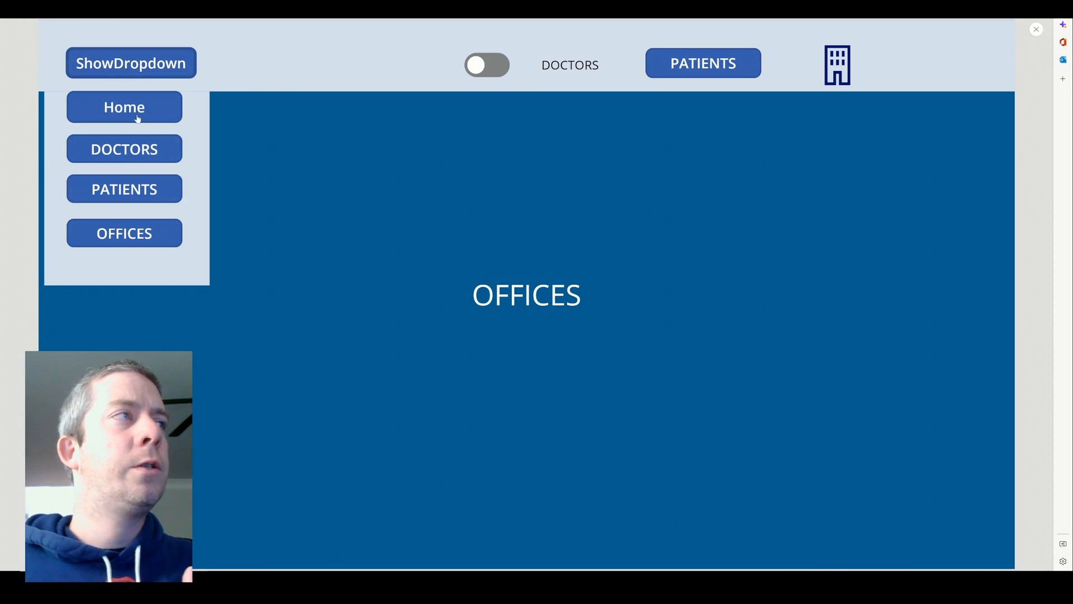
{"action": "left_click", "coordinate": [124, 150]}
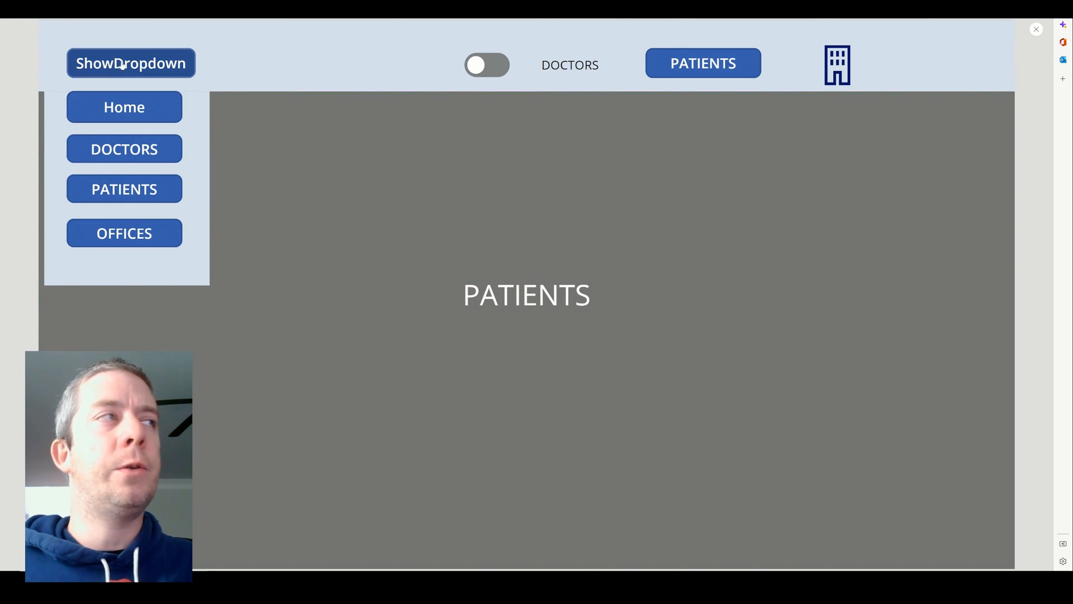
{"action": "left_click", "coordinate": [124, 107]}
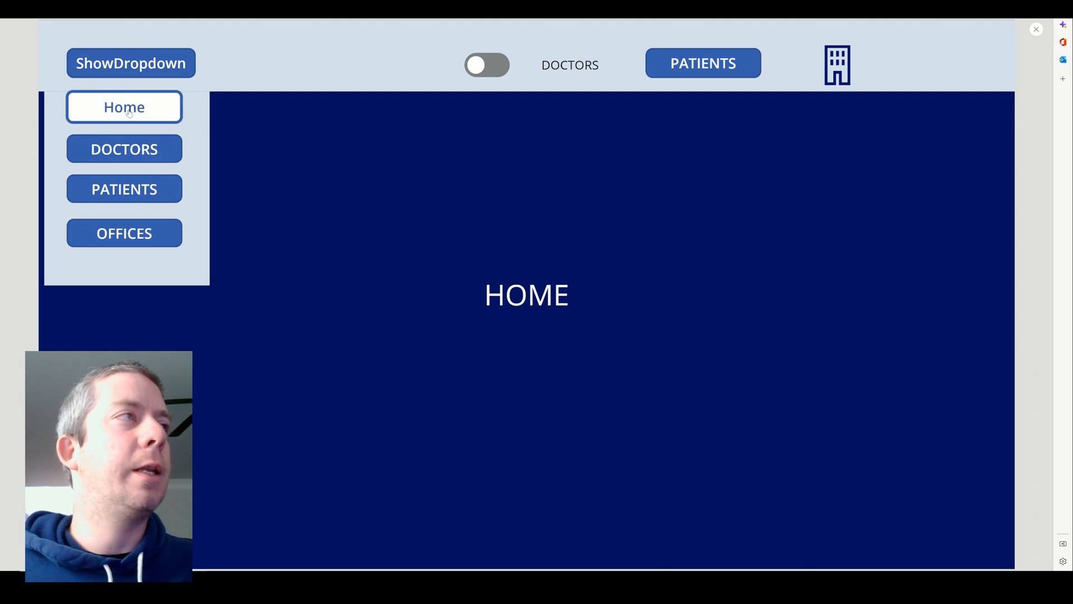
{"action": "left_click", "coordinate": [124, 233]}
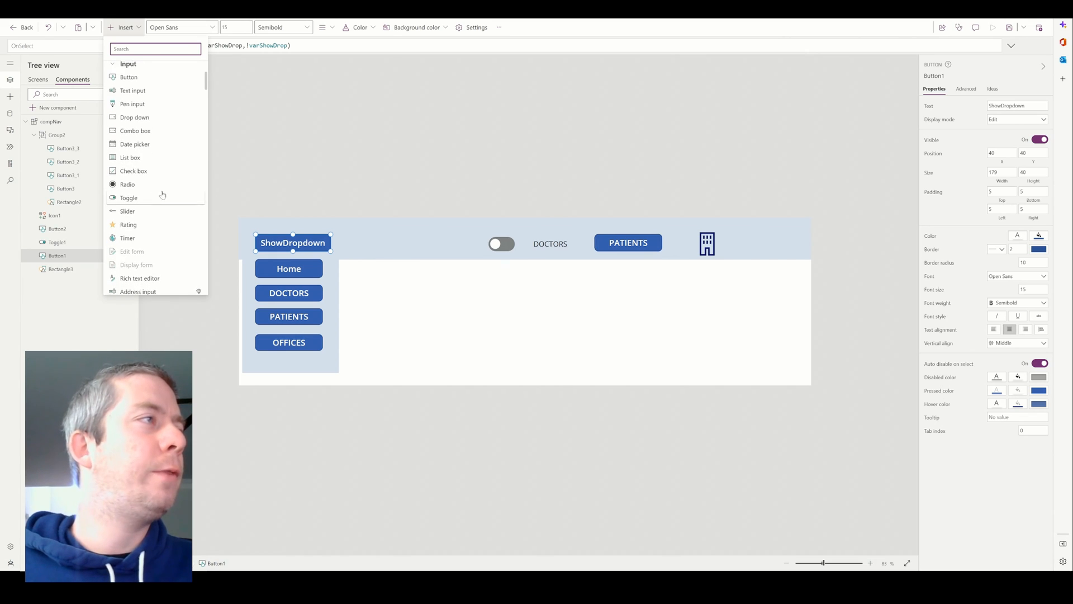
- Insert a timer into compNav with OnTimerEnd Set(varShowDrop,false), then preview the app
{"action": "left_click", "coordinate": [127, 238]}
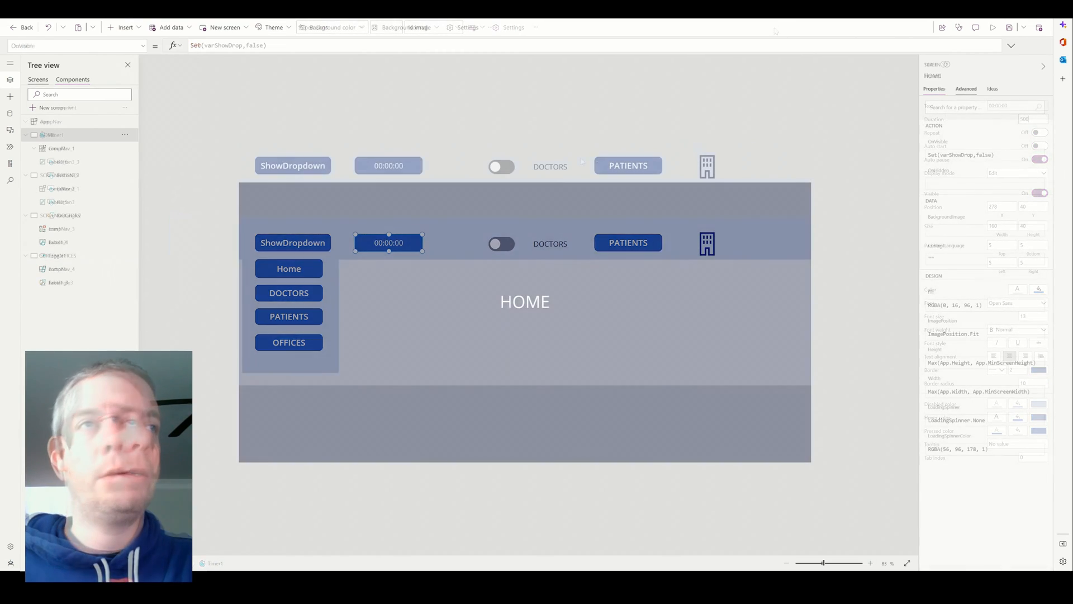
{"action": "left_click", "coordinate": [993, 28]}
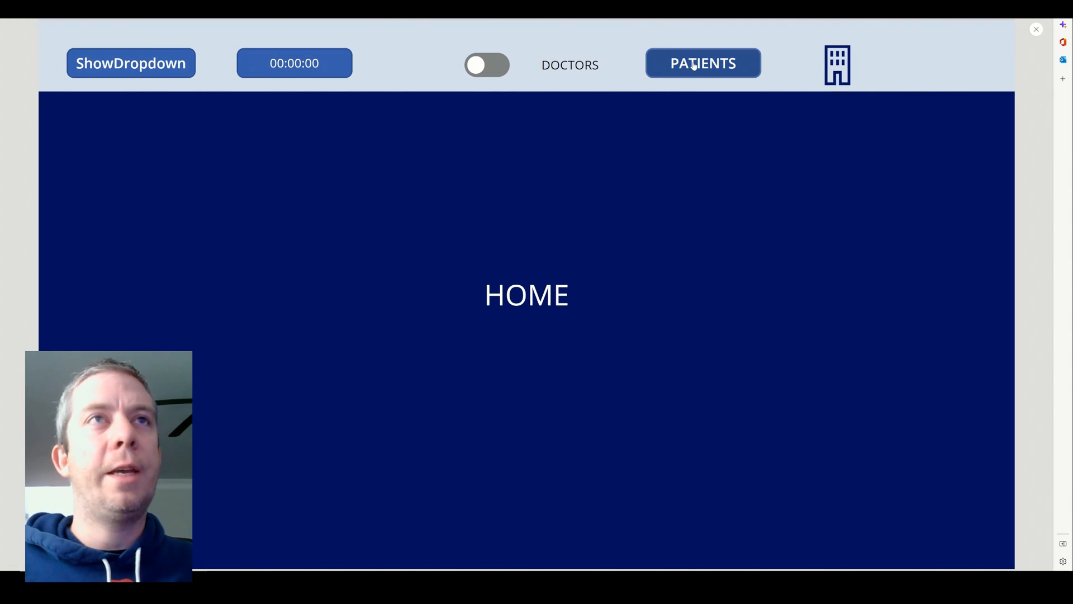
- In preview, move between Home, Doctors, Patients and Offices screens using the bar's toggle and buttons
{"action": "left_click", "coordinate": [486, 65]}
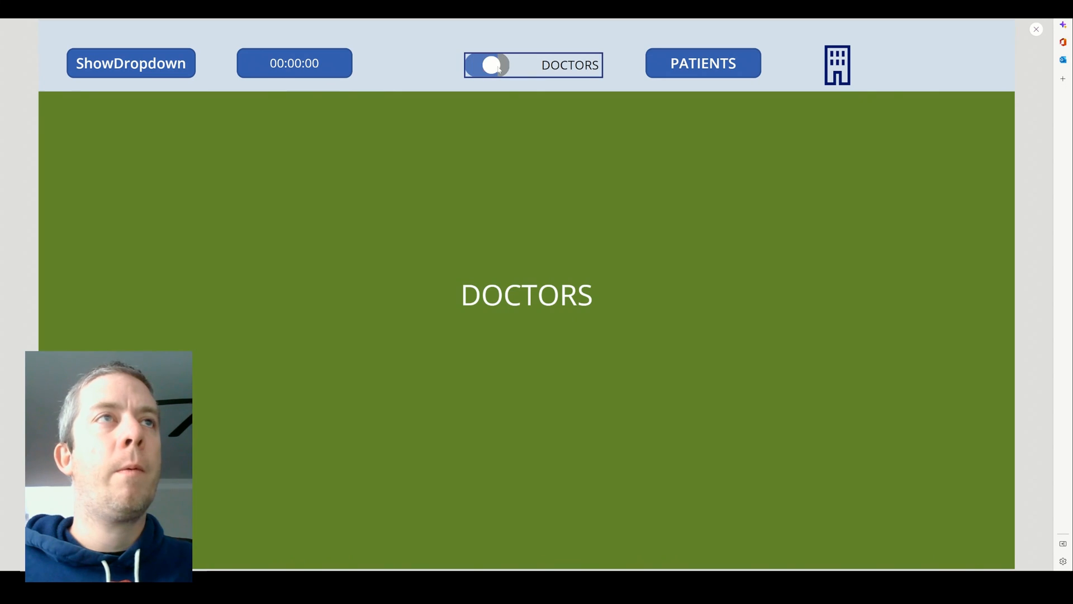
{"action": "left_click", "coordinate": [488, 64]}
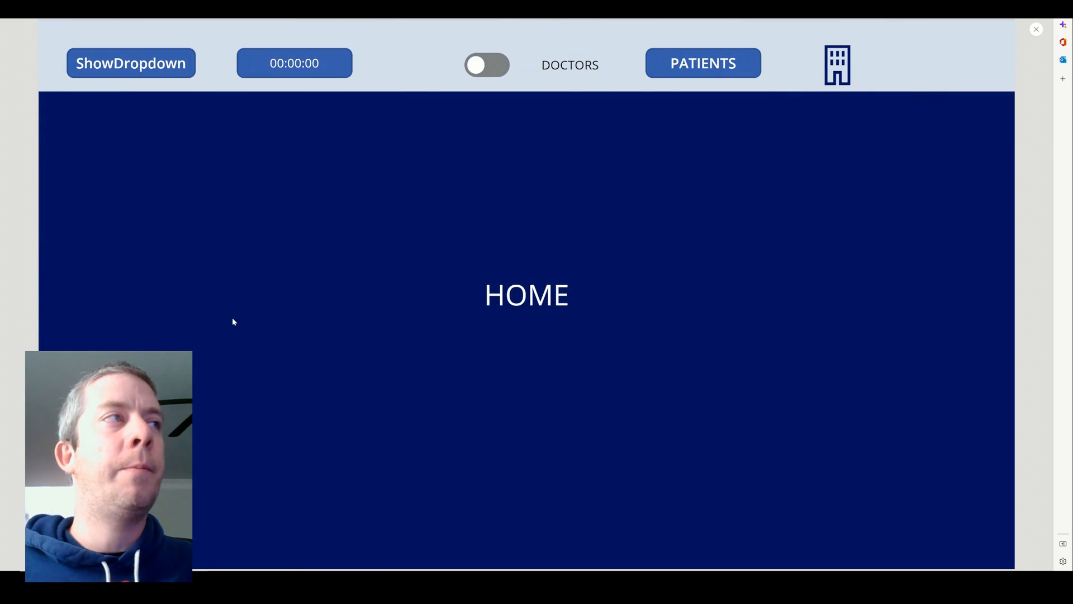
{"action": "left_click", "coordinate": [487, 64]}
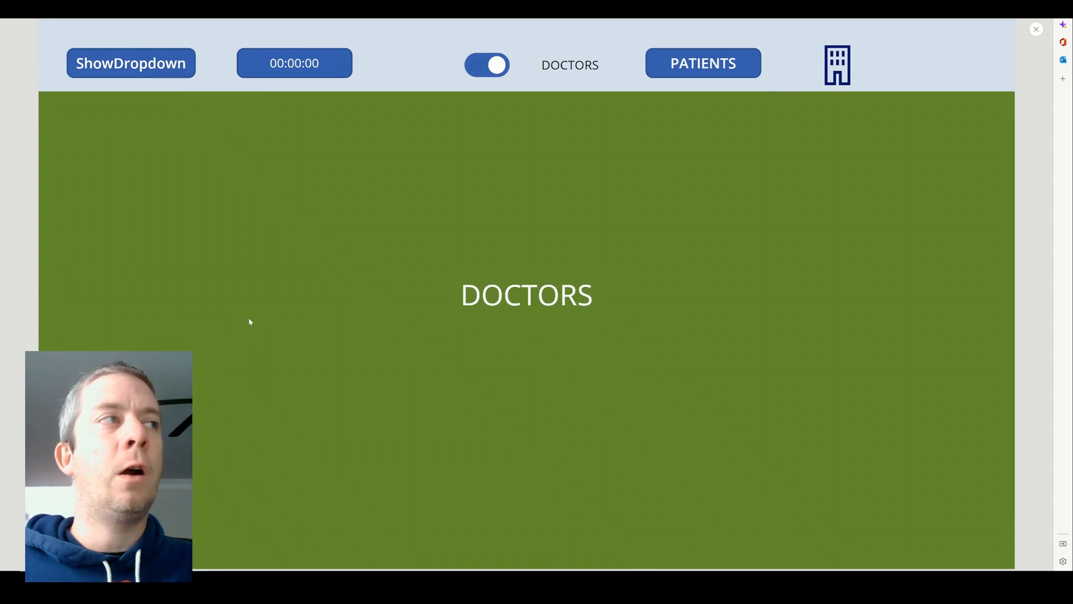
{"action": "left_click", "coordinate": [702, 63]}
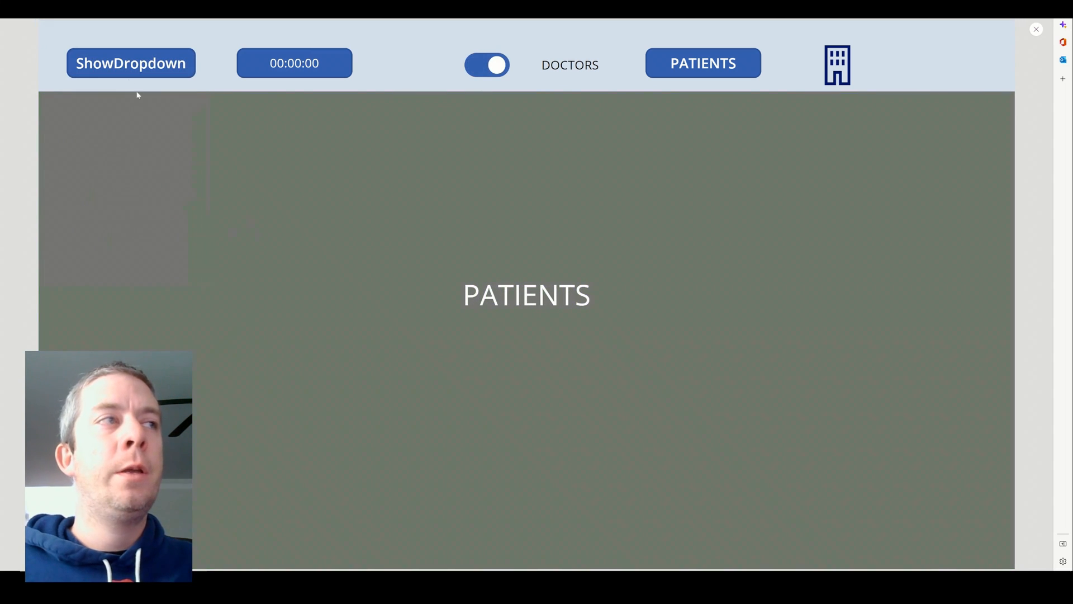
{"action": "left_click", "coordinate": [487, 64]}
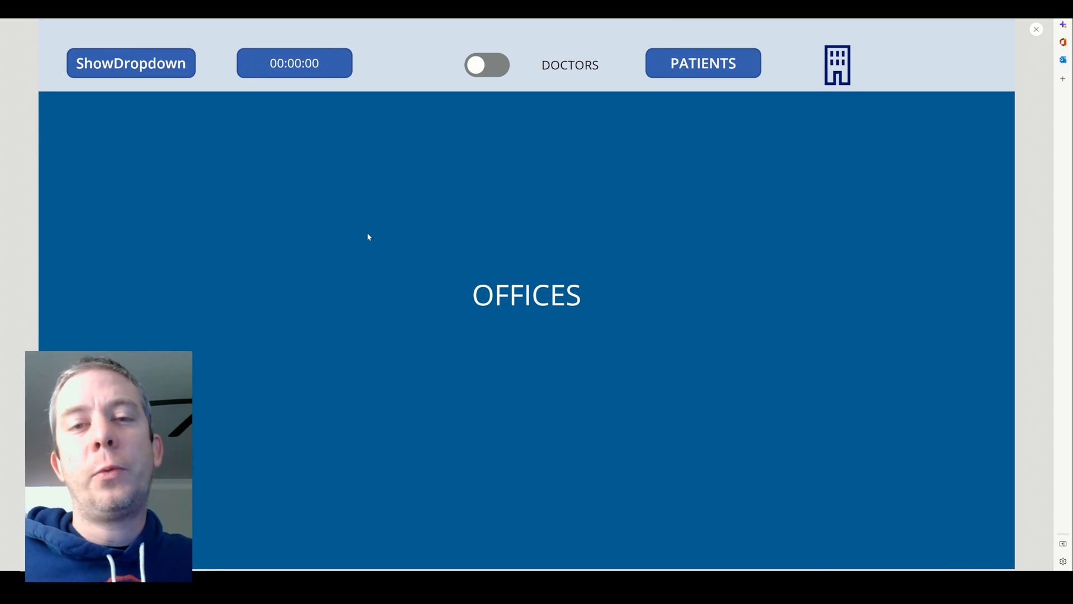
{"action": "left_click", "coordinate": [130, 63]}
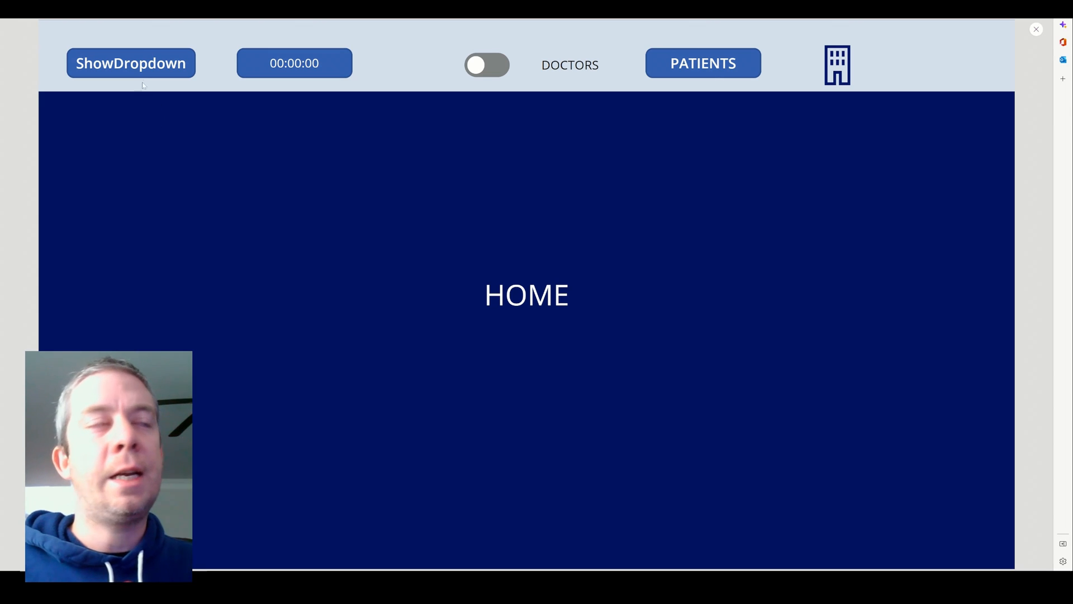
- Navigate Doctors, Patients and Home again, then reach Offices through the dropdown menu
{"action": "left_click", "coordinate": [487, 64]}
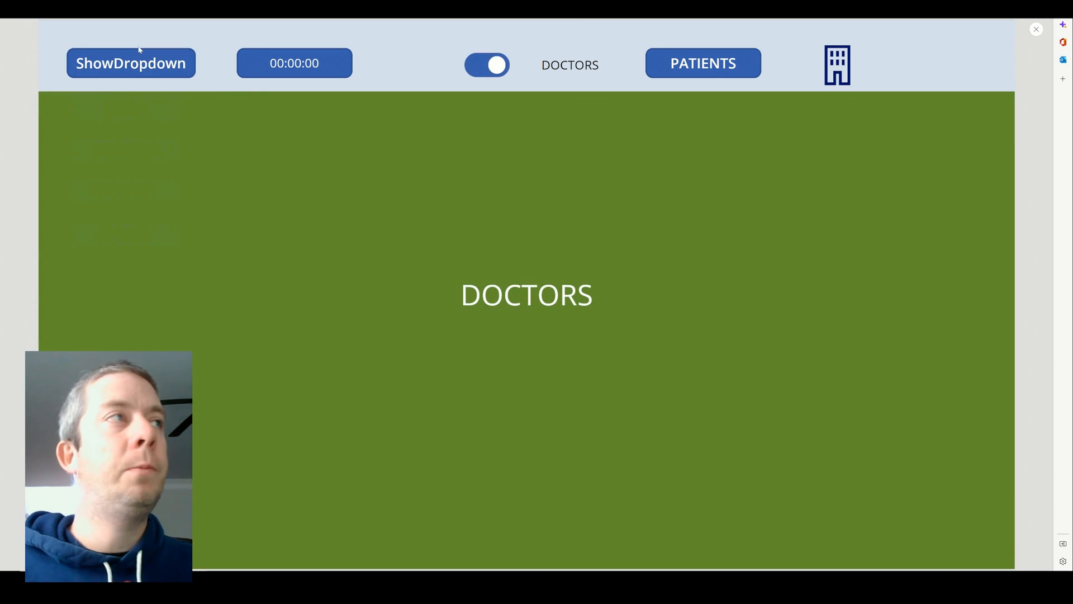
{"action": "left_click", "coordinate": [702, 63]}
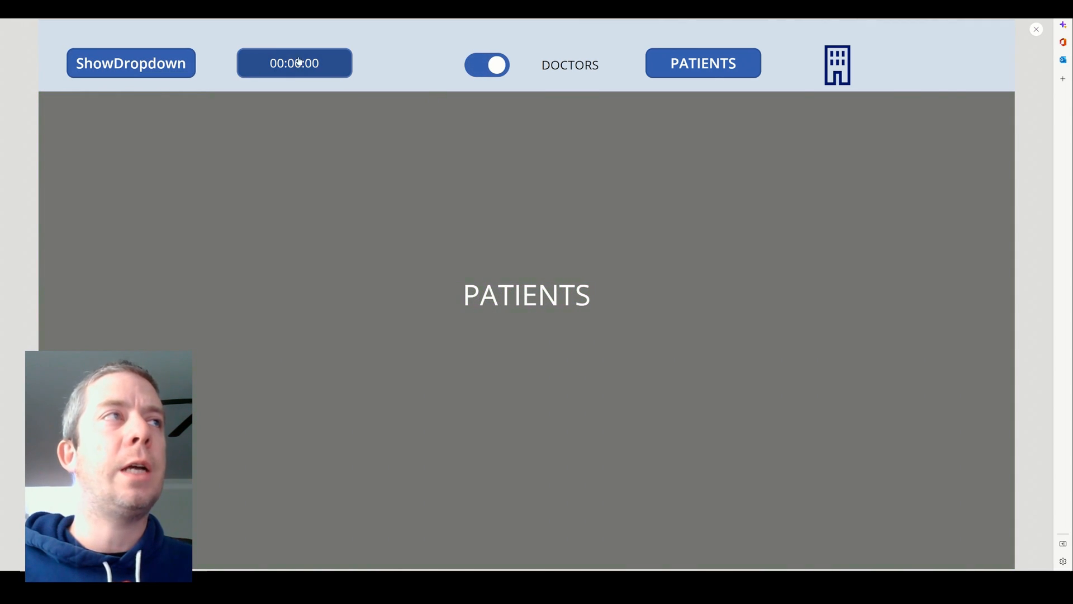
{"action": "left_click", "coordinate": [131, 64]}
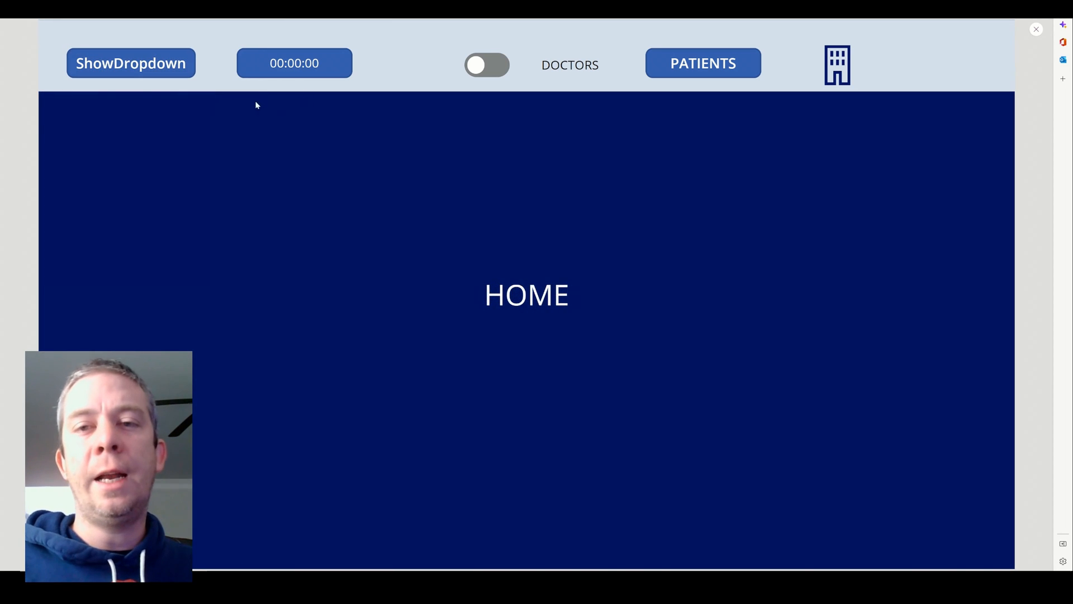
{"action": "left_click", "coordinate": [130, 63]}
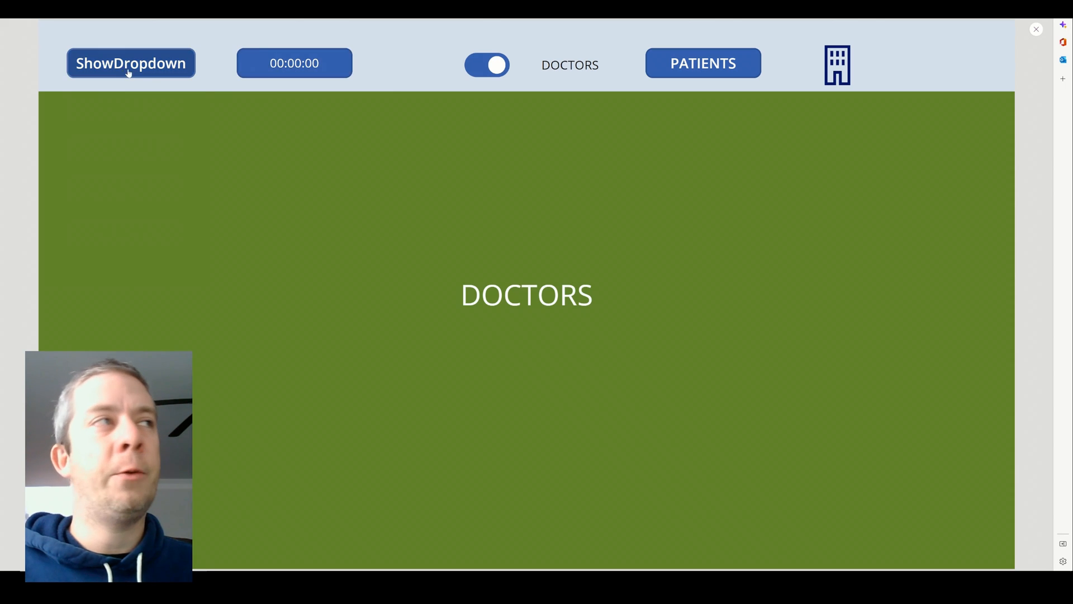
{"action": "left_click", "coordinate": [130, 63]}
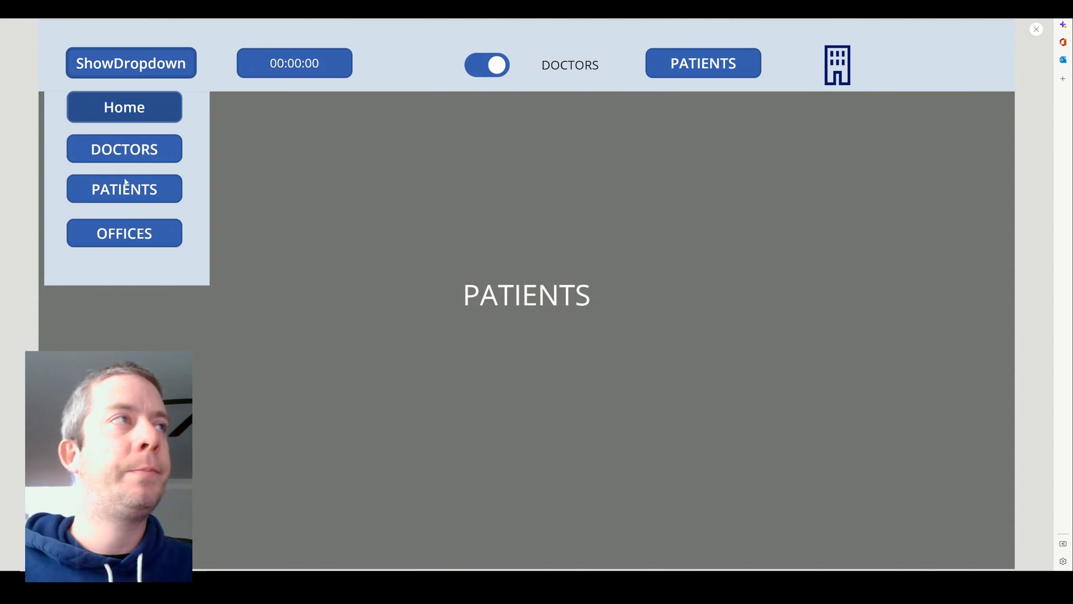
{"action": "left_click", "coordinate": [124, 232]}
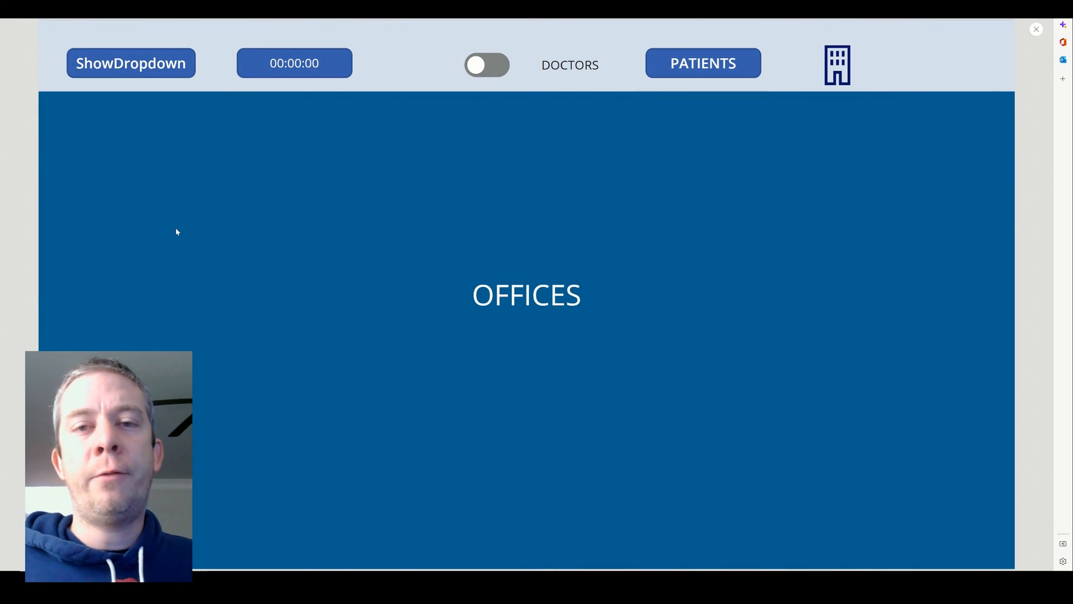